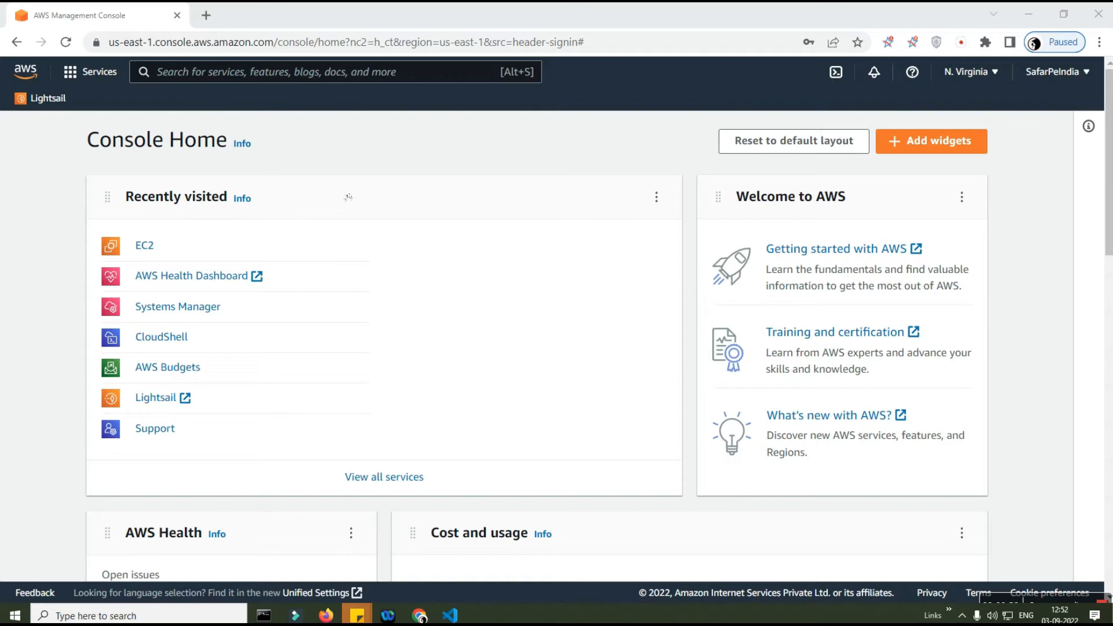
{"action": "mouse_move", "coordinate": [377, 176]}
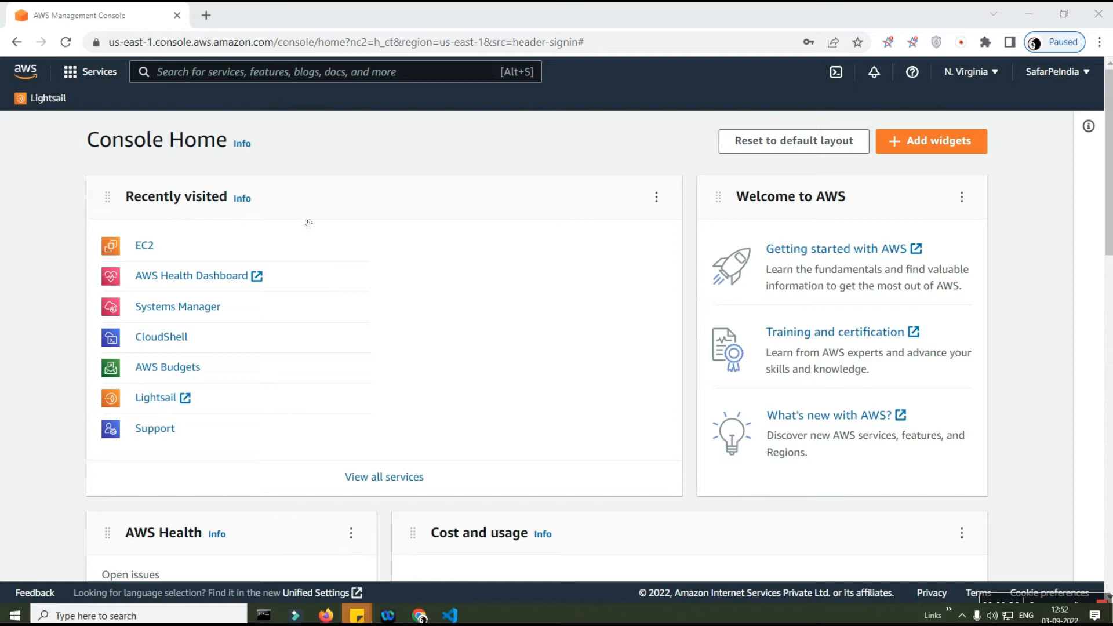
{"action": "mouse_move", "coordinate": [251, 225]}
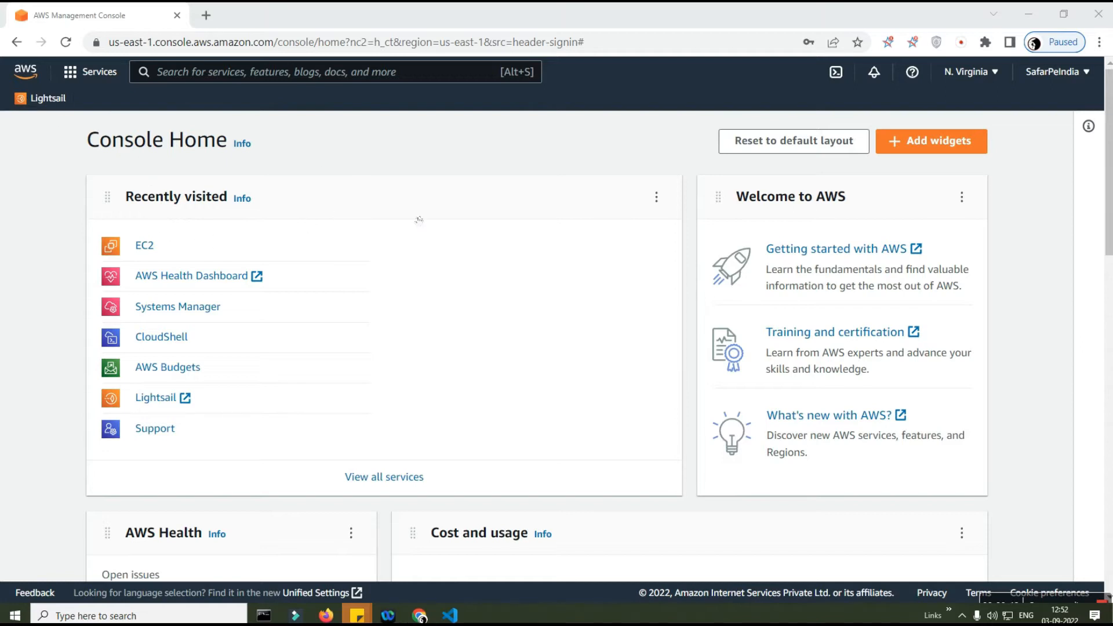
{"action": "mouse_move", "coordinate": [430, 197]}
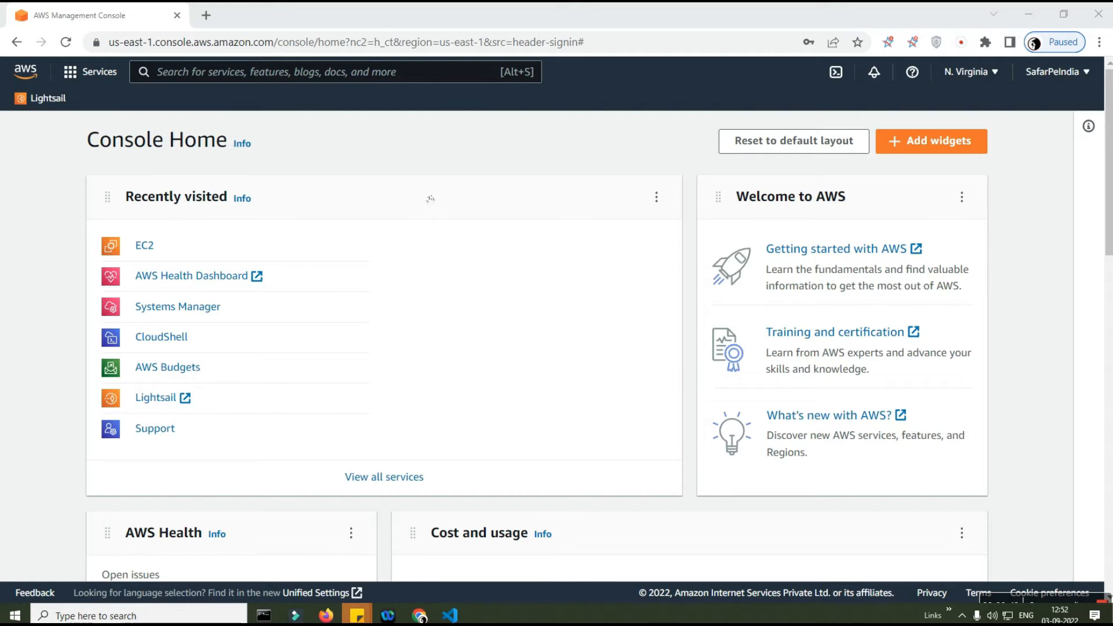
{"action": "mouse_move", "coordinate": [791, 167]}
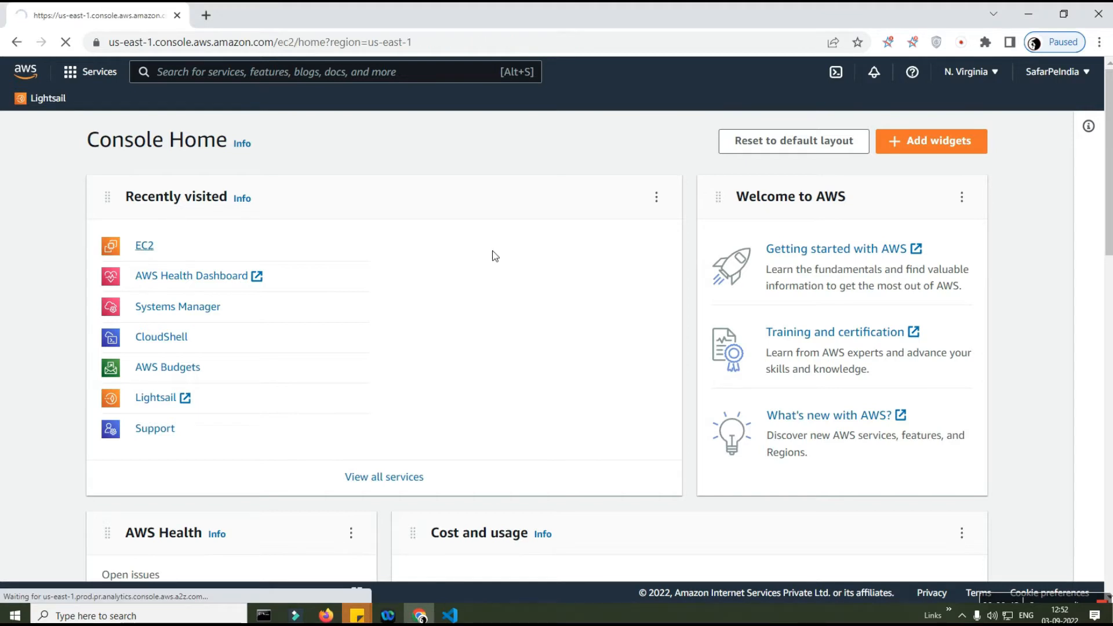
- Start launching a new instance from the EC2 Dashboard's Launch instance dropdown
{"action": "scroll", "scroll_direction": "down", "scroll_amount": 3}
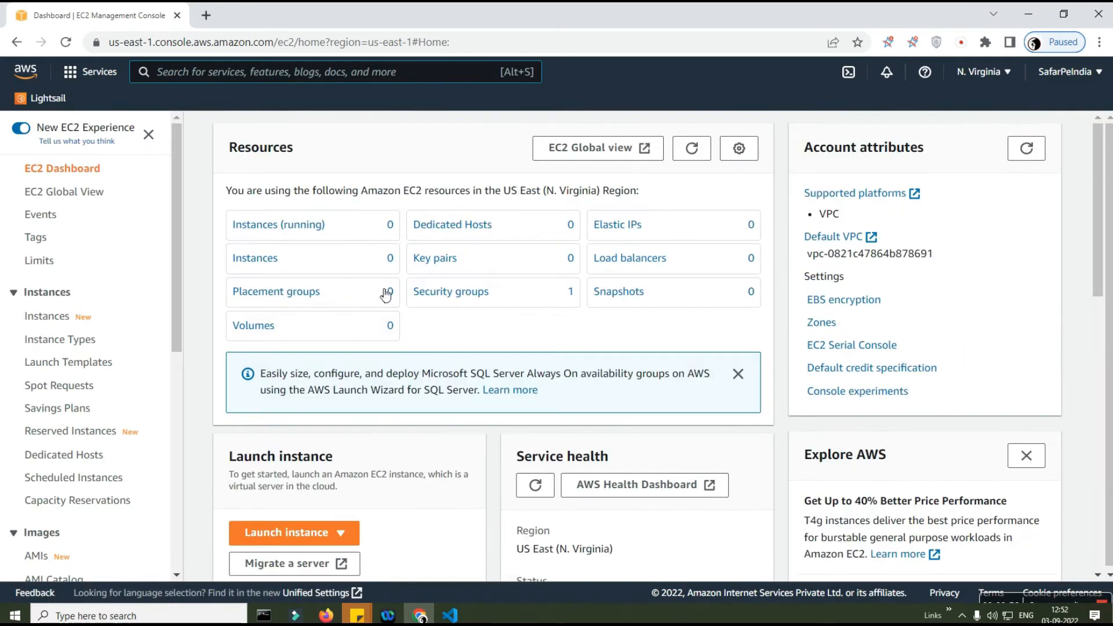
{"action": "mouse_move", "coordinate": [278, 224]}
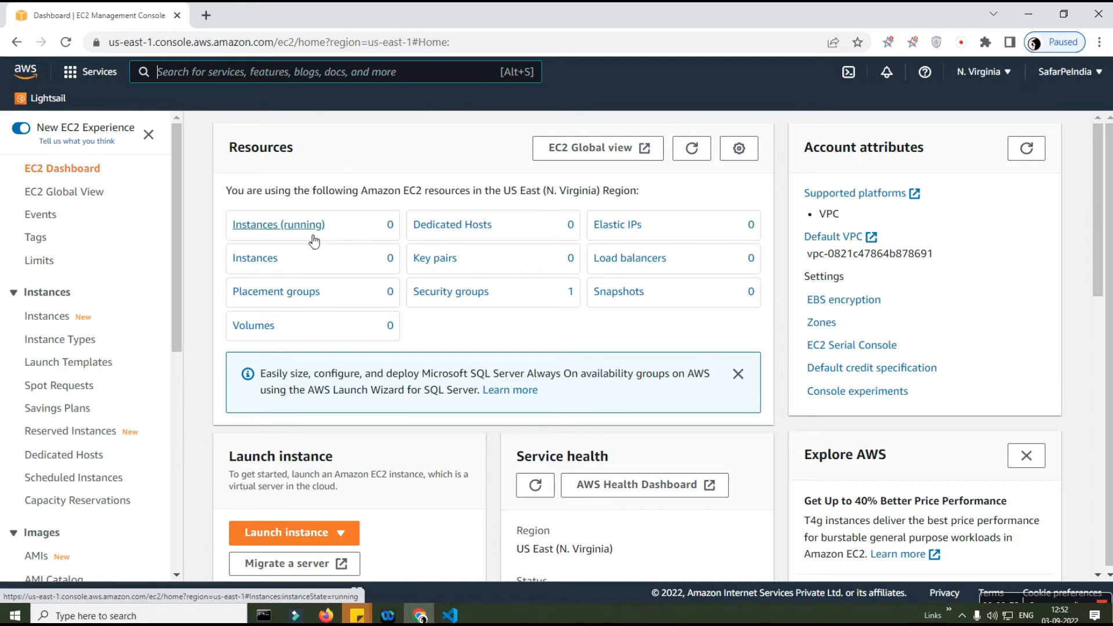
{"action": "mouse_move", "coordinate": [617, 224]}
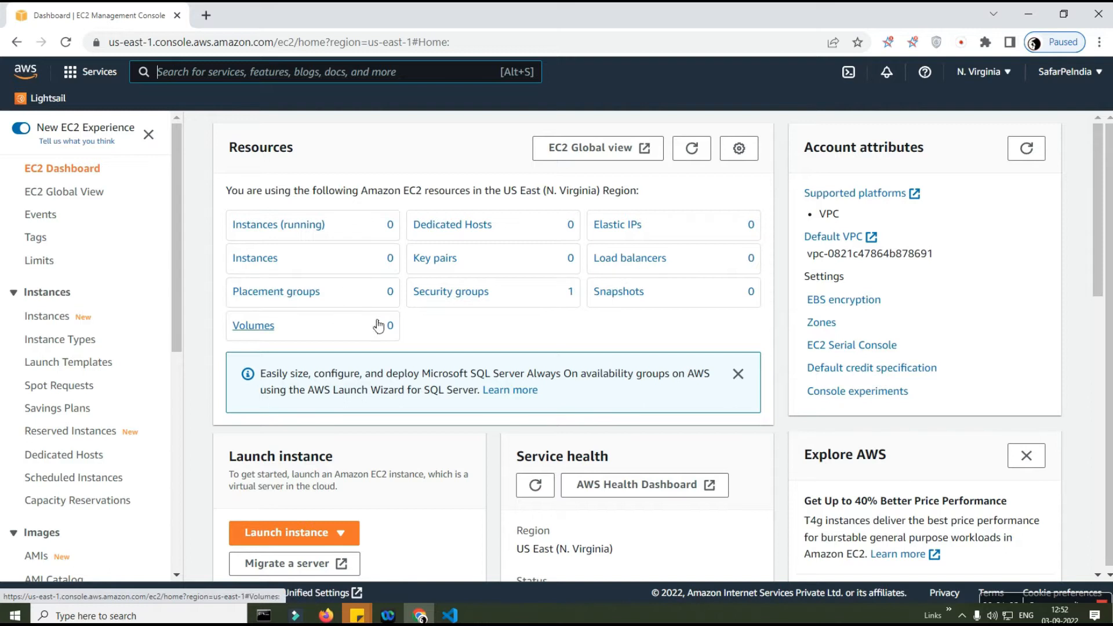
{"action": "scroll", "scroll_direction": "down", "scroll_amount": 3}
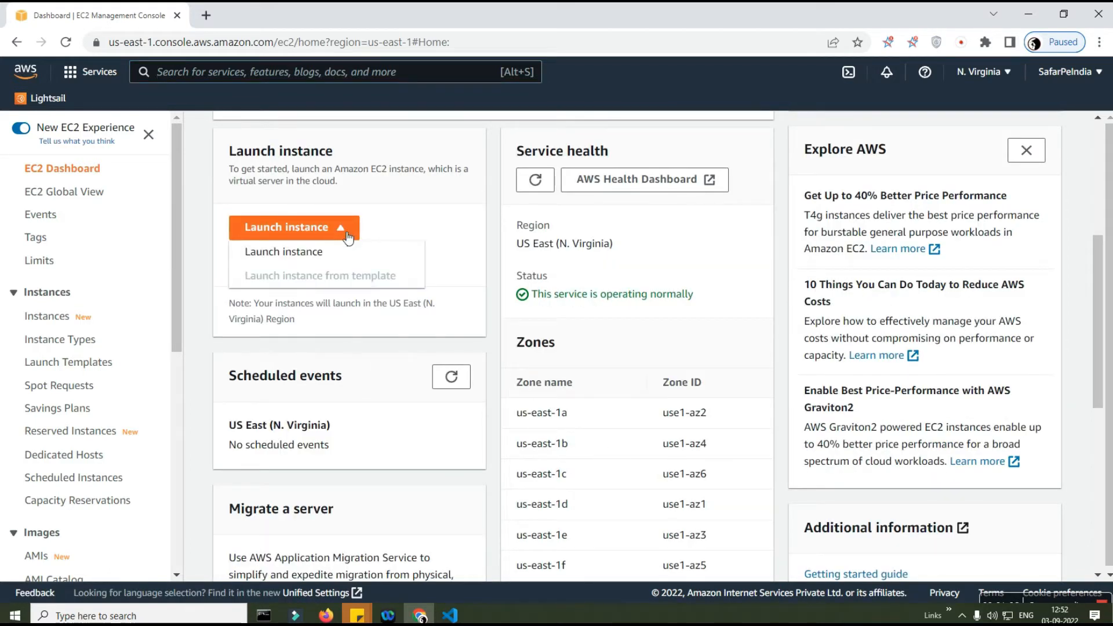
{"action": "left_click", "coordinate": [282, 251]}
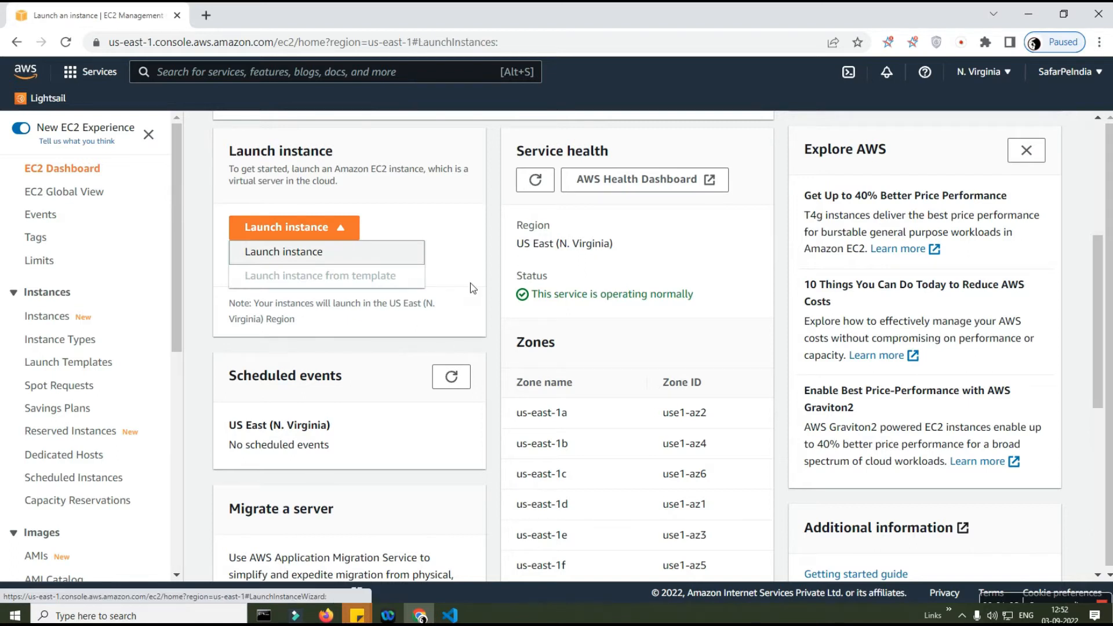
{"action": "left_click", "coordinate": [283, 251]}
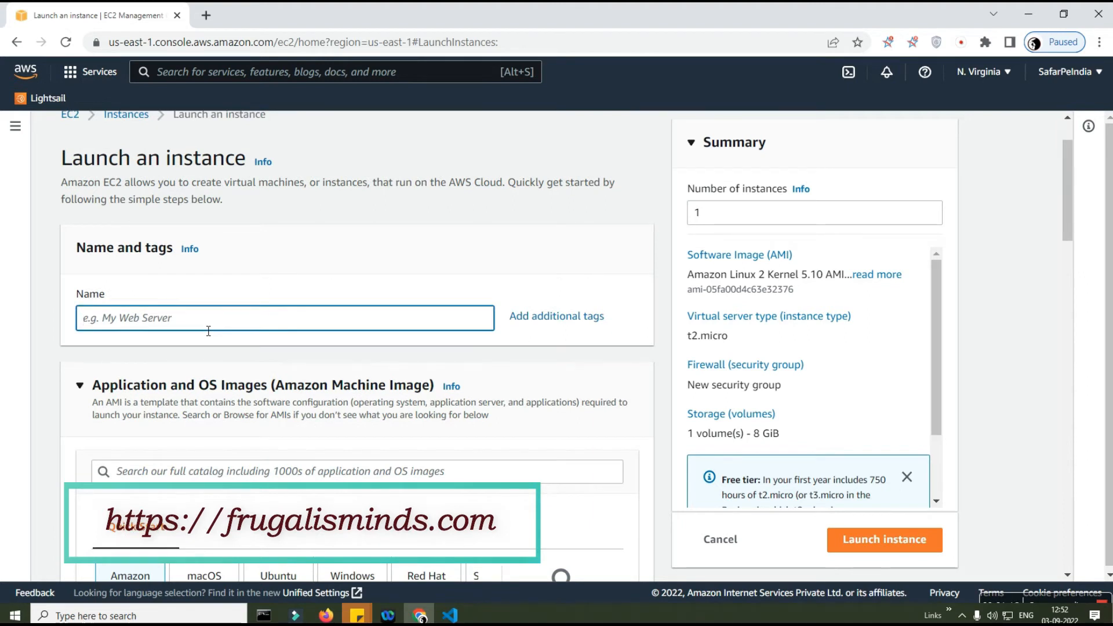
- Name the new instance 'SafarPe Server', correcting the initial mistyped text
{"action": "type", "text": "Safa"}
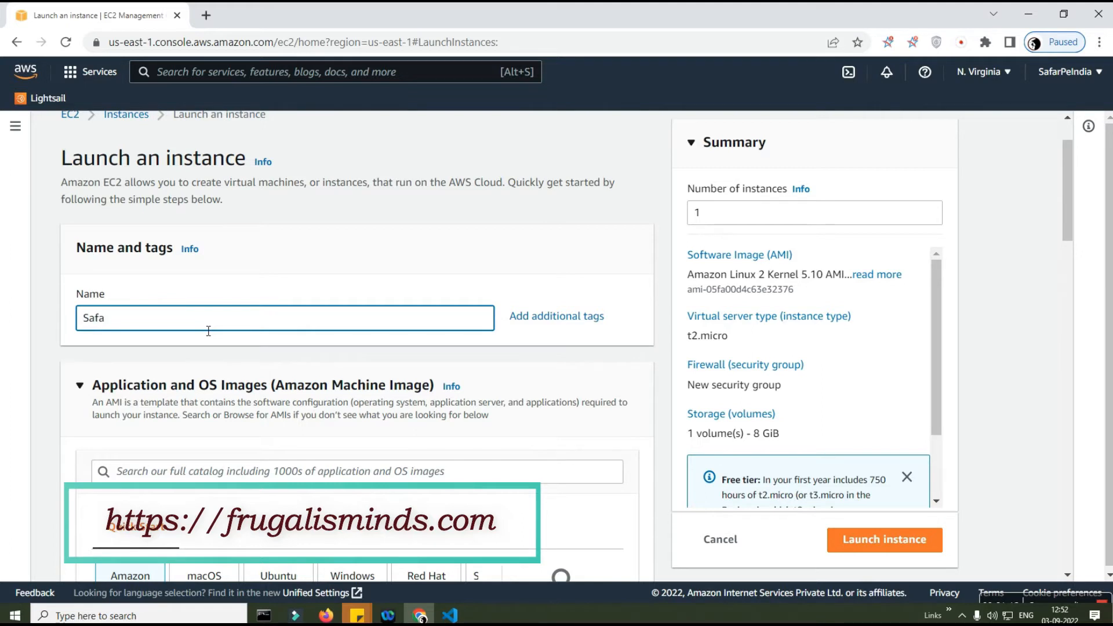
{"action": "type", "text": "P"}
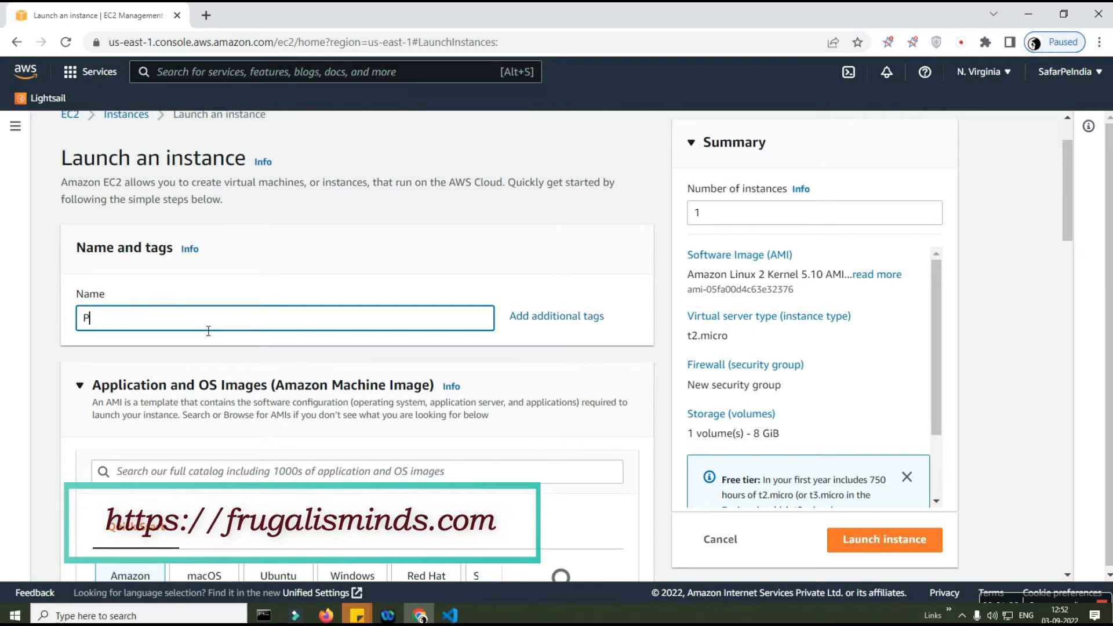
{"action": "key", "text": "Backspace"}
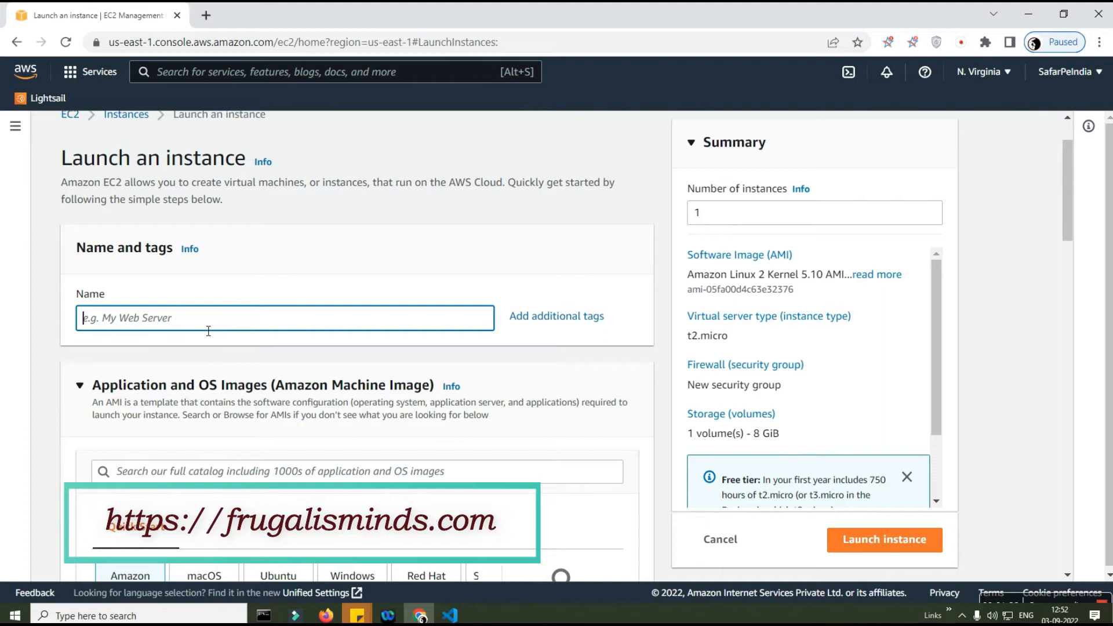
{"action": "type", "text": "SafarPe Se"}
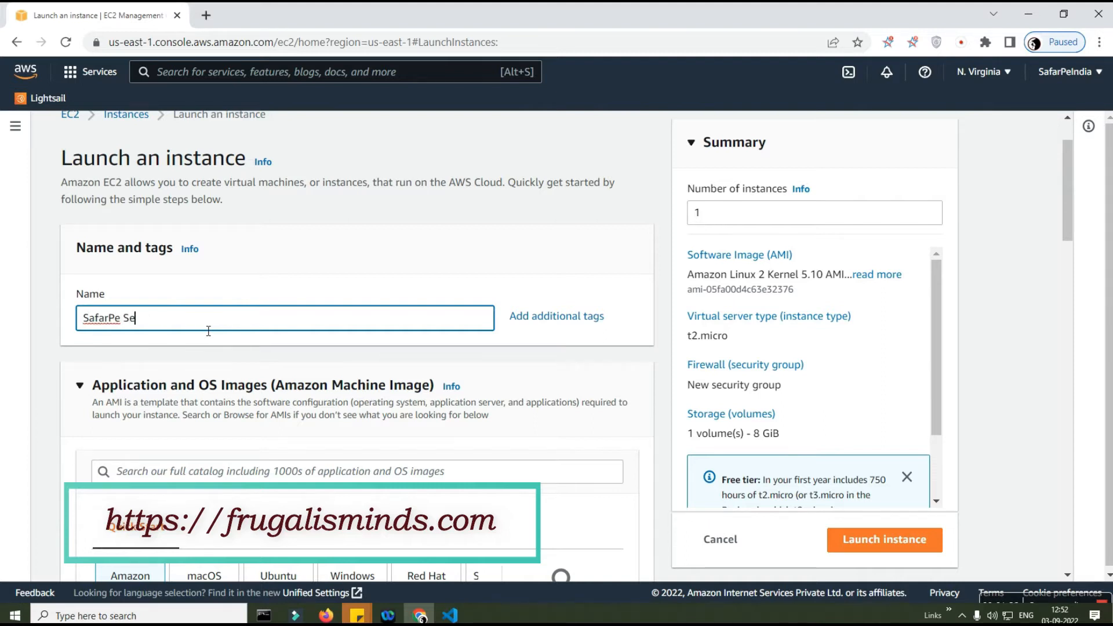
{"action": "type", "text": "rver"}
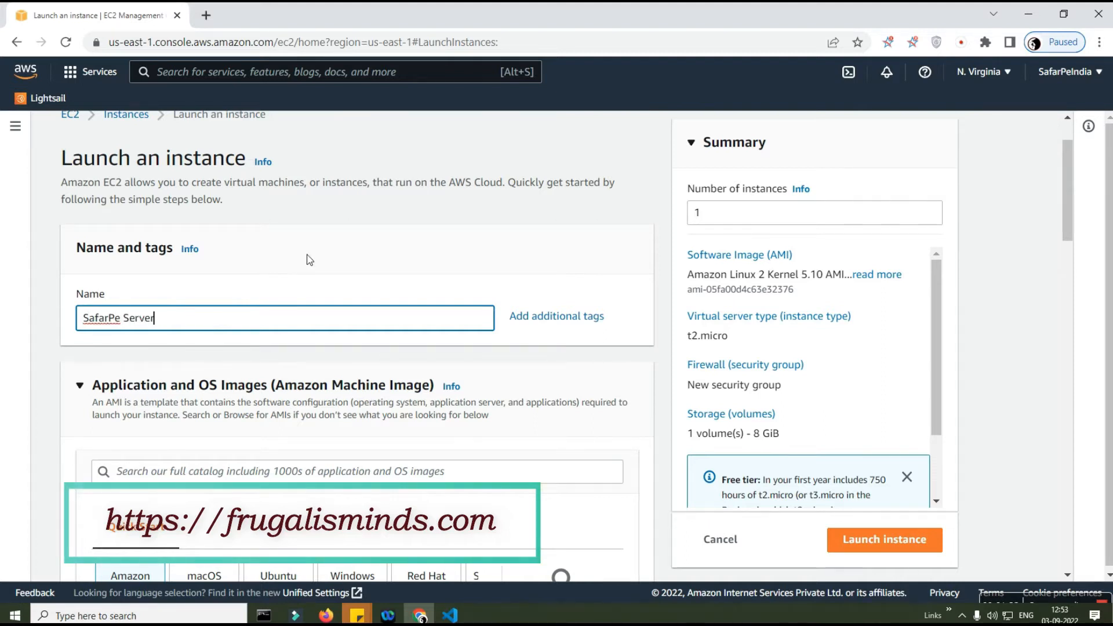
- Choose Ubuntu under Quick Start and expand the Amazon Machine Image version list
{"action": "scroll", "scroll_direction": "down", "scroll_amount": 3}
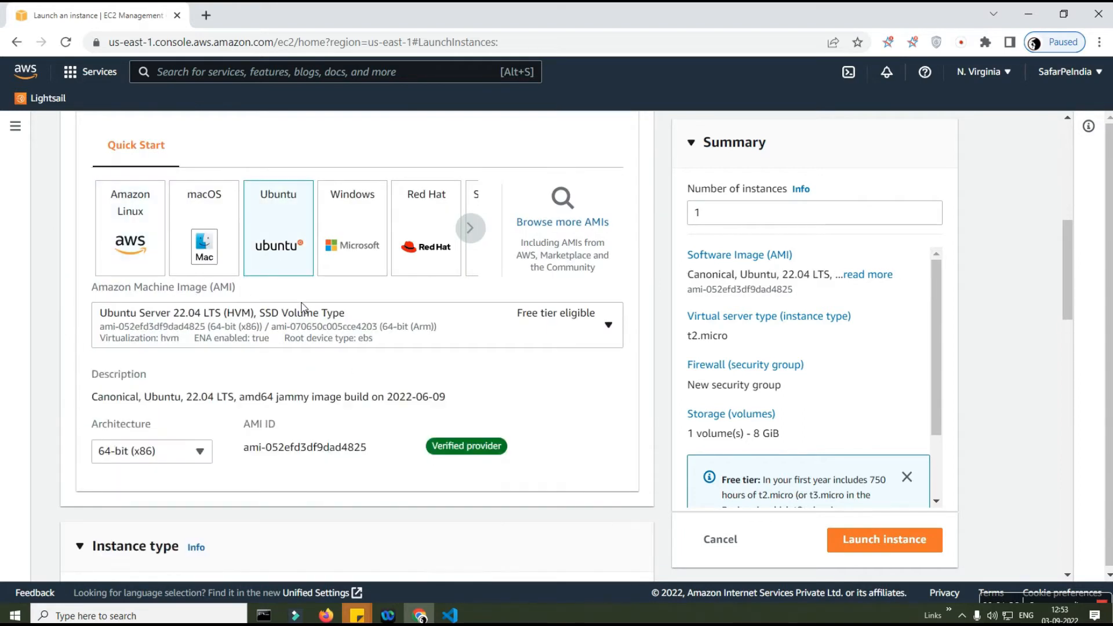
{"action": "mouse_move", "coordinate": [350, 335]}
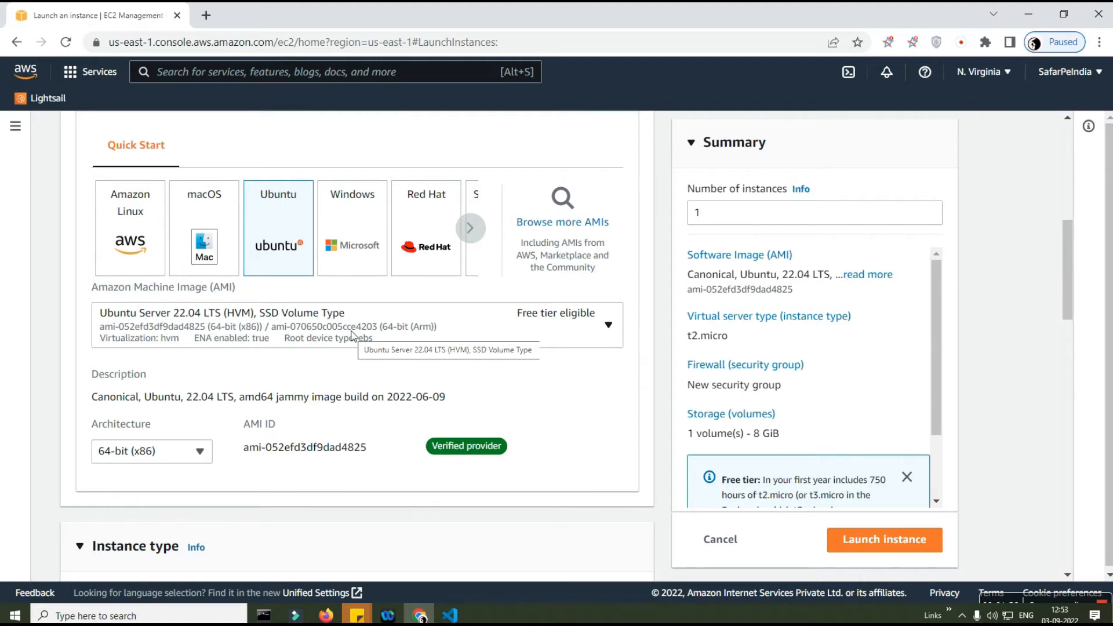
{"action": "left_click", "coordinate": [130, 227]}
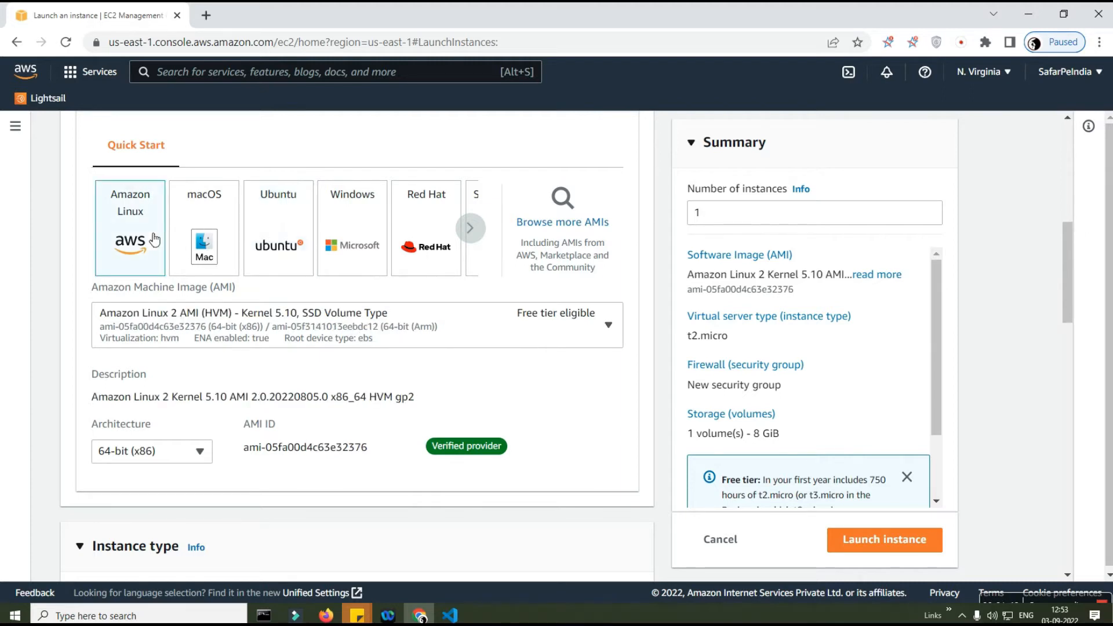
{"action": "mouse_move", "coordinate": [230, 252]}
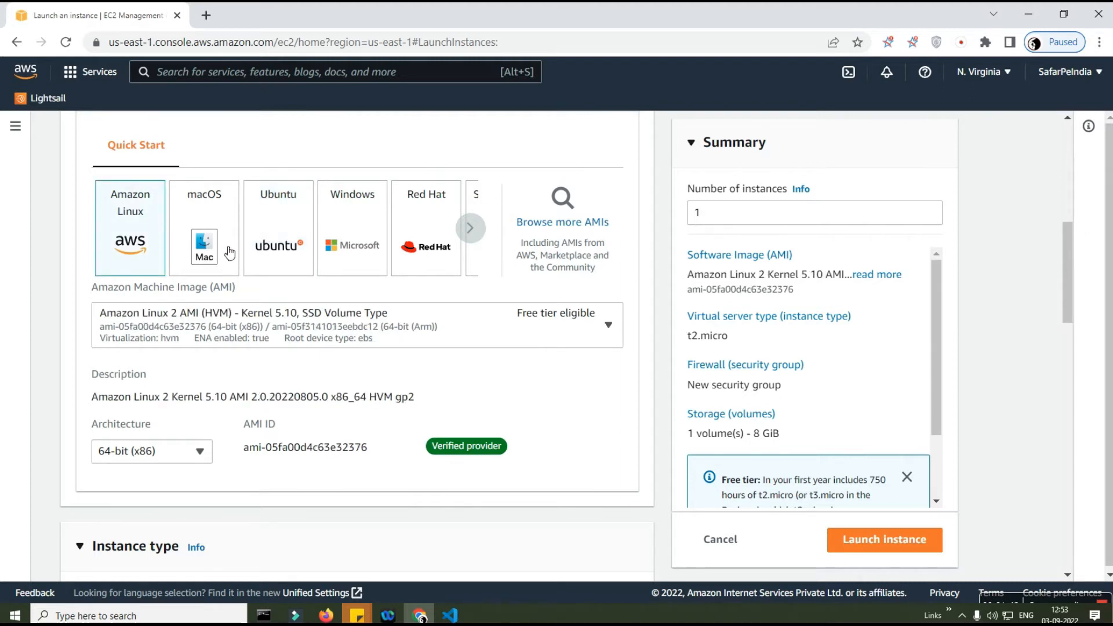
{"action": "left_click", "coordinate": [279, 227]}
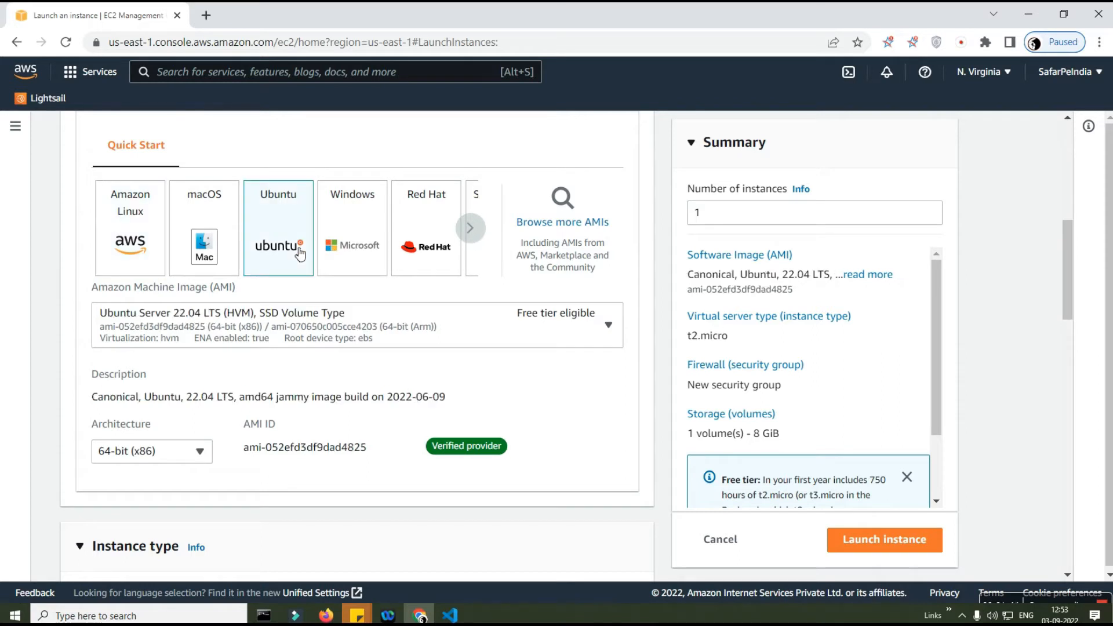
{"action": "left_click", "coordinate": [357, 325]}
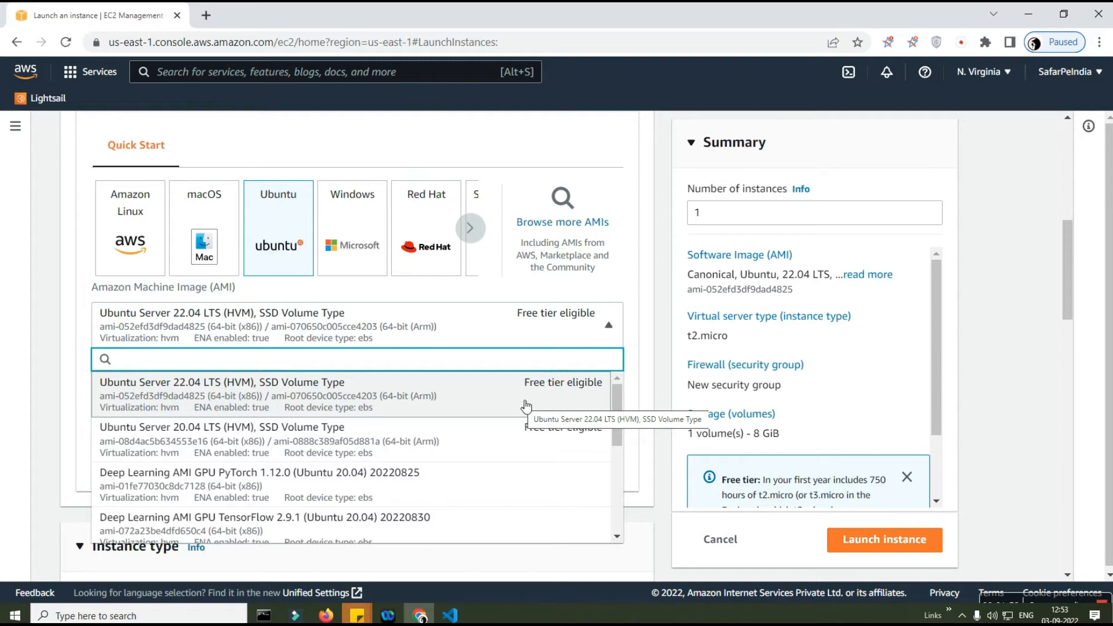
- Select Ubuntu Server 18.04 LTS (HVM), SSD Volume Type as the machine image
{"action": "left_click", "coordinate": [355, 358]}
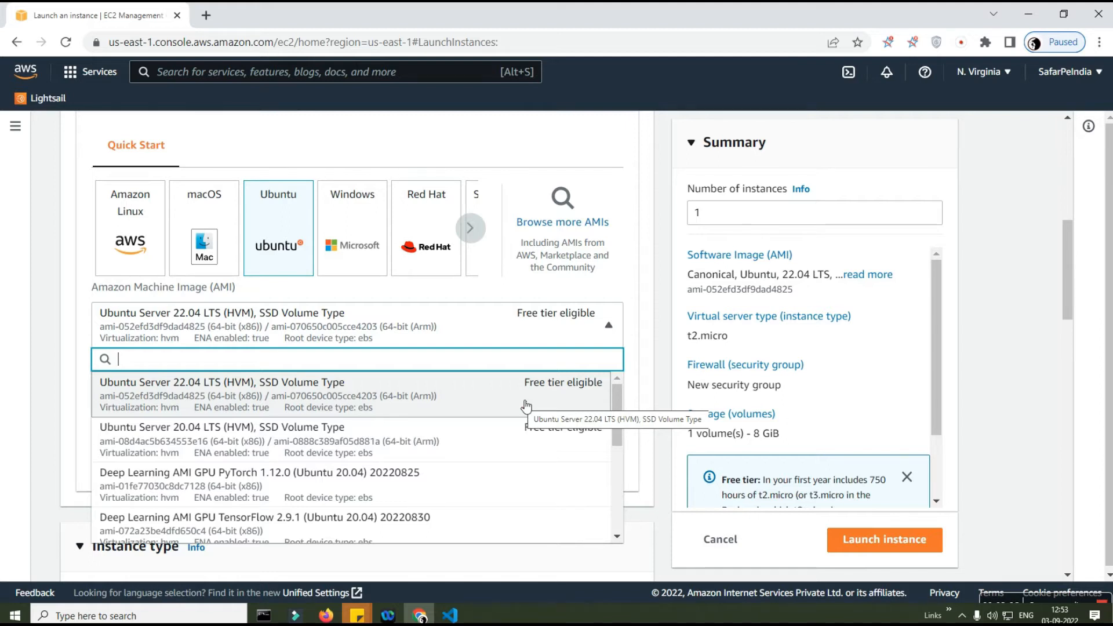
{"action": "mouse_move", "coordinate": [561, 414]}
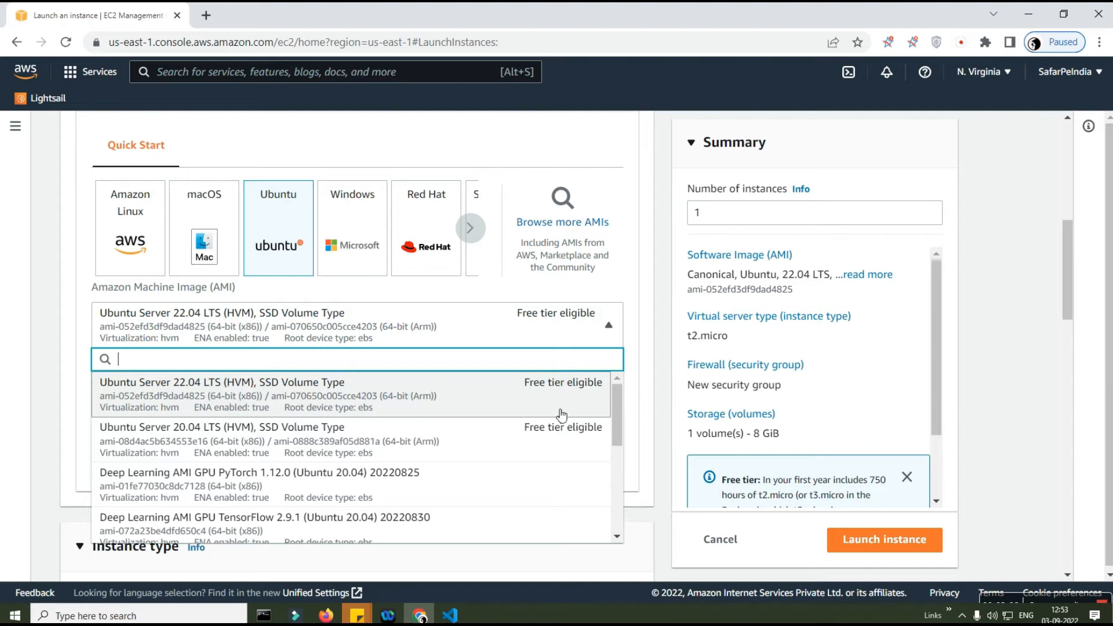
{"action": "mouse_move", "coordinate": [568, 396]}
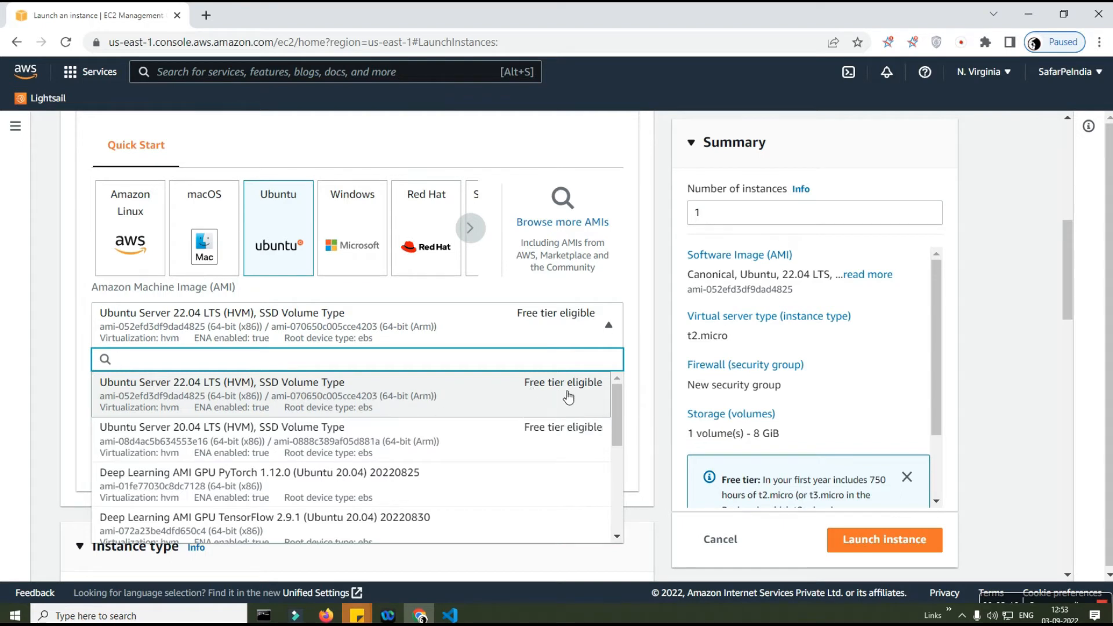
{"action": "mouse_move", "coordinate": [530, 388]}
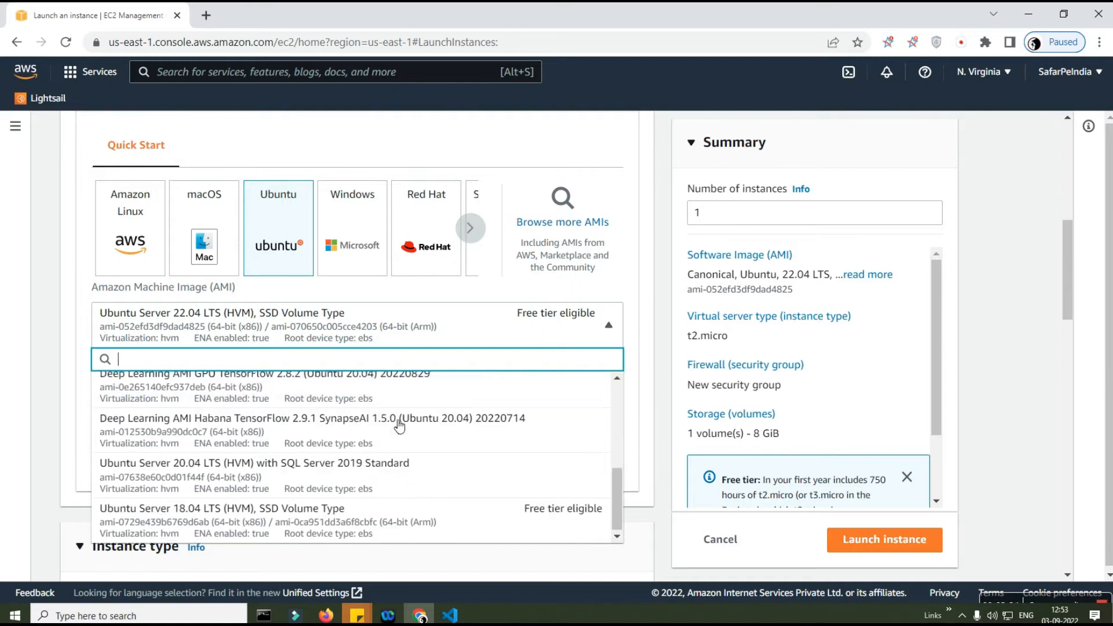
{"action": "scroll", "scroll_direction": "down", "scroll_amount": 3}
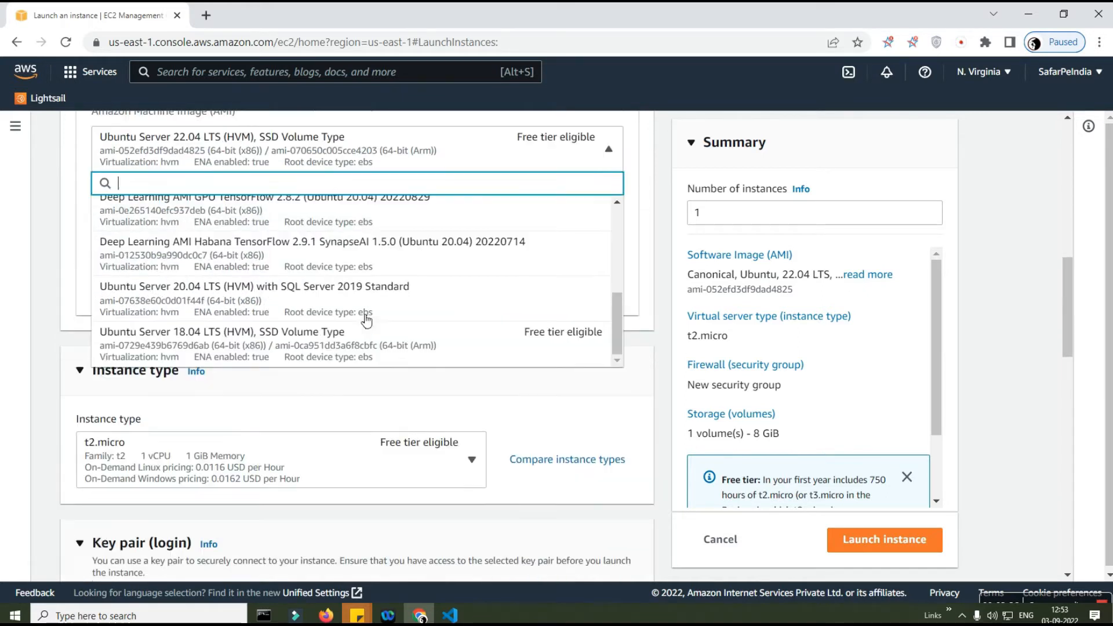
{"action": "left_click", "coordinate": [221, 332]}
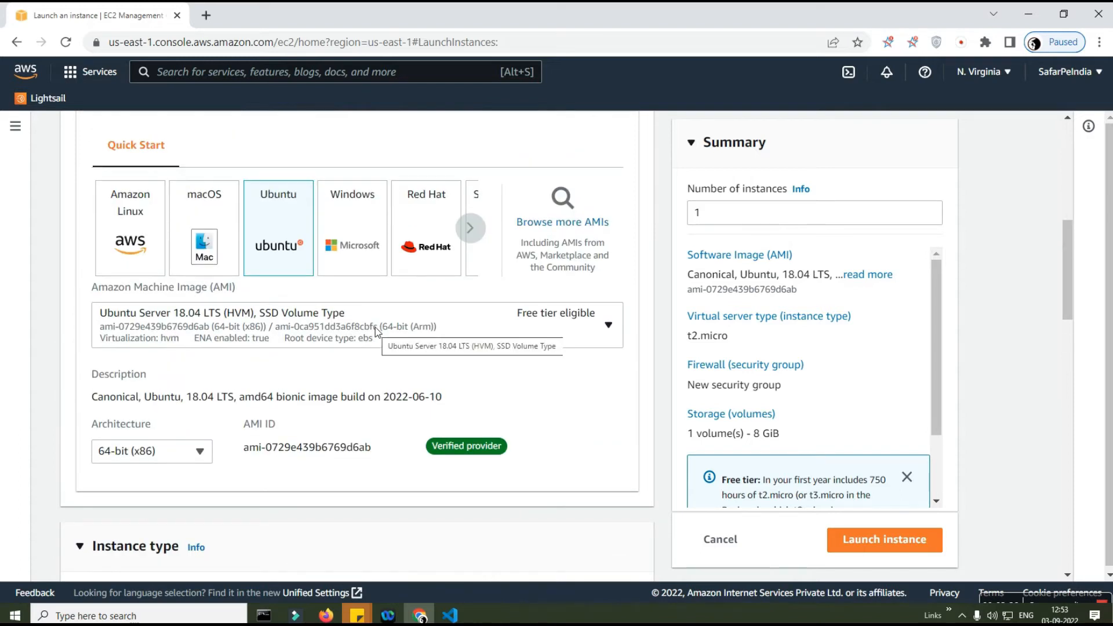
- Set the instance type to t1.micro instead of t2.micro
{"action": "scroll", "scroll_direction": "down", "scroll_amount": 3}
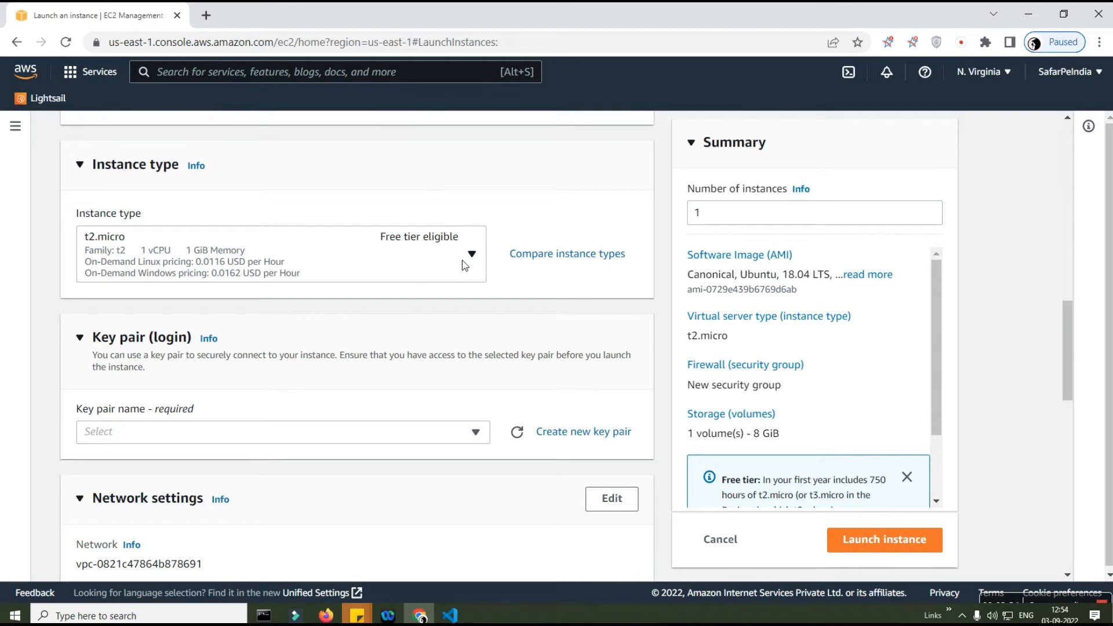
{"action": "left_click", "coordinate": [471, 253]}
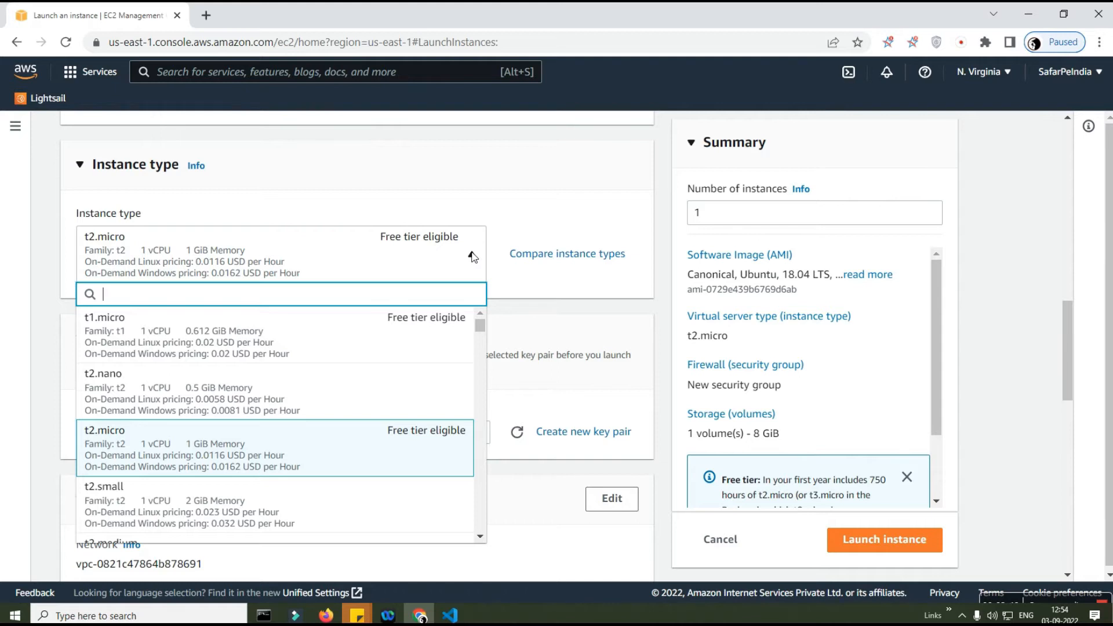
{"action": "mouse_move", "coordinate": [348, 334]}
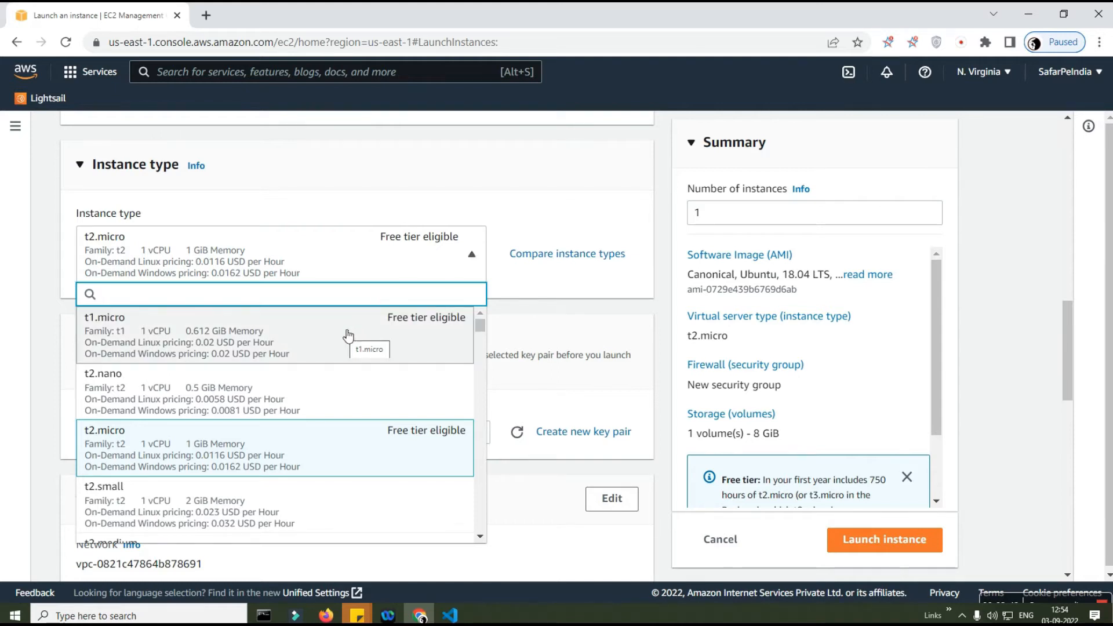
{"action": "left_click", "coordinate": [105, 335]}
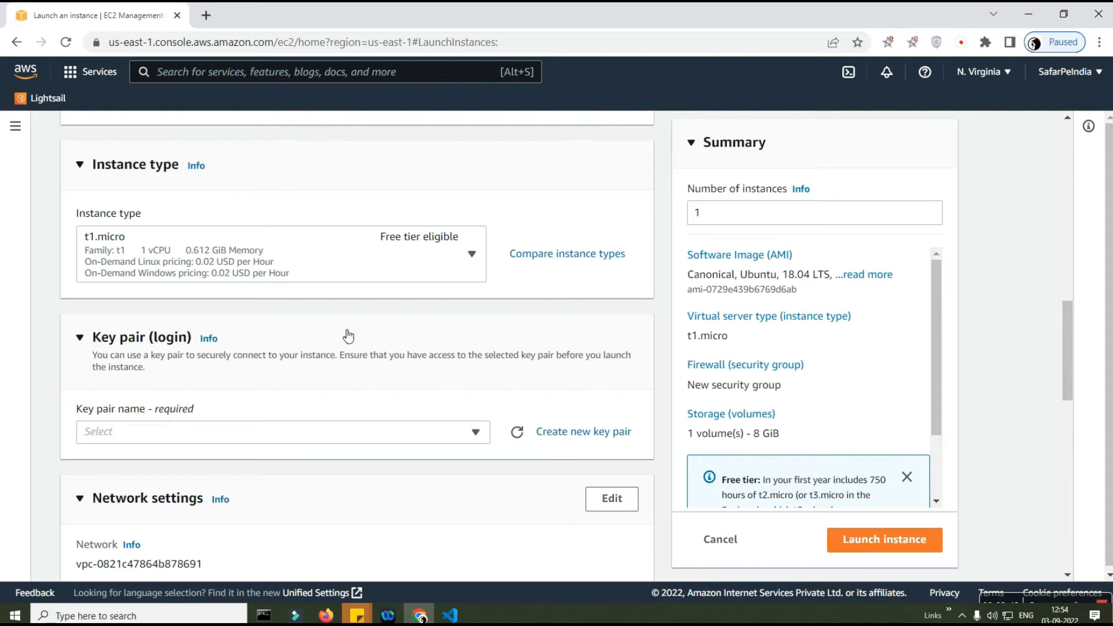
{"action": "left_click", "coordinate": [281, 432]}
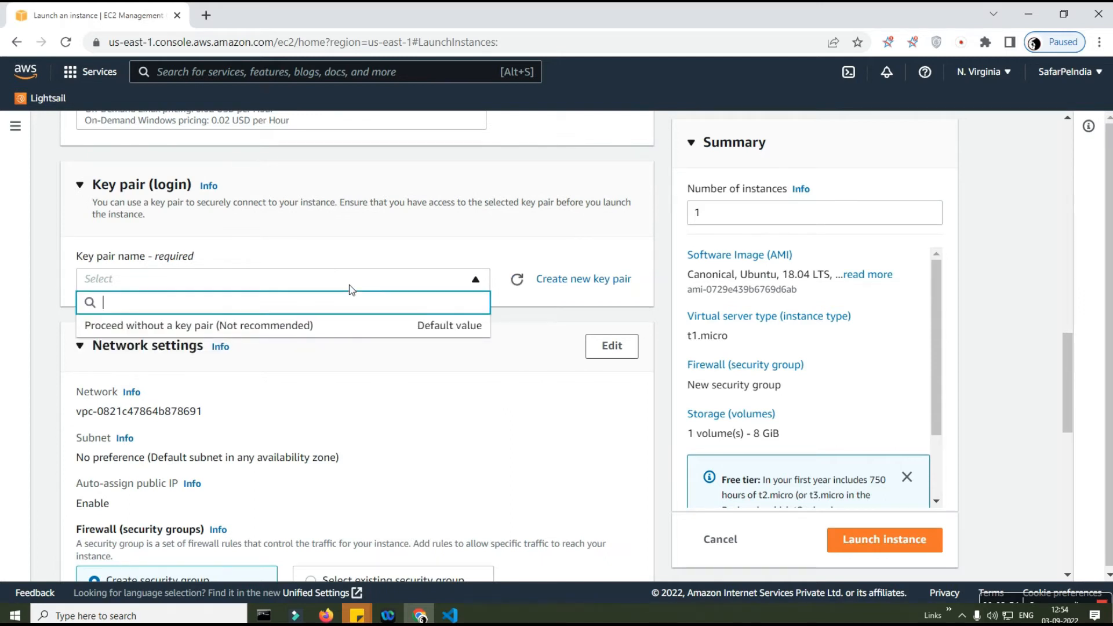
- Create and download an RSA .pem key pair named SAFAPE for the instance
{"action": "left_click", "coordinate": [583, 279]}
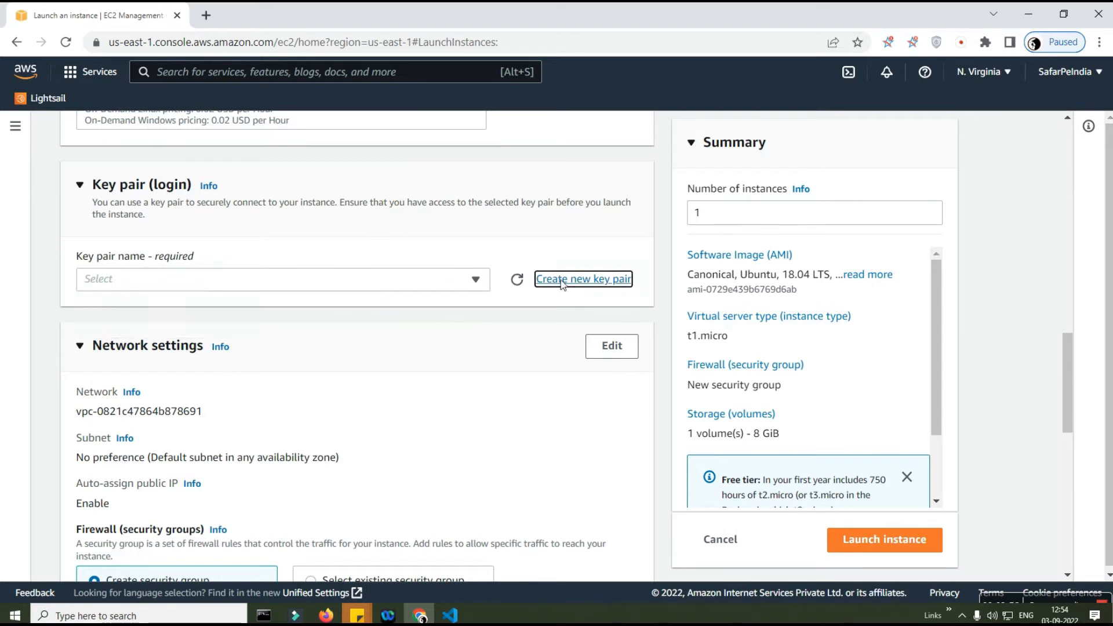
{"action": "left_click", "coordinate": [583, 278]}
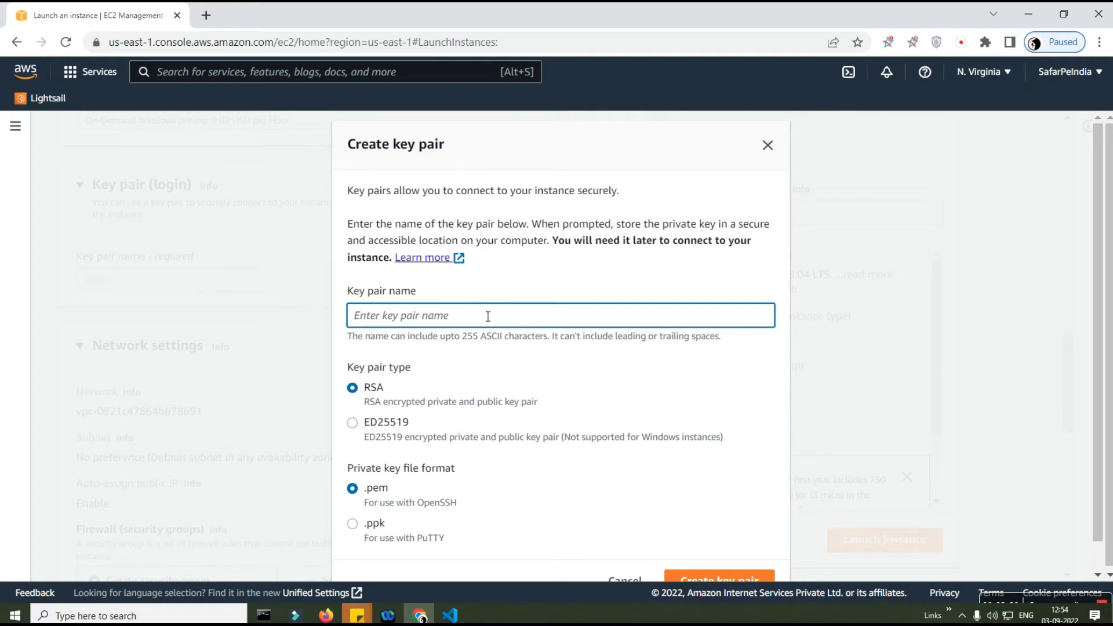
{"action": "type", "text": "SAFA"}
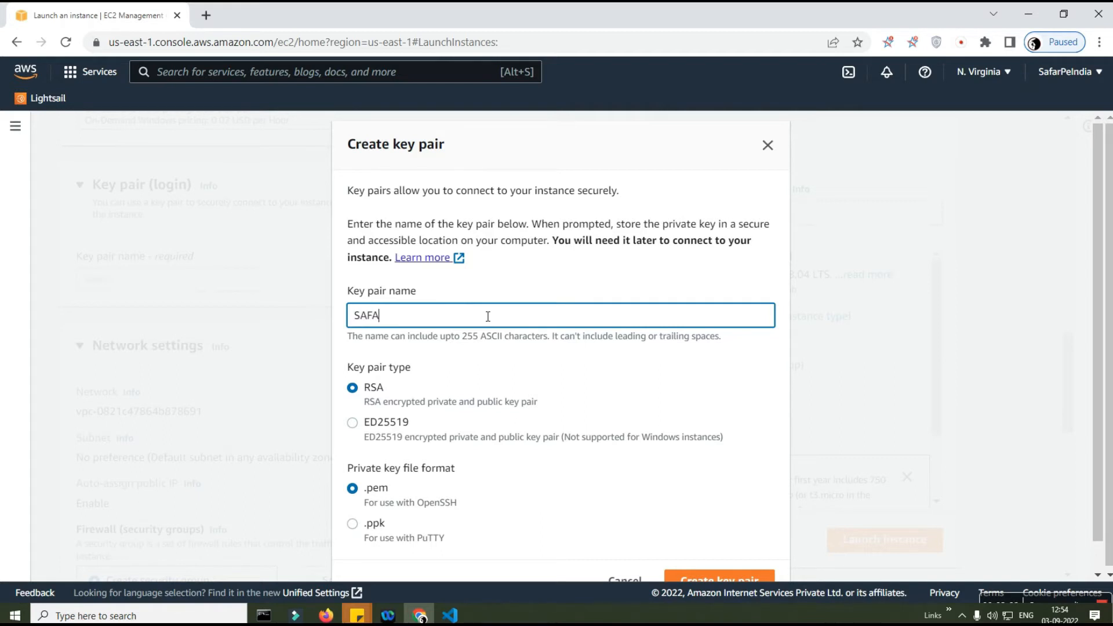
{"action": "type", "text": "PE"}
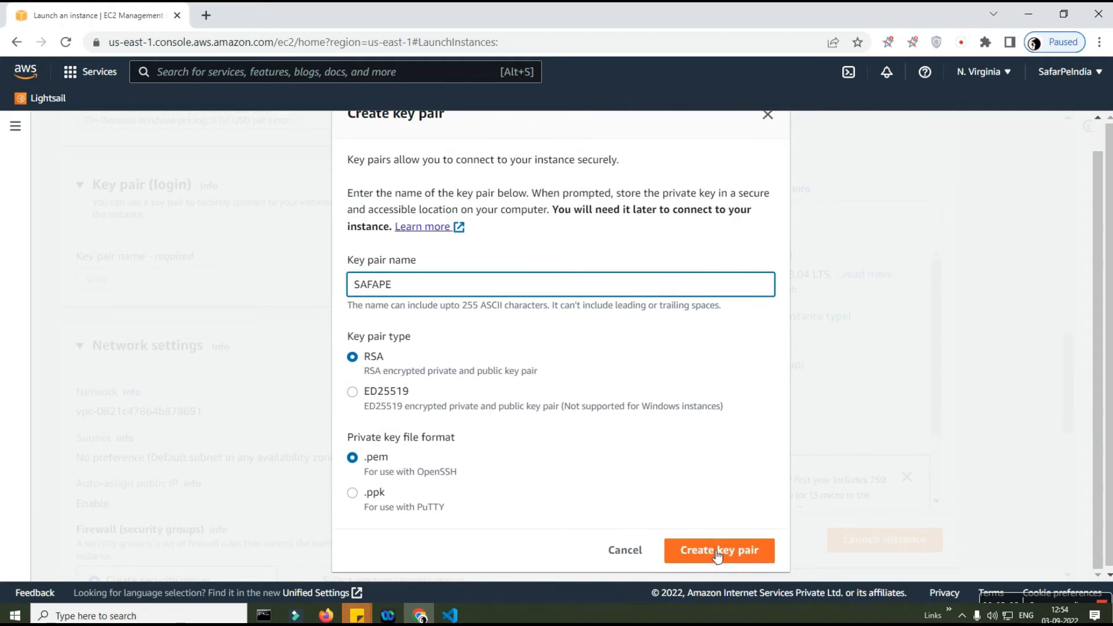
{"action": "left_click", "coordinate": [718, 550]}
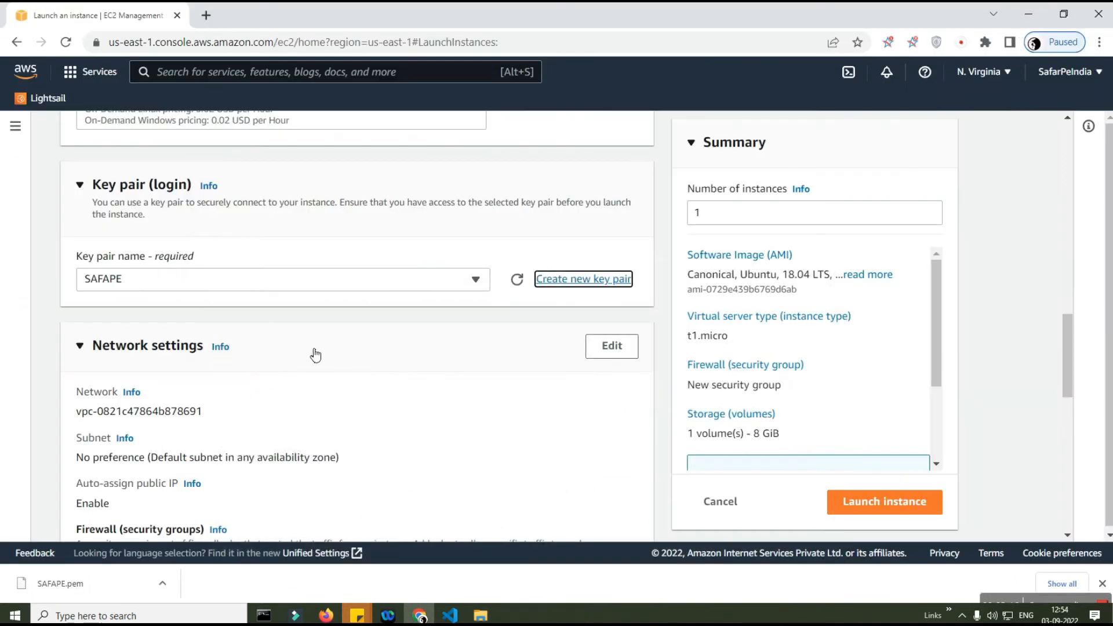
{"action": "mouse_move", "coordinate": [341, 364]}
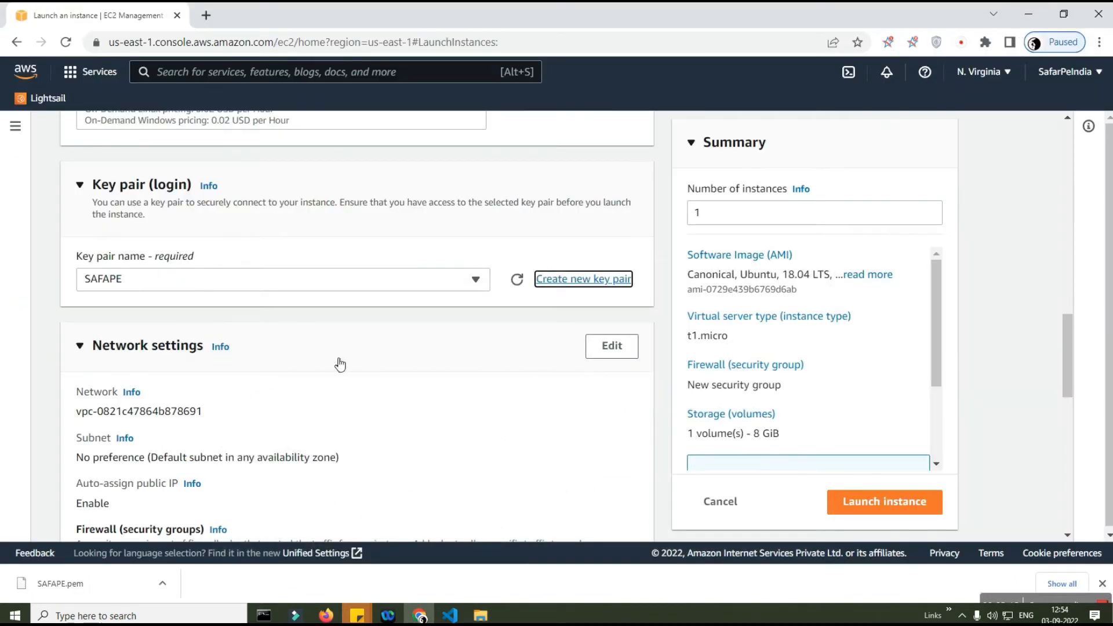
- Keep SSH from Anywhere and allow HTTPS and HTTP traffic from the internet in Network settings
{"action": "scroll", "scroll_direction": "down", "scroll_amount": 3}
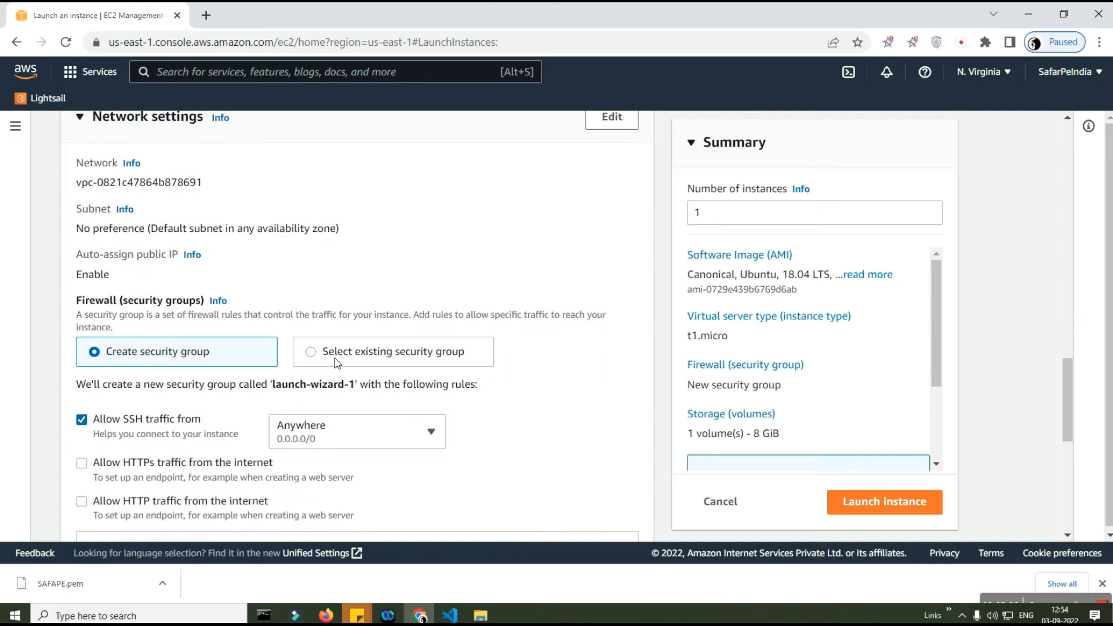
{"action": "scroll", "scroll_direction": "down", "scroll_amount": 3}
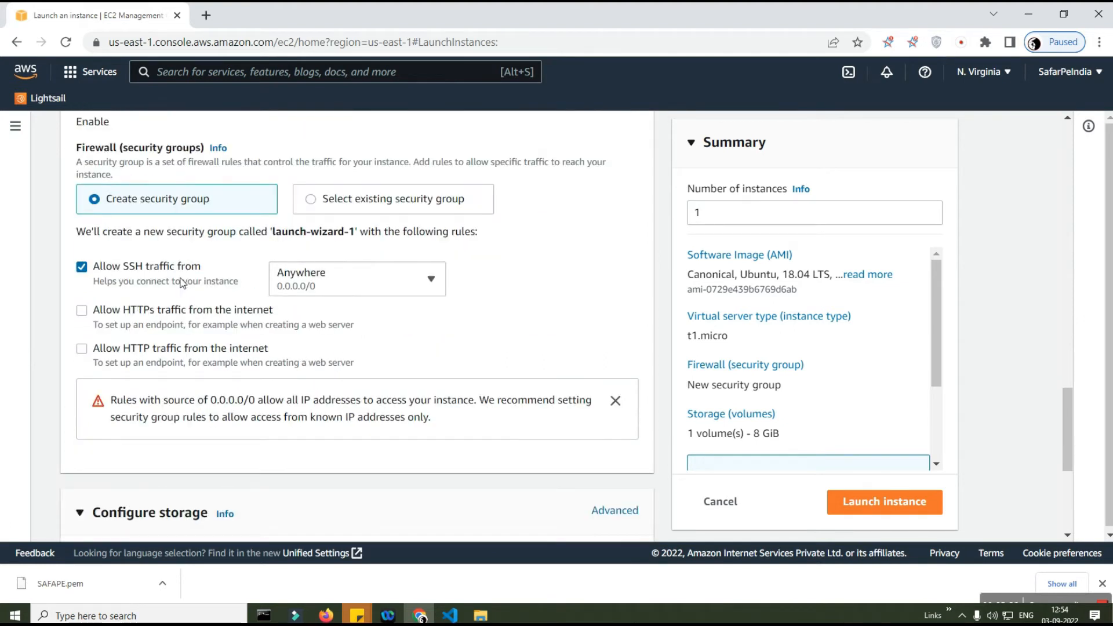
{"action": "left_click", "coordinate": [357, 278]}
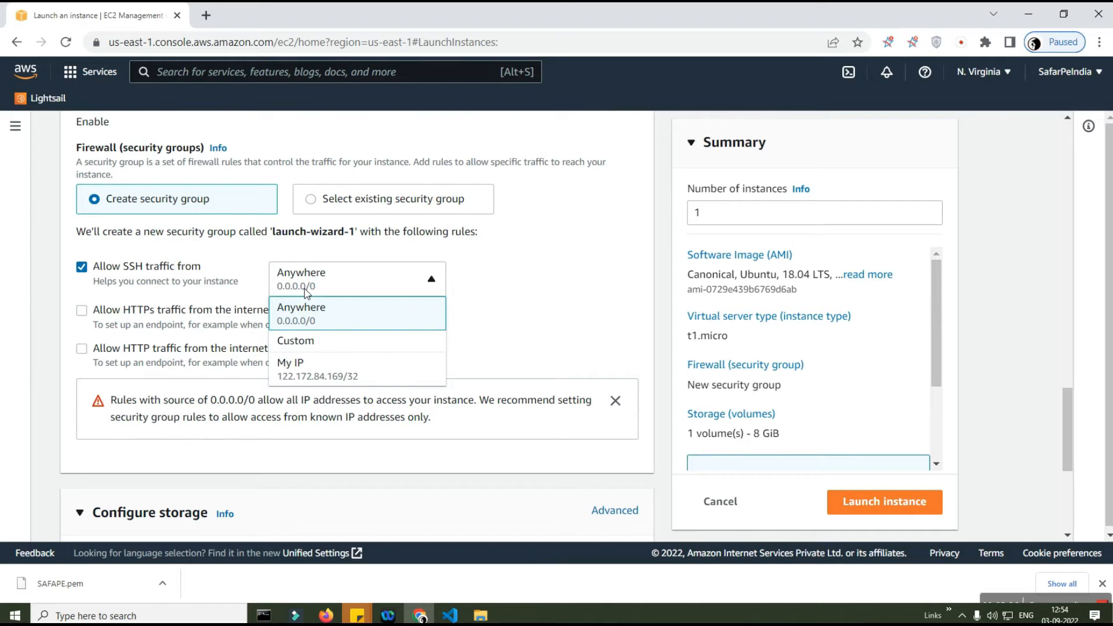
{"action": "left_click", "coordinate": [81, 266]}
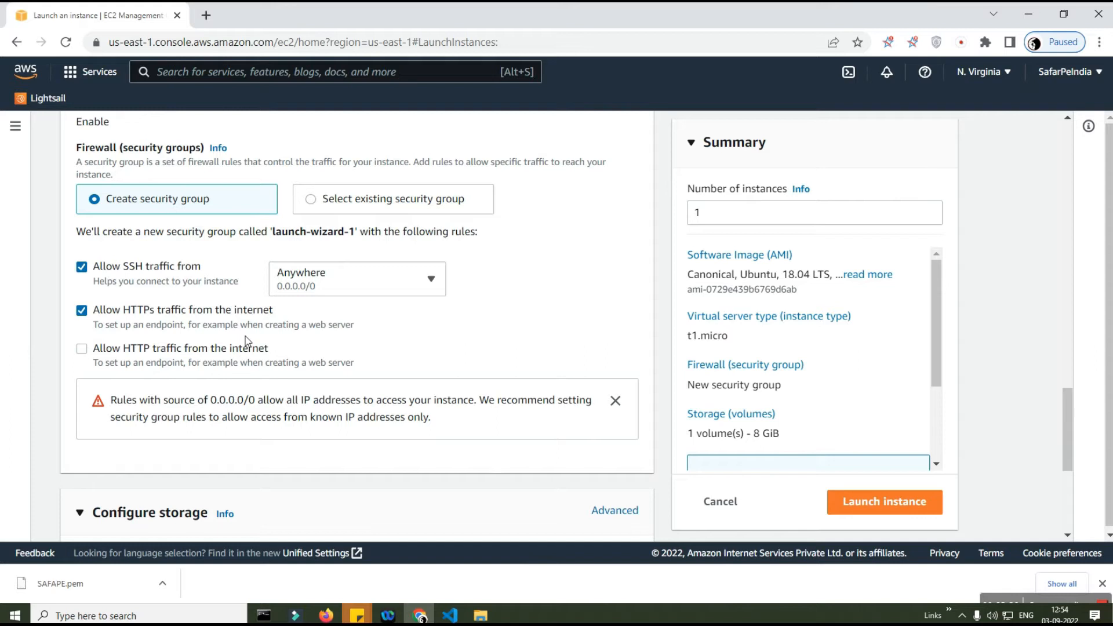
{"action": "left_click", "coordinate": [82, 347]}
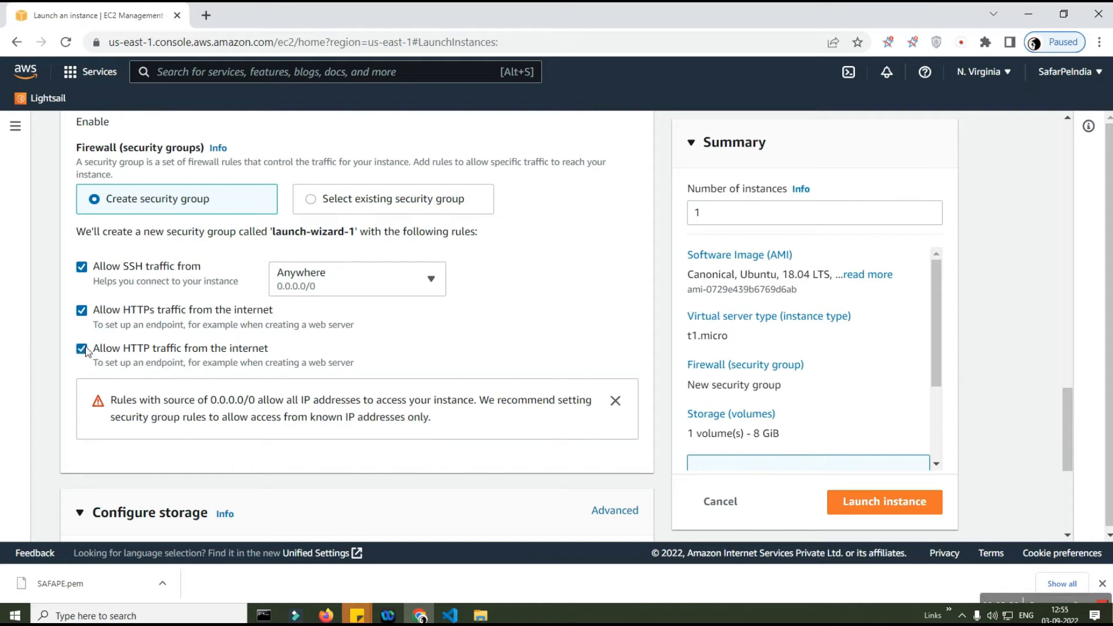
{"action": "scroll", "scroll_direction": "down", "scroll_amount": 3}
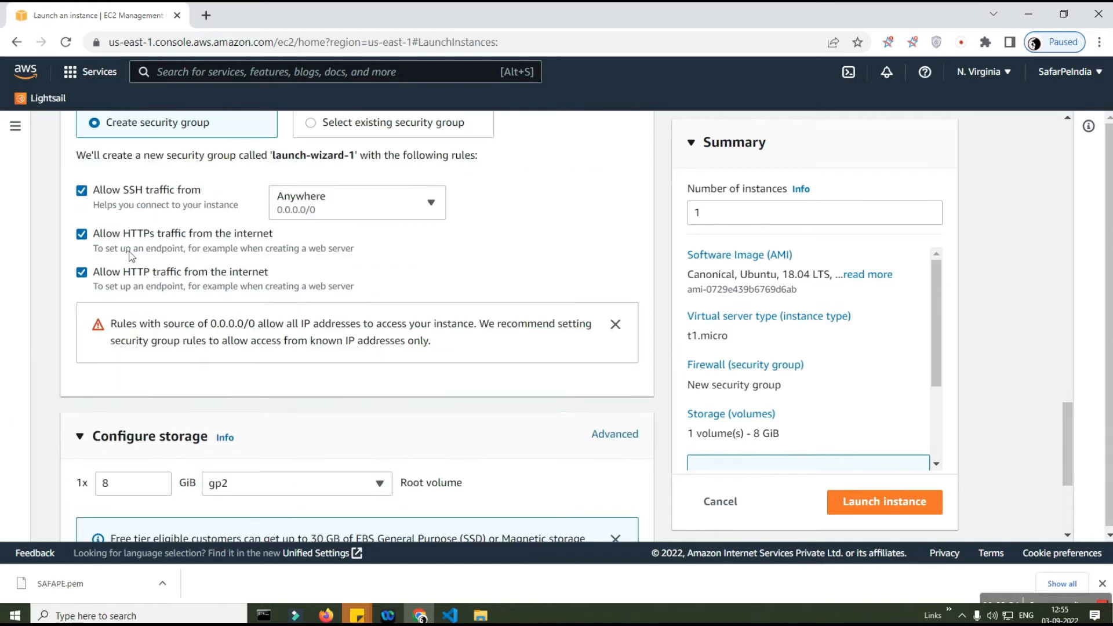
{"action": "scroll", "scroll_direction": "down", "scroll_amount": 3}
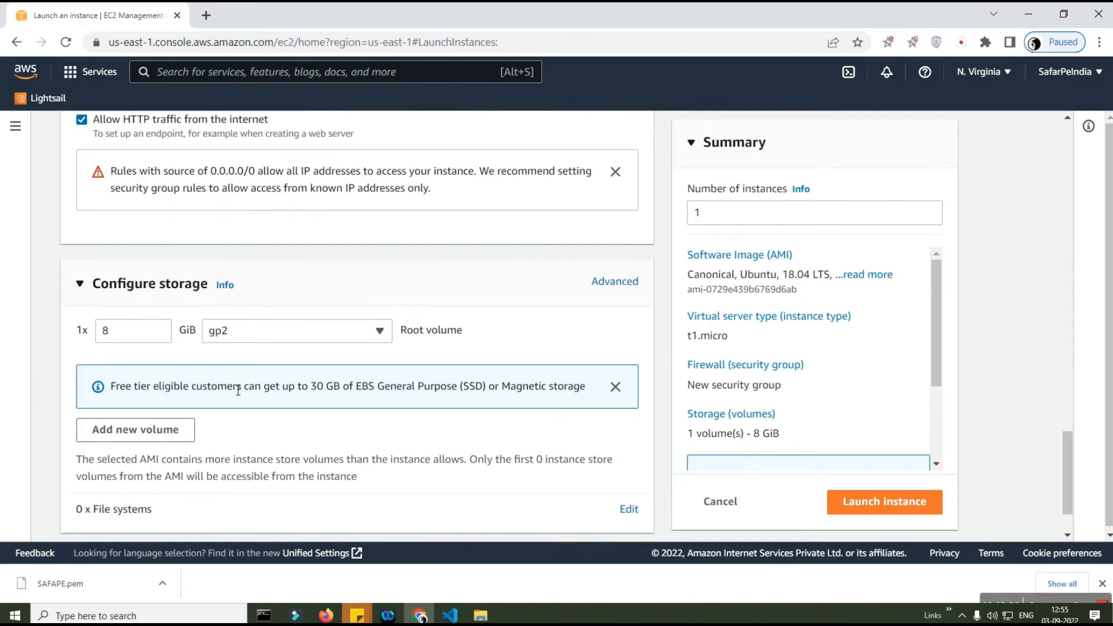
{"action": "left_click", "coordinate": [132, 330]}
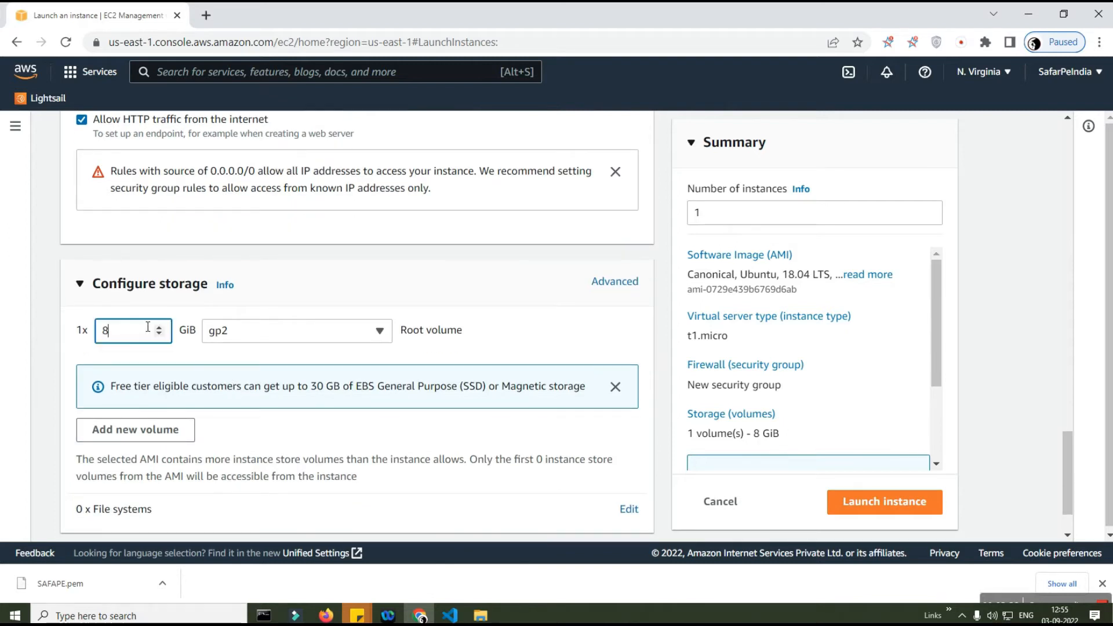
{"action": "left_click", "coordinate": [294, 329]}
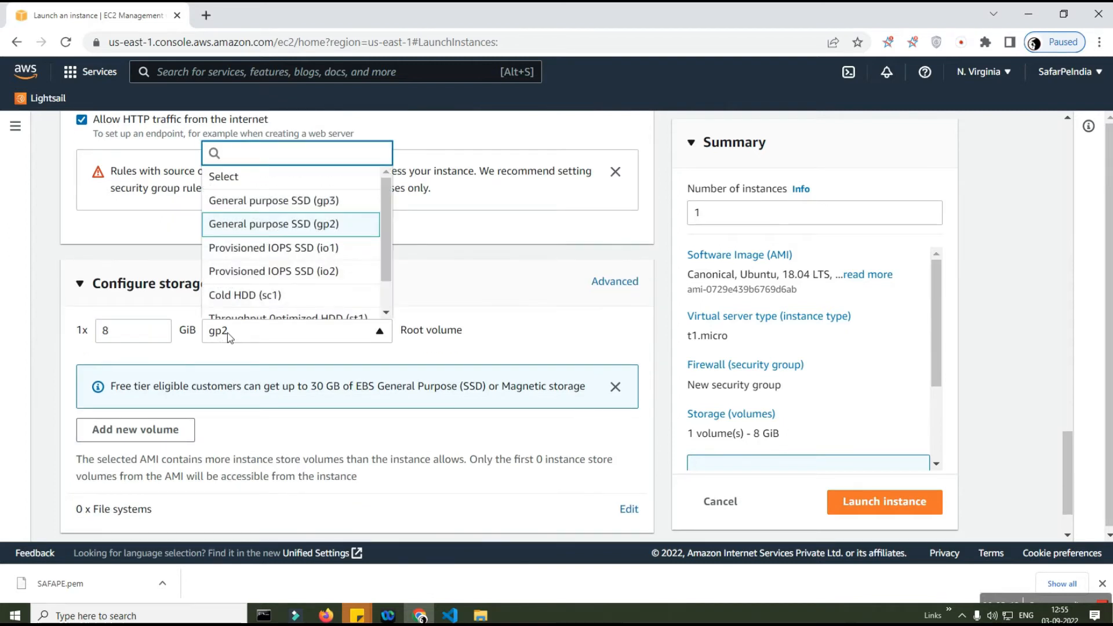
{"action": "left_click", "coordinate": [273, 224]}
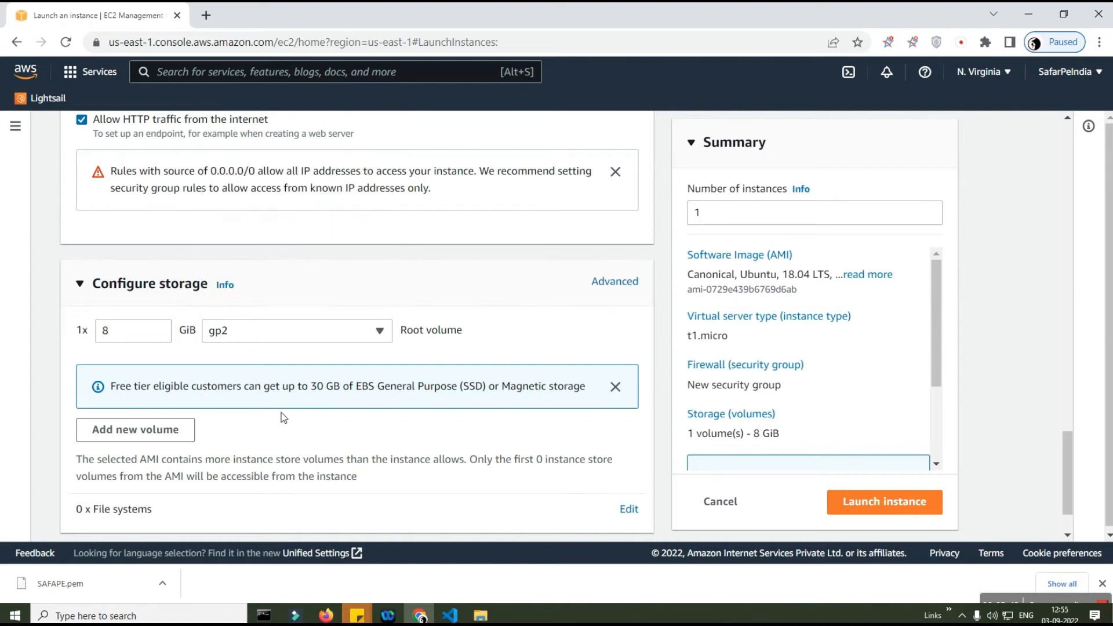
{"action": "scroll", "scroll_direction": "down", "scroll_amount": 3}
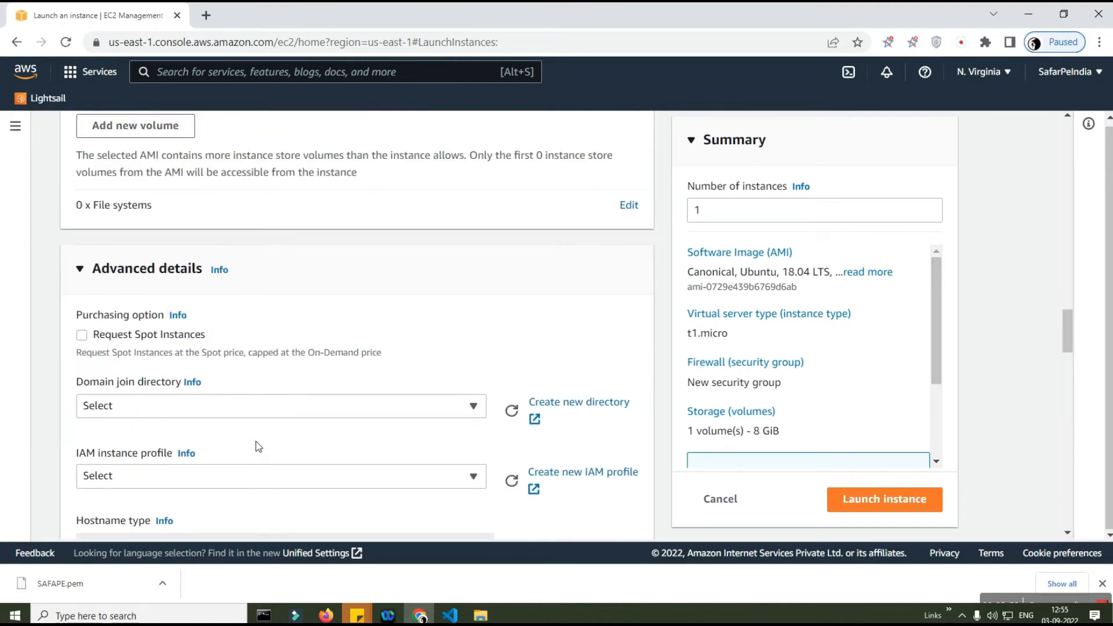
{"action": "scroll", "scroll_direction": "down", "scroll_amount": 3}
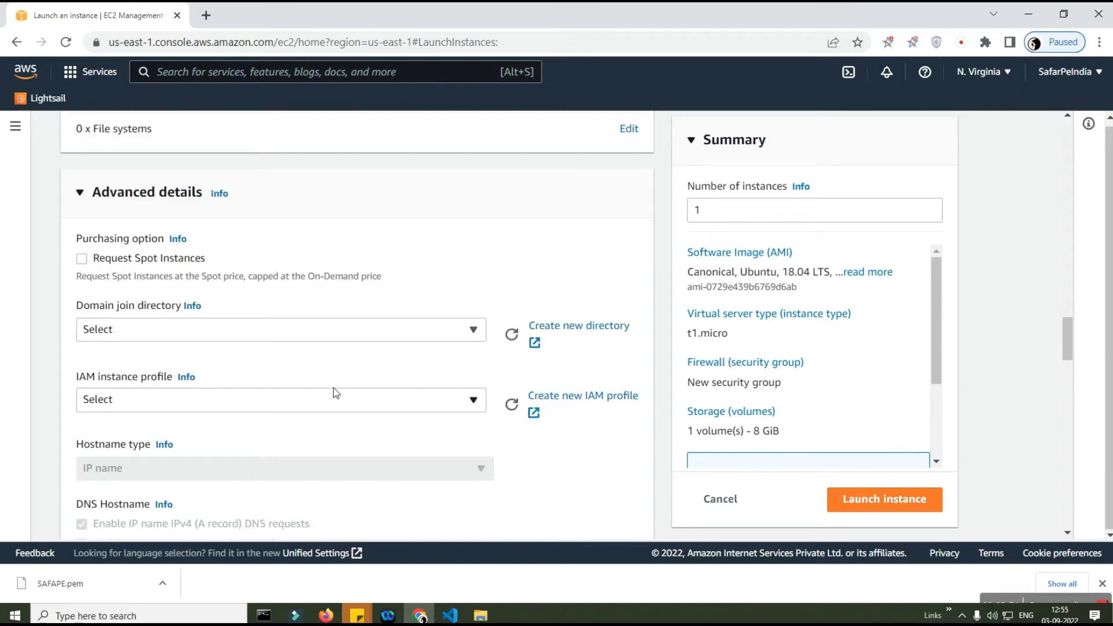
{"action": "left_click", "coordinate": [280, 328]}
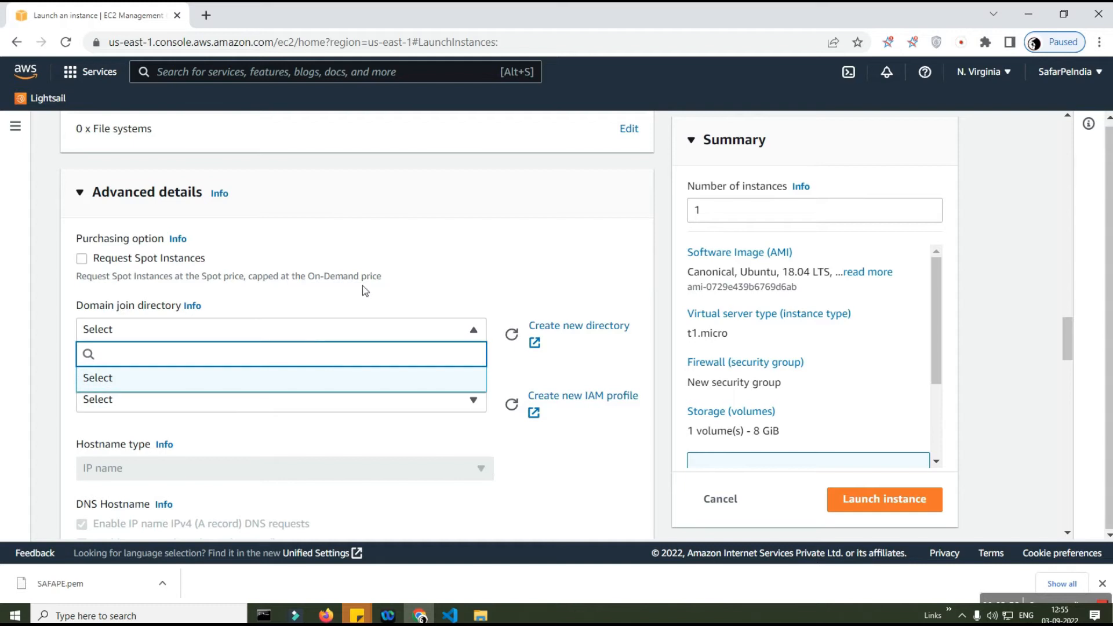
{"action": "scroll", "scroll_direction": "down", "scroll_amount": 3}
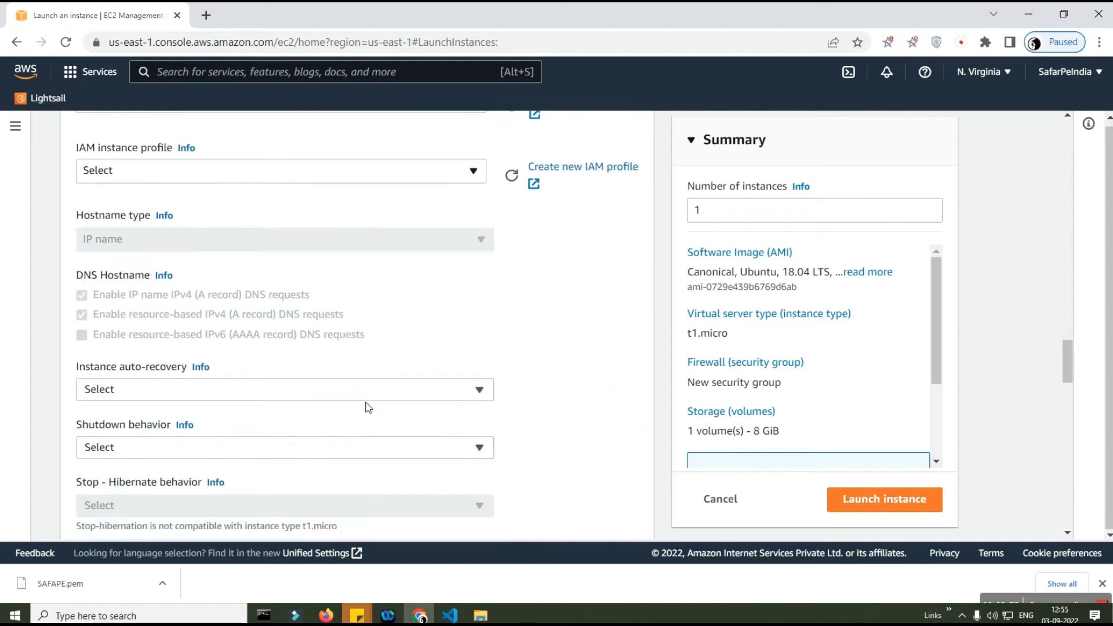
{"action": "scroll", "scroll_direction": "down", "scroll_amount": 3}
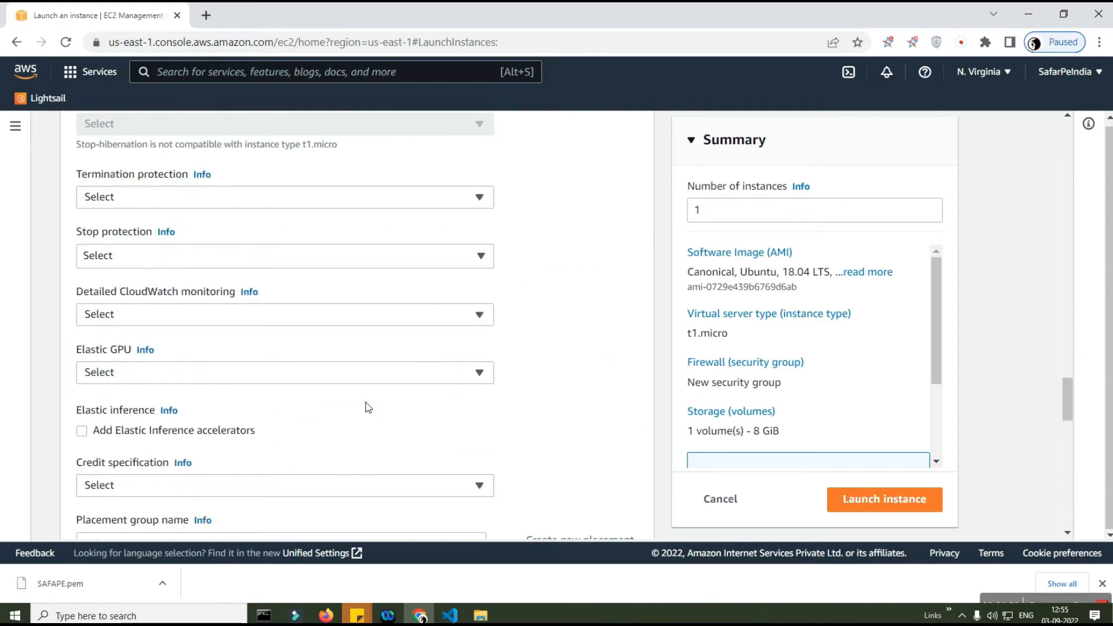
{"action": "scroll", "scroll_direction": "down", "scroll_amount": 3}
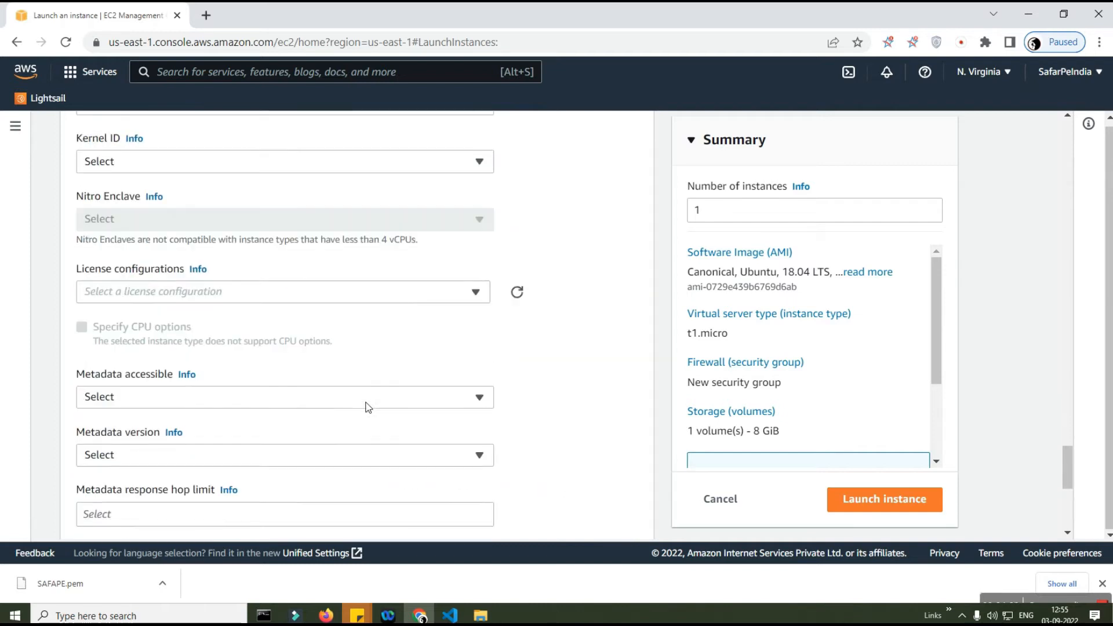
{"action": "scroll", "scroll_direction": "down", "scroll_amount": 3}
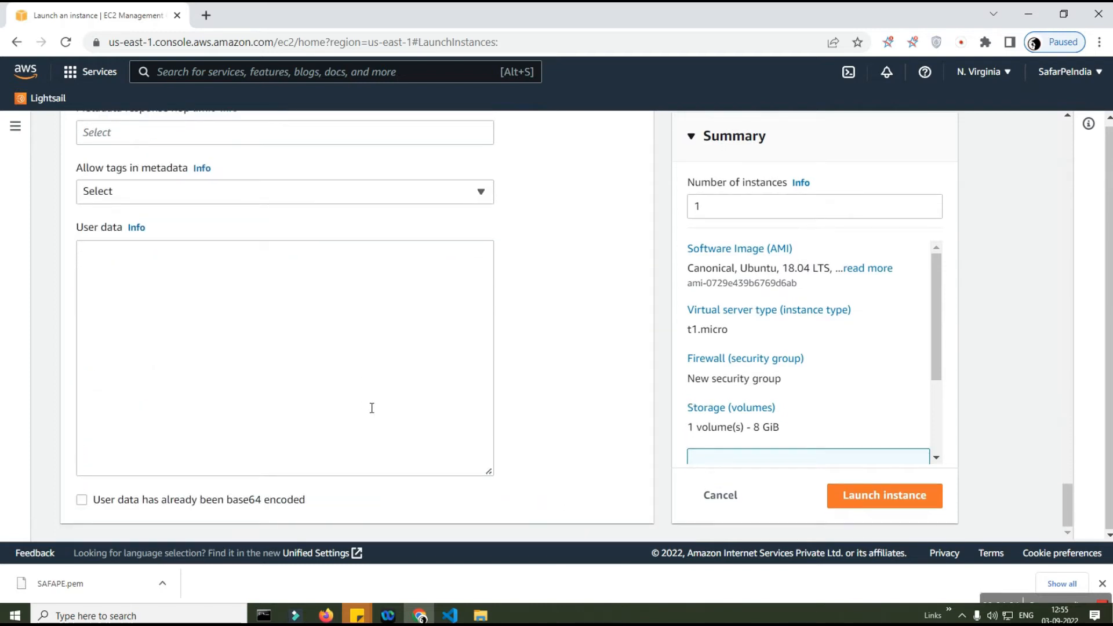
{"action": "left_click", "coordinate": [883, 495]}
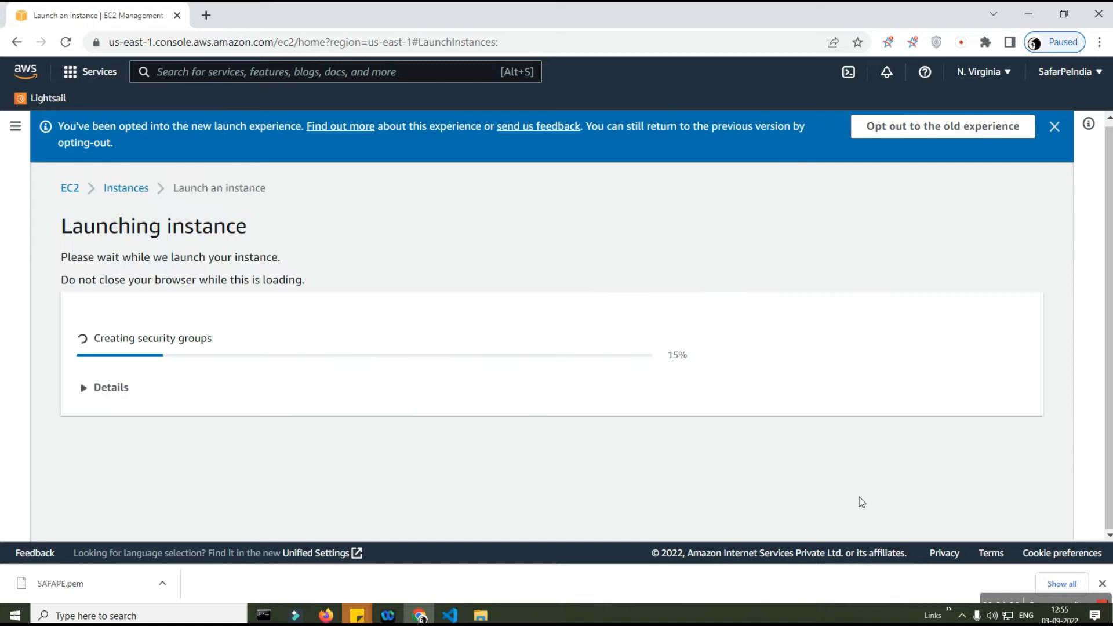
{"action": "mouse_move", "coordinate": [394, 263]}
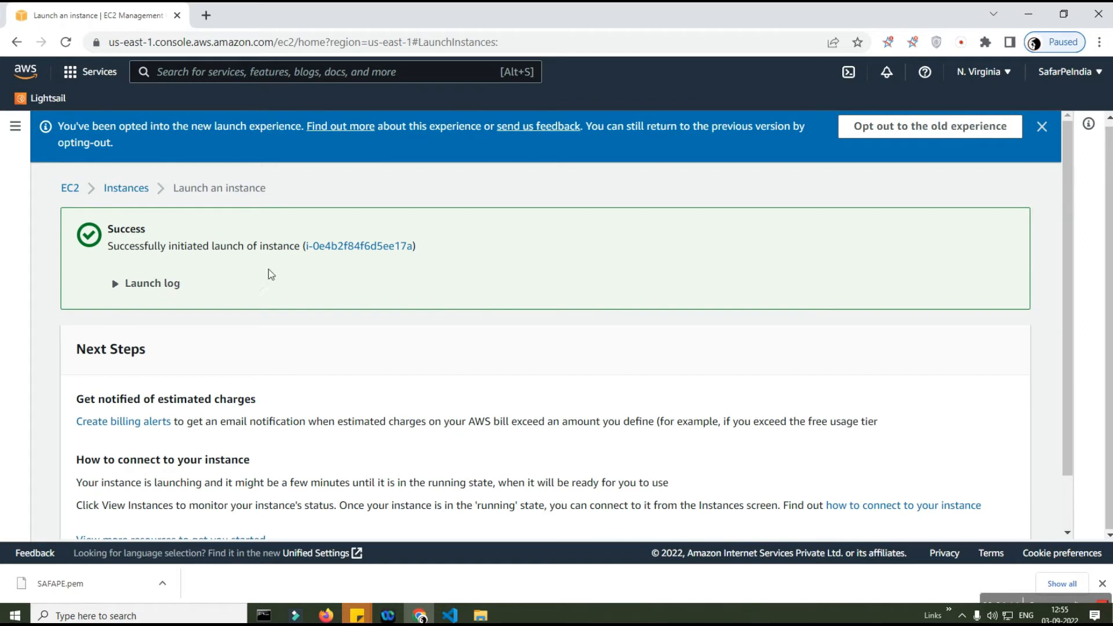
- Expand the launch log, then go to the Instances list showing SafarPe Server
{"action": "left_click", "coordinate": [145, 282]}
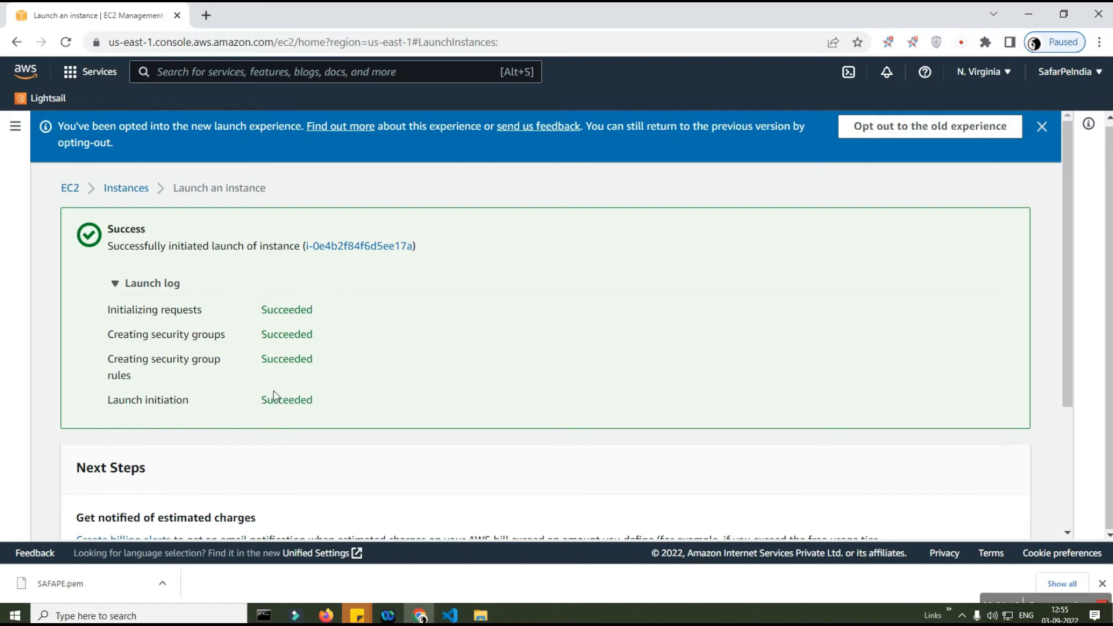
{"action": "left_click", "coordinate": [125, 187]}
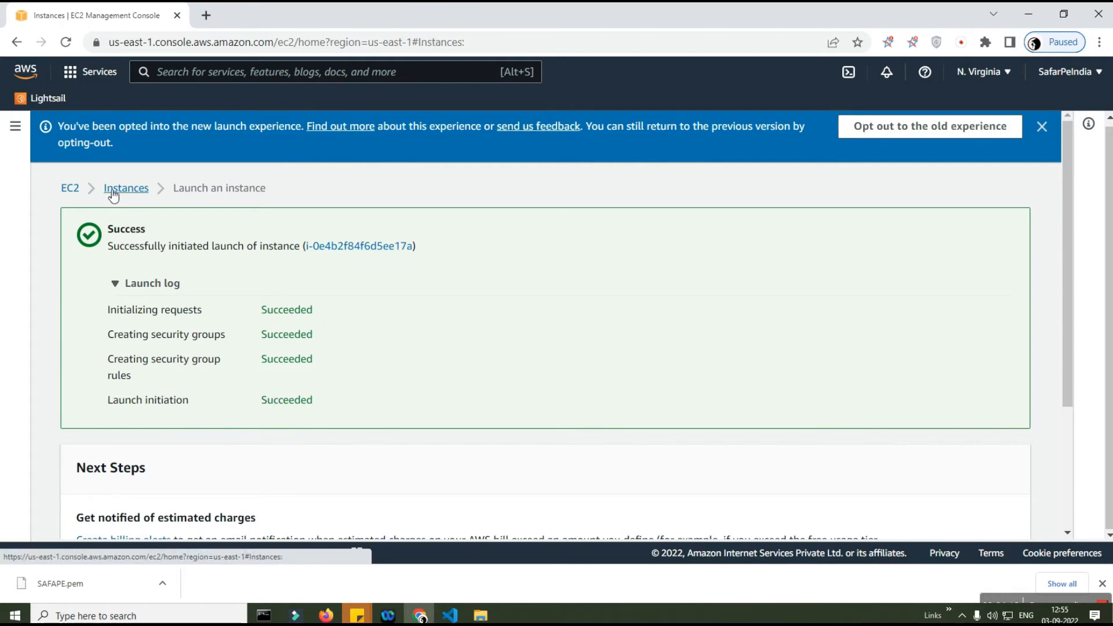
{"action": "left_click", "coordinate": [126, 188]}
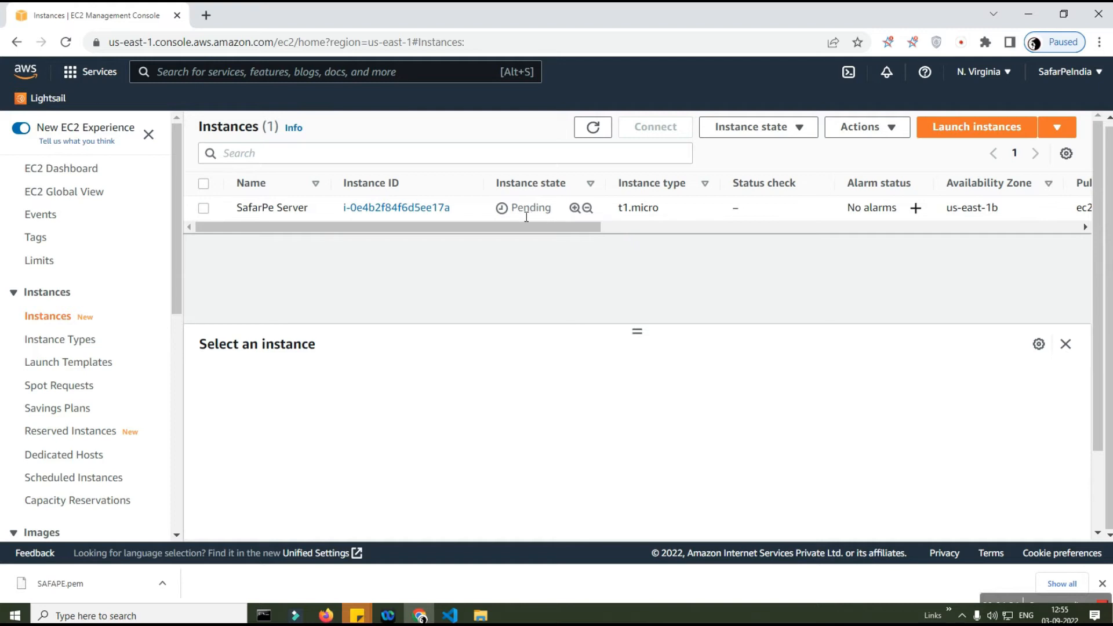
- Select the SafarPe Server row and review its Details, including private IP 172.31.16.98
{"action": "scroll", "scroll_direction": "right", "scroll_amount": 3}
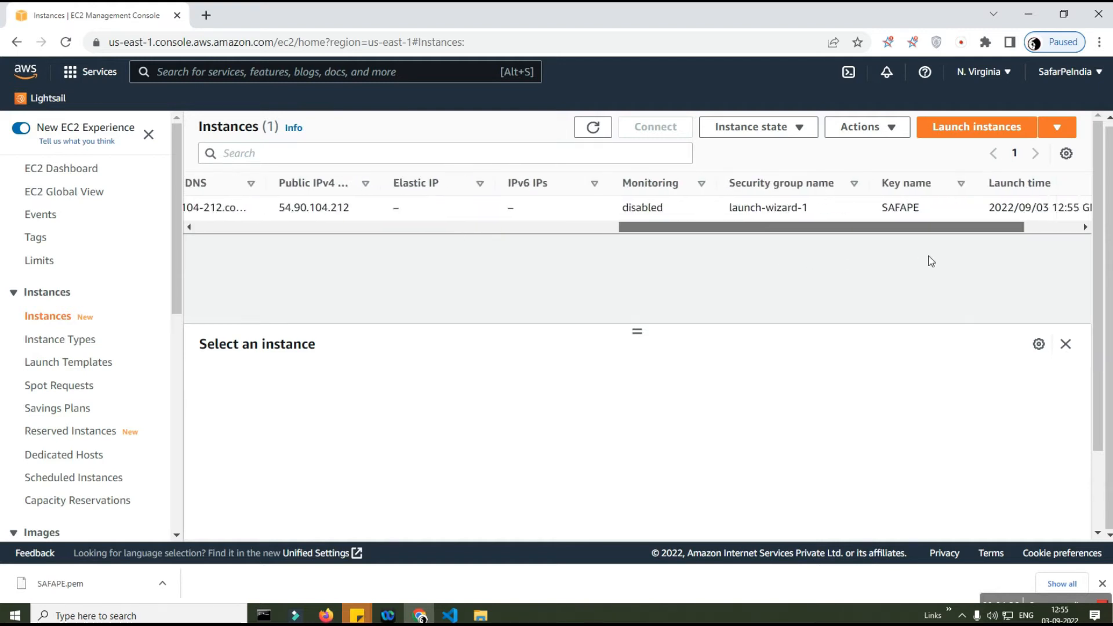
{"action": "scroll", "scroll_direction": "right", "scroll_amount": 3}
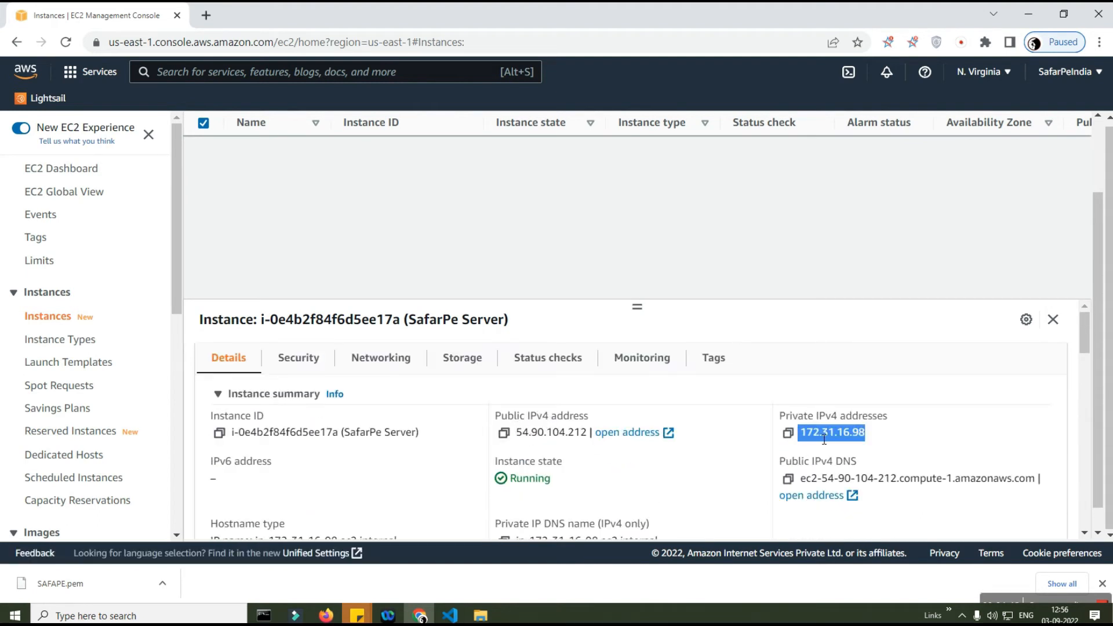
{"action": "double_click", "coordinate": [864, 478]}
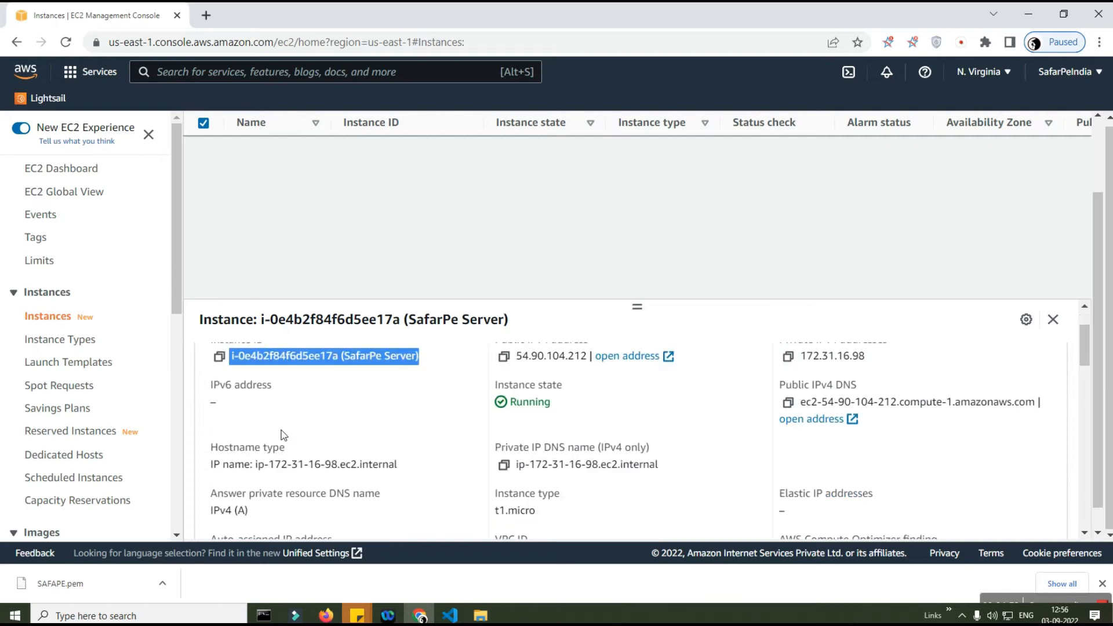
{"action": "scroll", "scroll_direction": "down", "scroll_amount": 3}
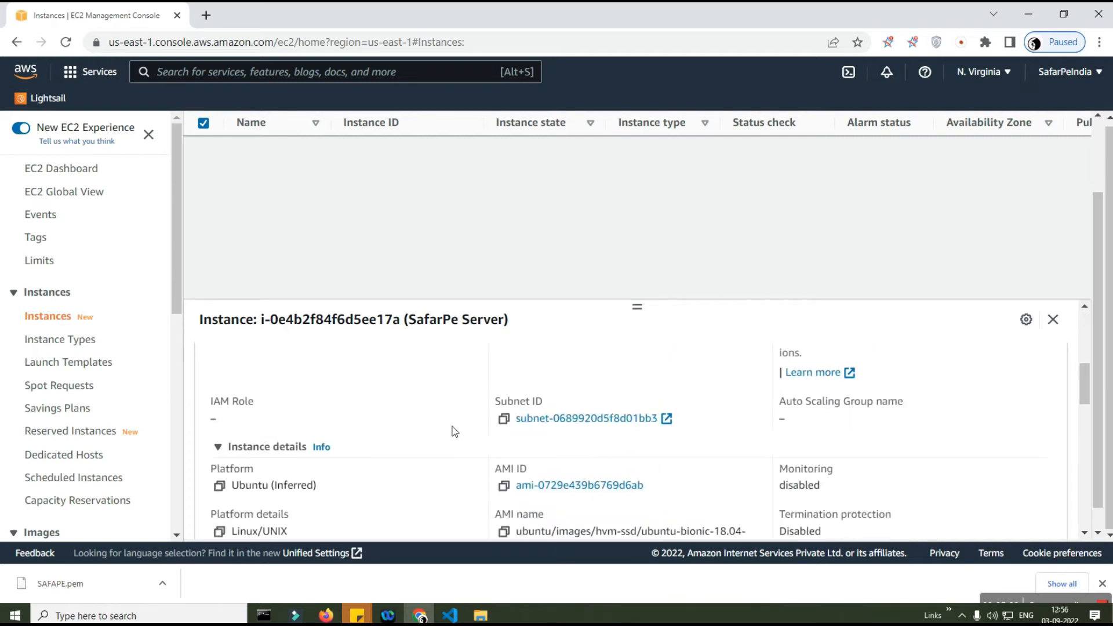
{"action": "scroll", "scroll_direction": "down", "scroll_amount": 3}
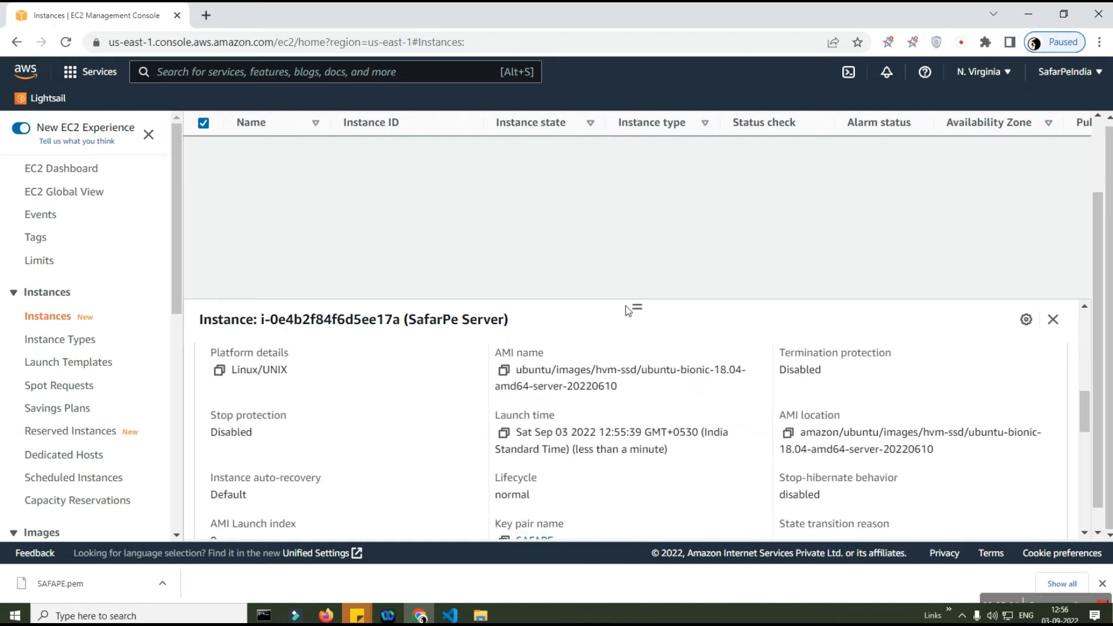
{"action": "mouse_move", "coordinate": [635, 309]}
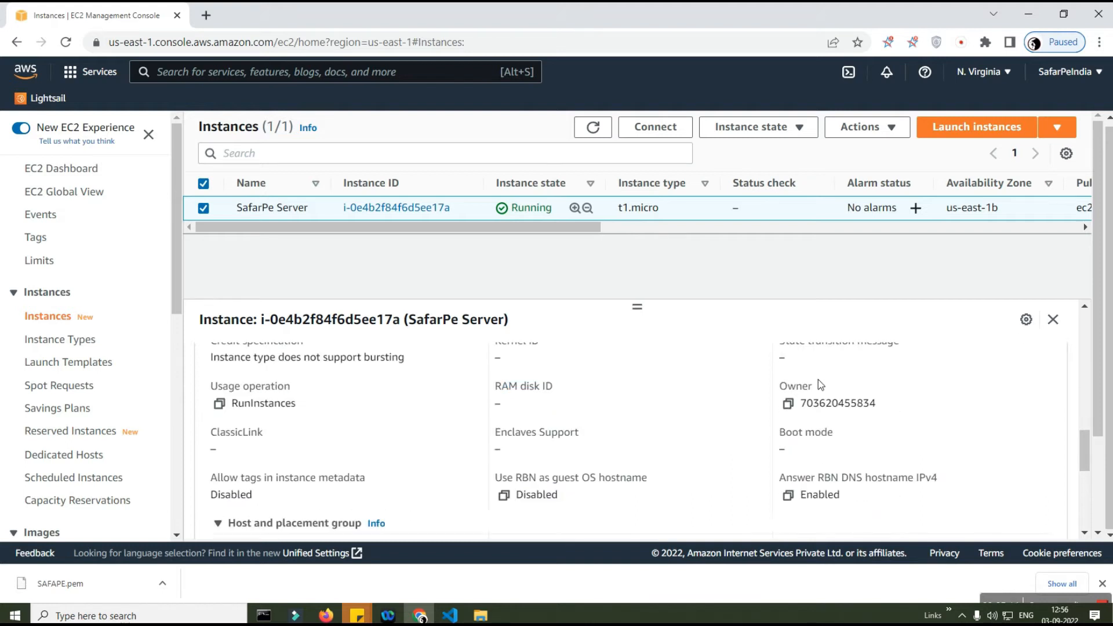
{"action": "scroll", "scroll_direction": "down", "scroll_amount": 3}
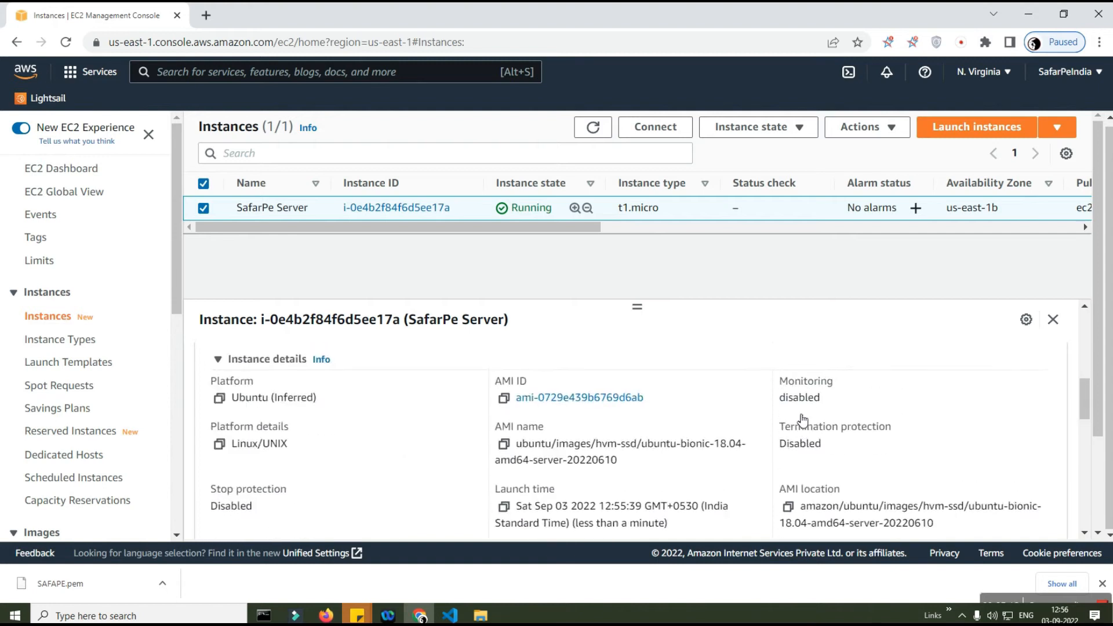
{"action": "left_click", "coordinate": [228, 357]}
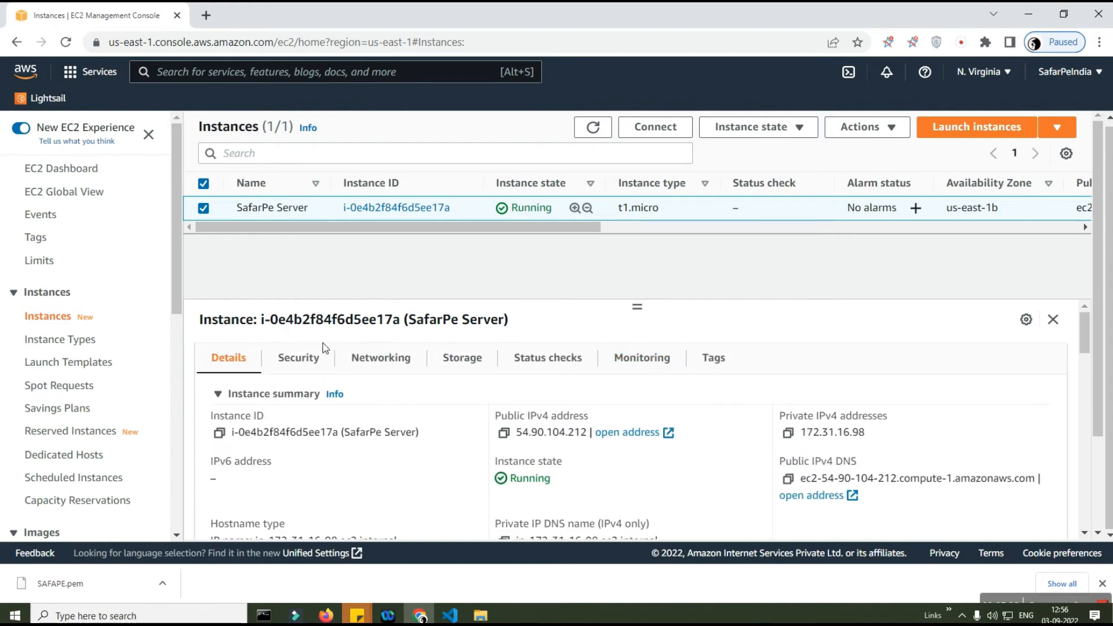
- Review the Security tab's inbound rules for ports 80, 443 and 22, then show Networking details
{"action": "left_click", "coordinate": [298, 357]}
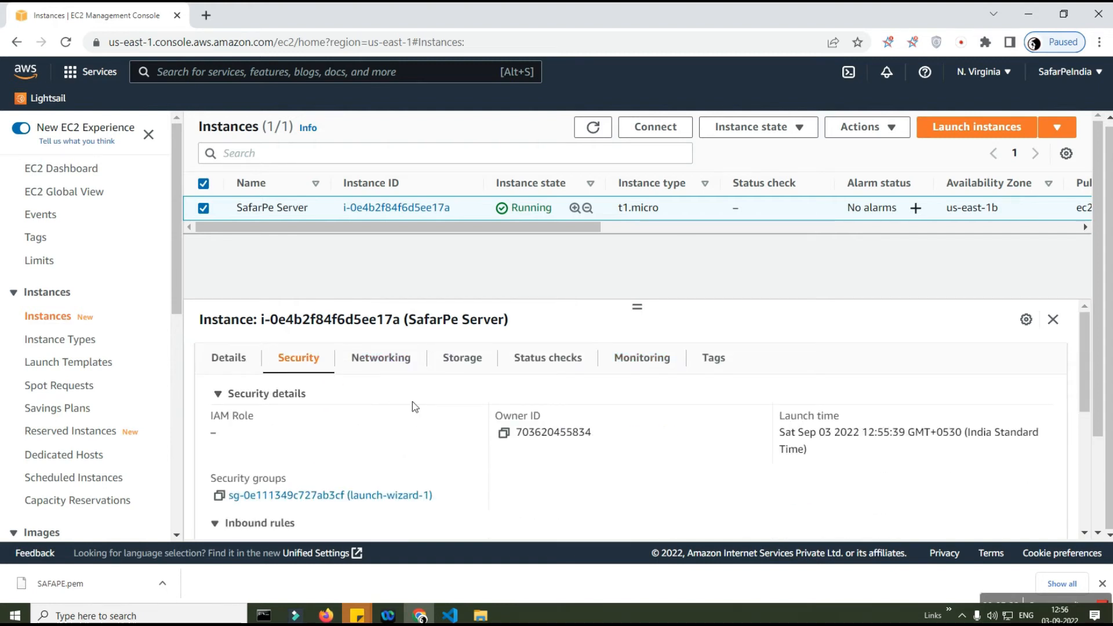
{"action": "scroll", "scroll_direction": "down", "scroll_amount": 3}
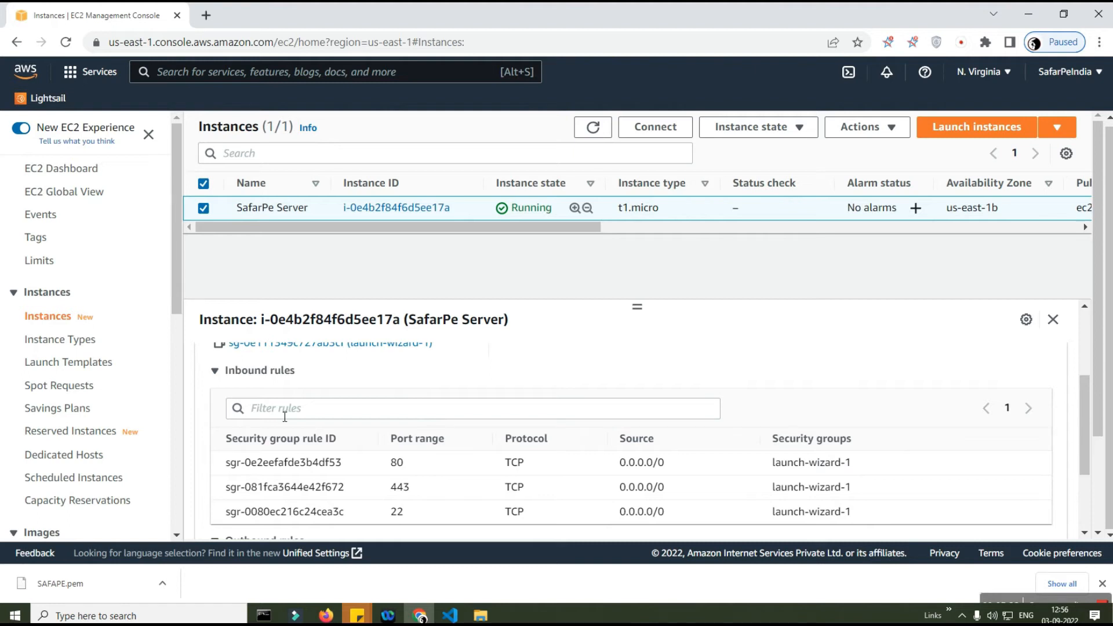
{"action": "mouse_move", "coordinate": [262, 431]}
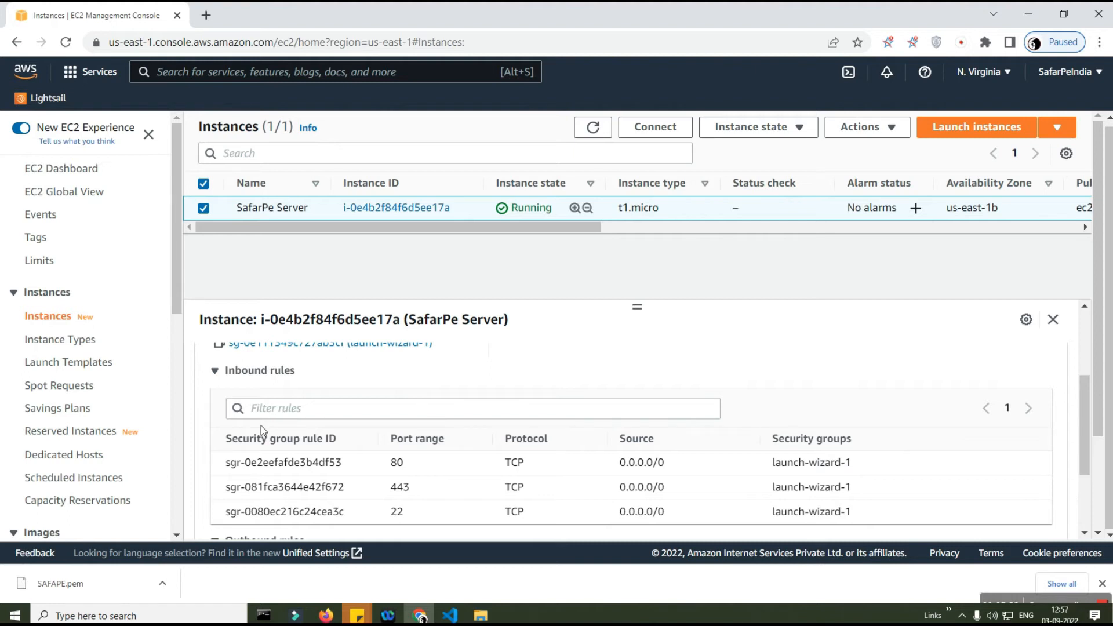
{"action": "left_click", "coordinate": [472, 408]}
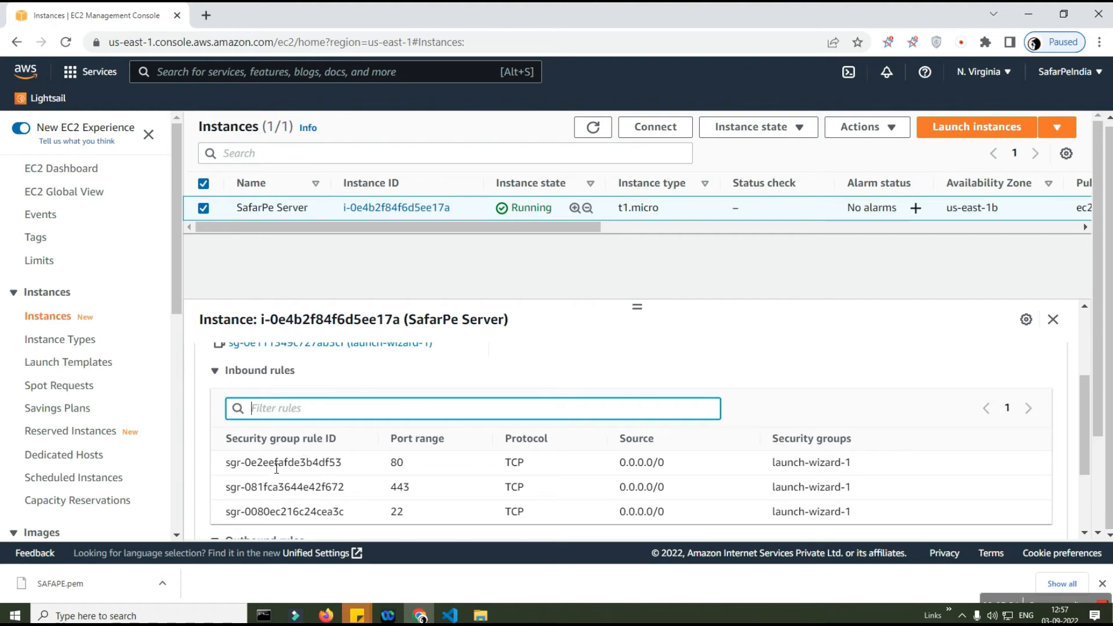
{"action": "scroll", "scroll_direction": "down", "scroll_amount": 3}
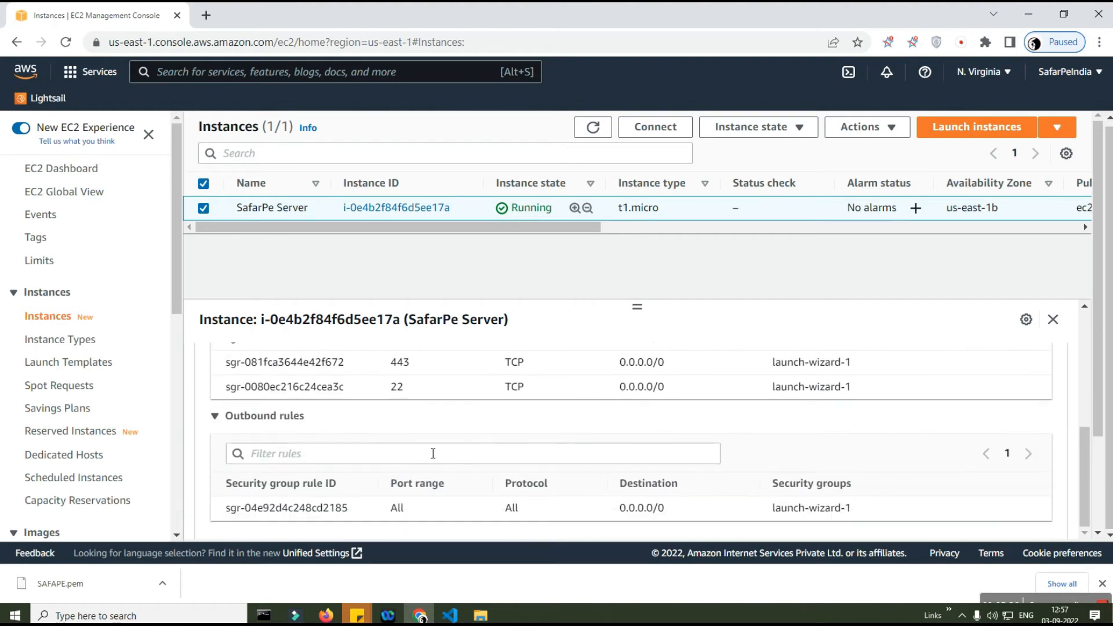
{"action": "scroll", "scroll_direction": "up", "scroll_amount": 3}
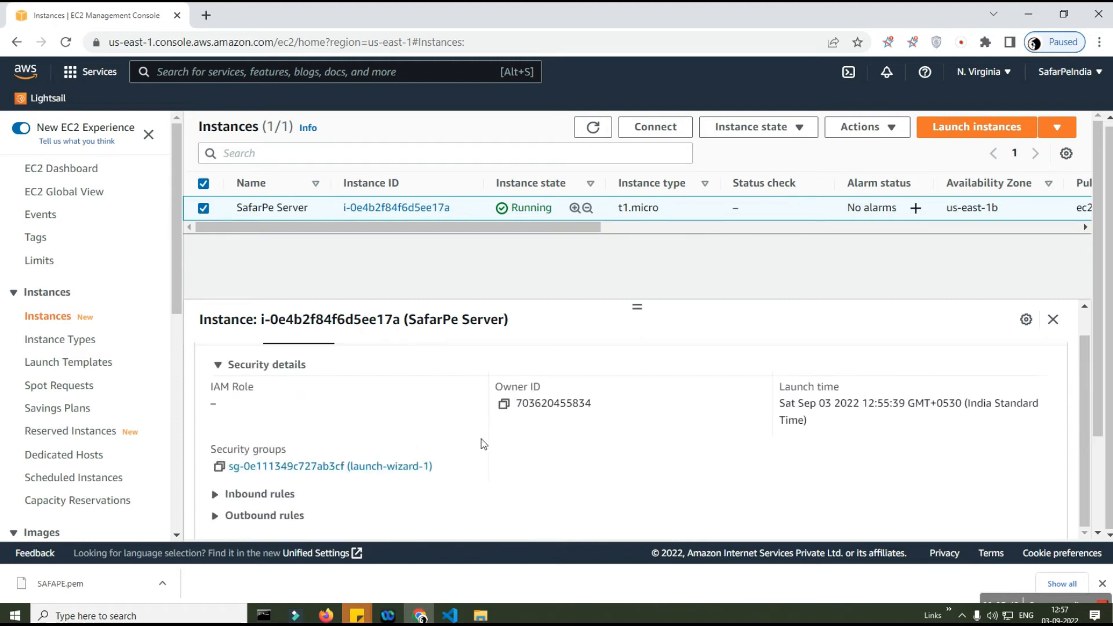
{"action": "left_click", "coordinate": [380, 357]}
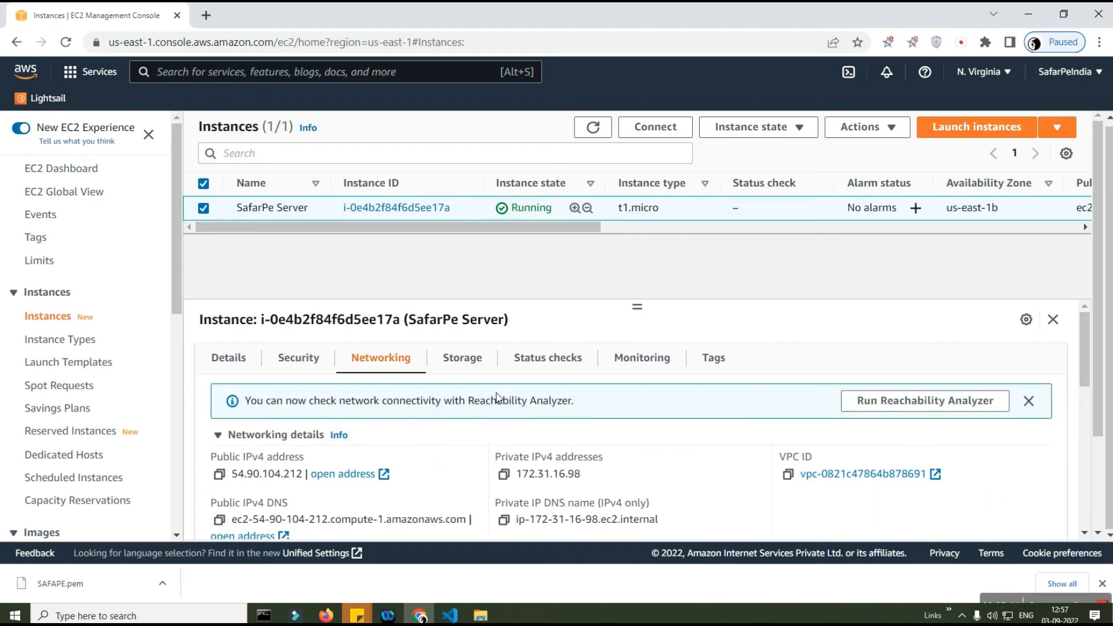
{"action": "mouse_move", "coordinate": [571, 456]}
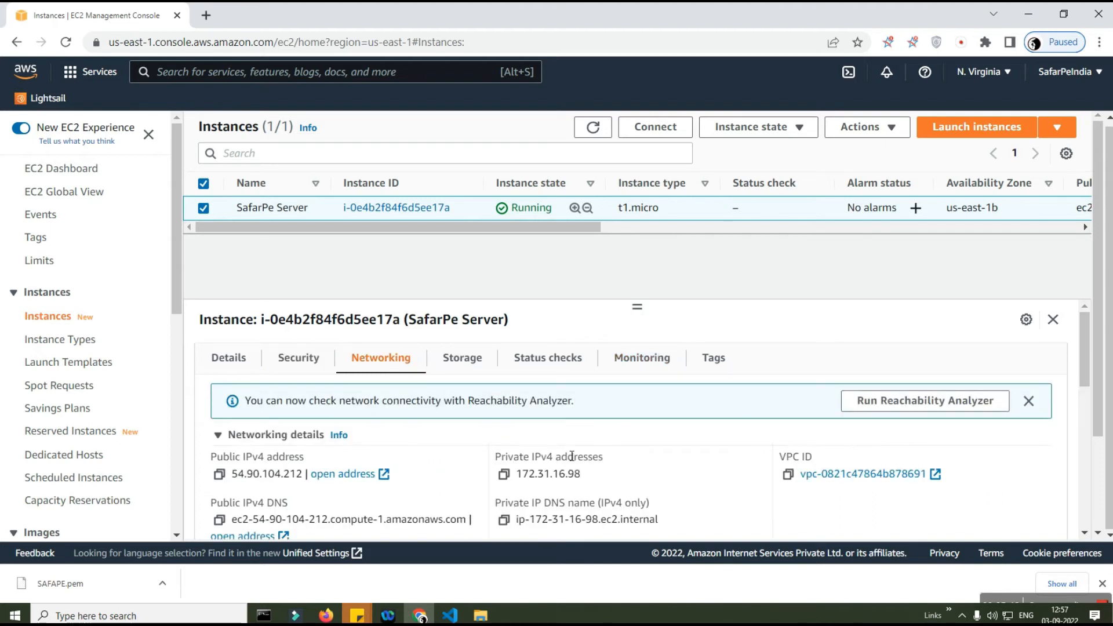
- Review SafarPe Server's Storage with its 8 GiB root volume, then its Status checks
{"action": "scroll", "scroll_direction": "down", "scroll_amount": 3}
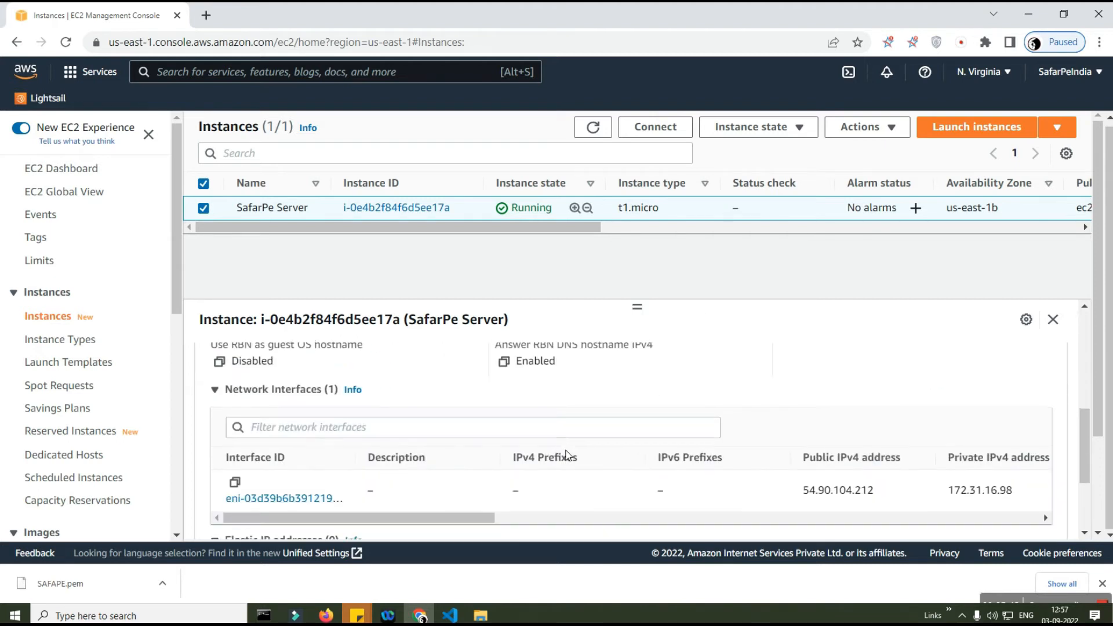
{"action": "scroll", "scroll_direction": "down", "scroll_amount": 3}
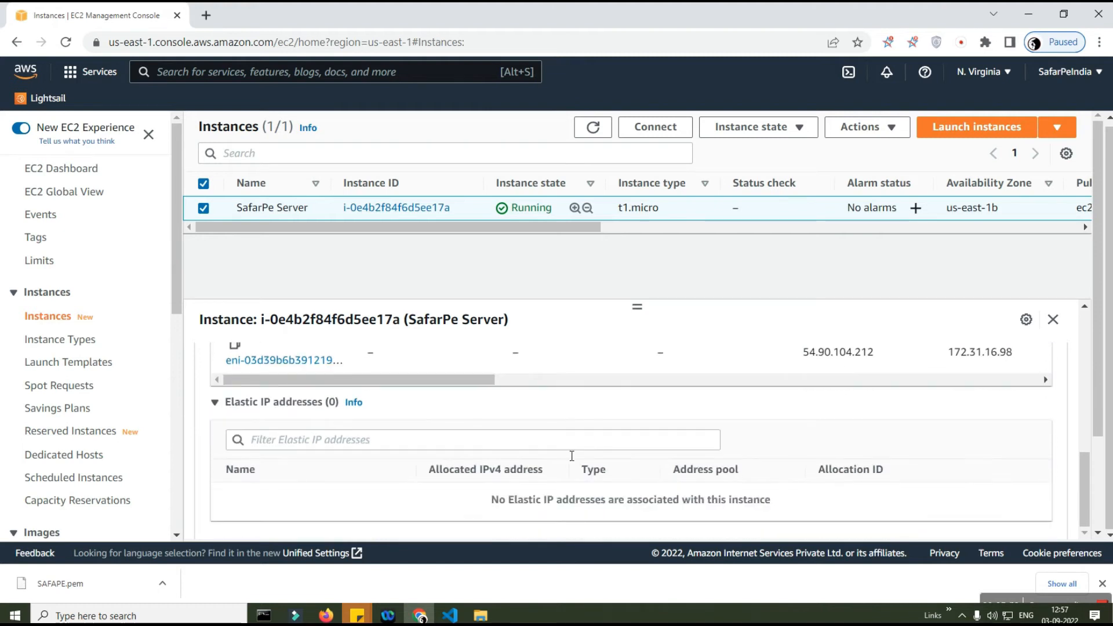
{"action": "left_click", "coordinate": [462, 357]}
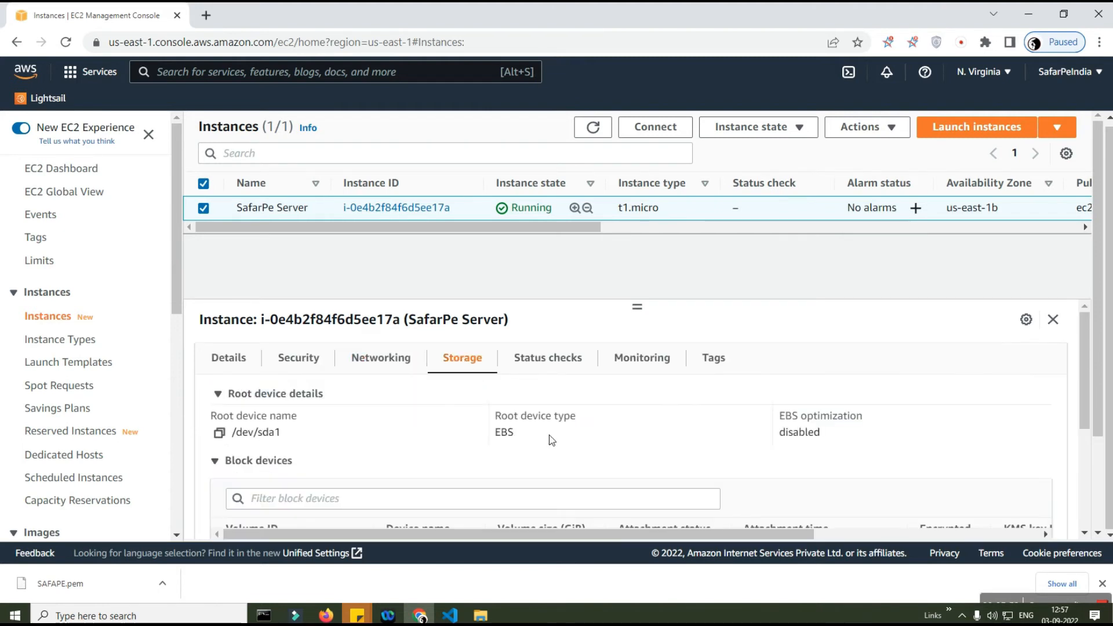
{"action": "scroll", "scroll_direction": "down", "scroll_amount": 3}
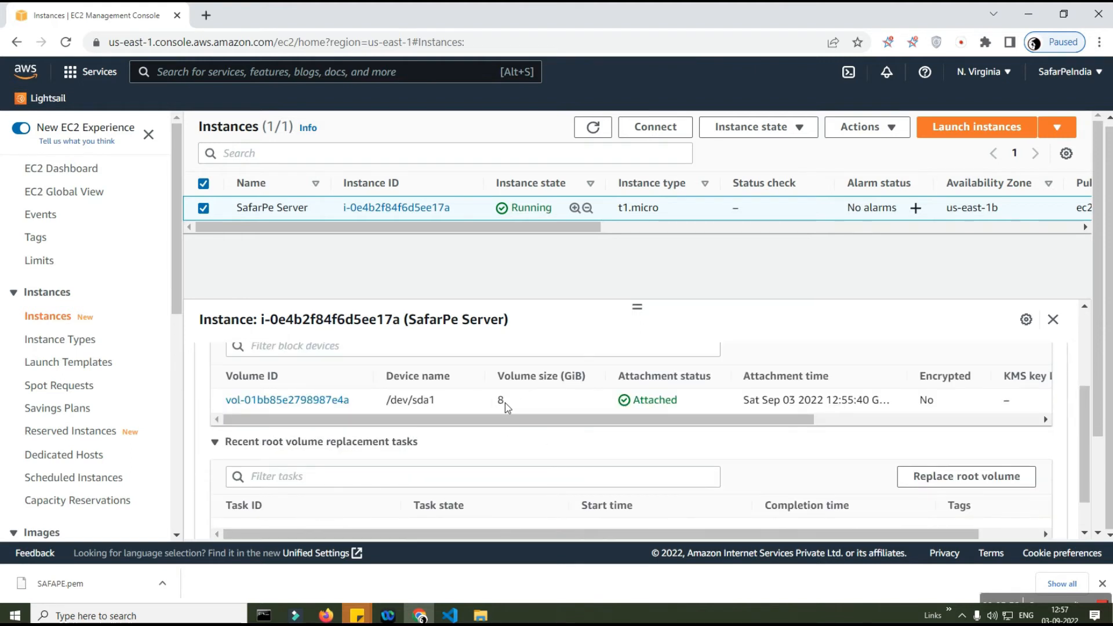
{"action": "scroll", "scroll_direction": "right", "scroll_amount": 3}
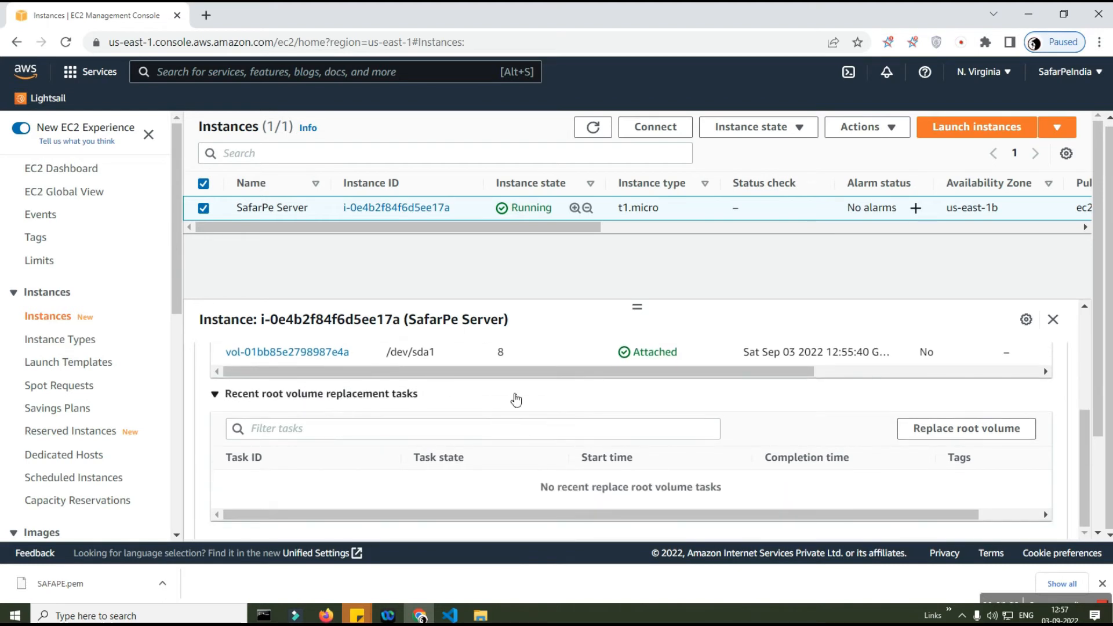
{"action": "left_click", "coordinate": [547, 357]}
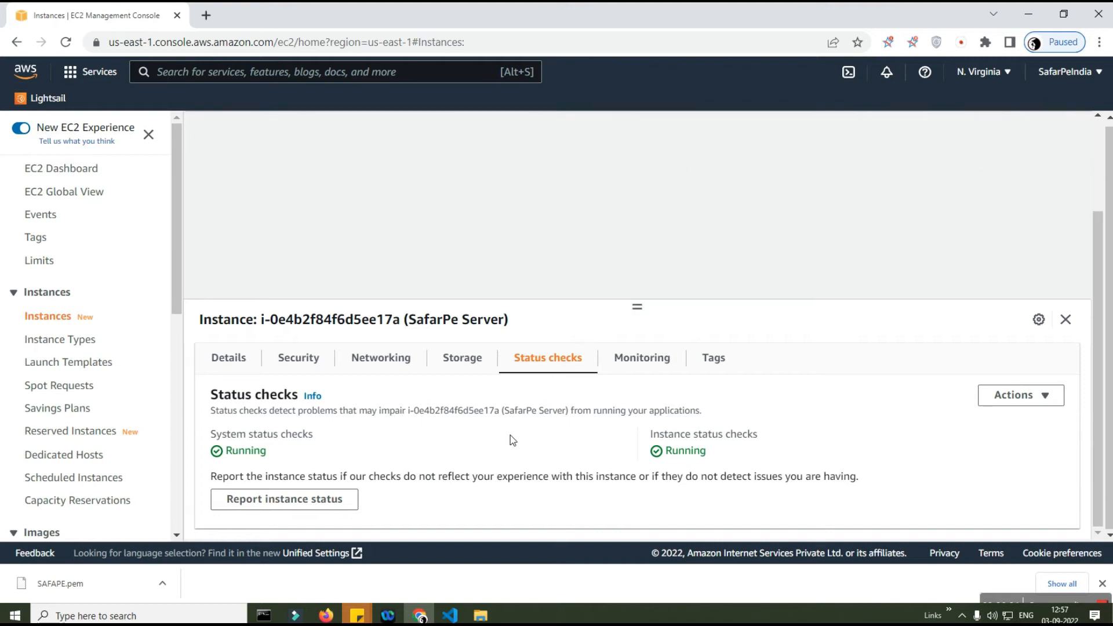
{"action": "mouse_move", "coordinate": [641, 362]}
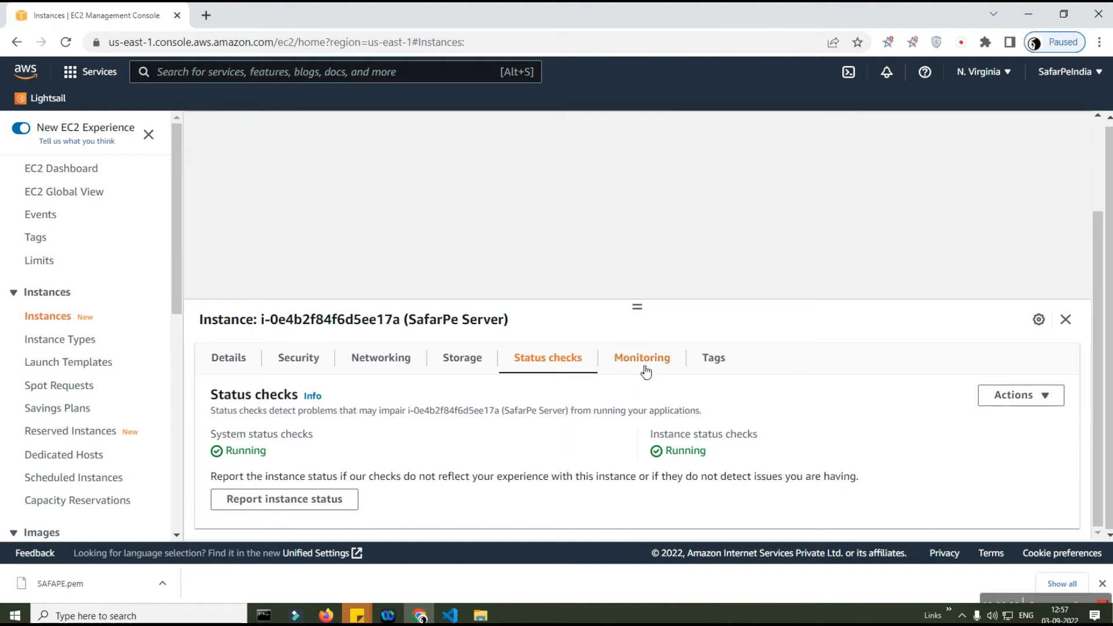
- Check the Monitoring metrics, then collapse the details pane to show the instances list
{"action": "left_click", "coordinate": [641, 357]}
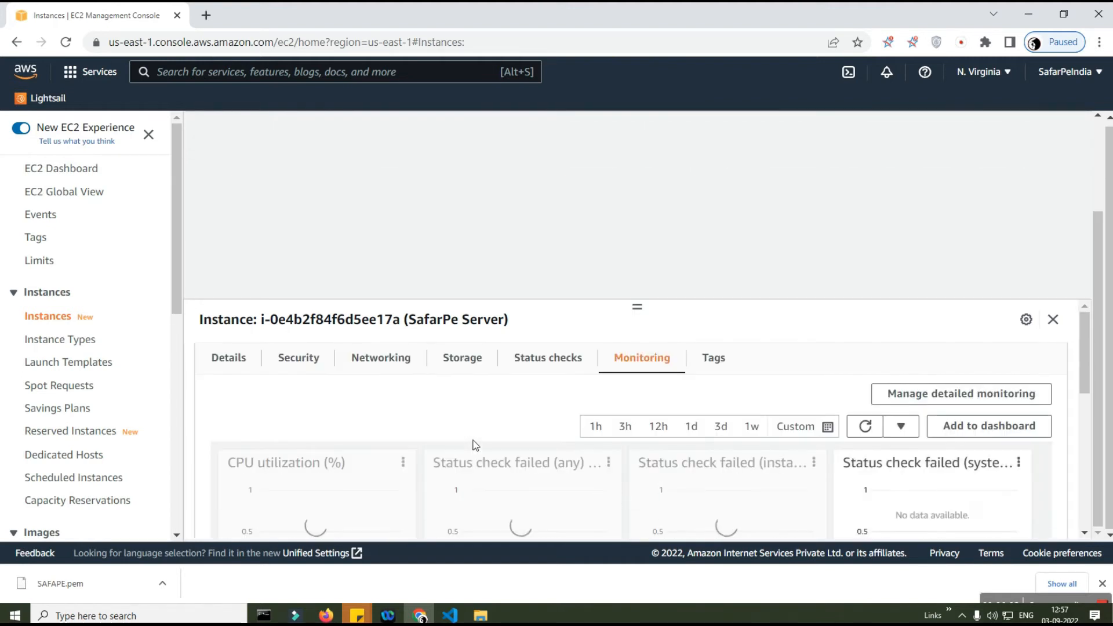
{"action": "scroll", "scroll_direction": "down", "scroll_amount": 3}
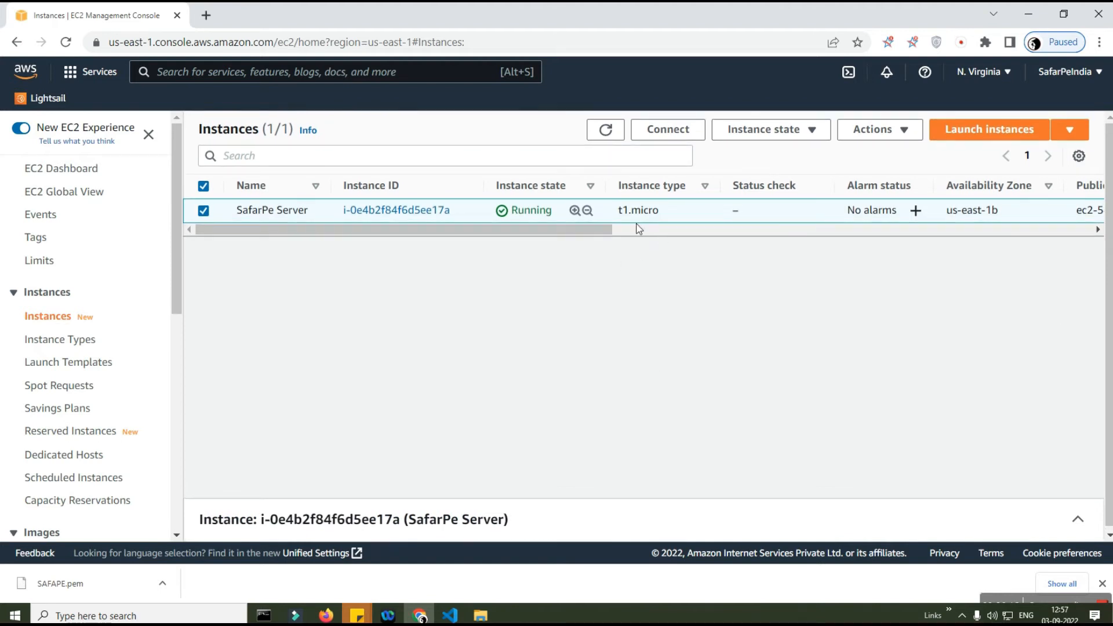
- Review SafarPe Server's full summary page, then return to the EC2 Dashboard
{"action": "left_click", "coordinate": [395, 209]}
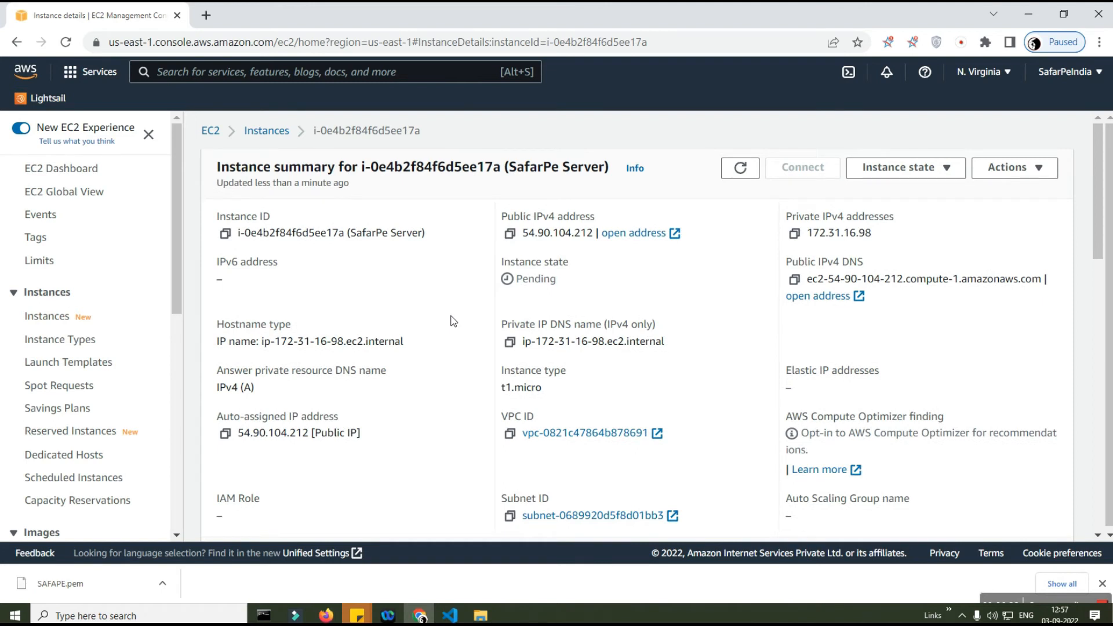
{"action": "scroll", "scroll_direction": "down", "scroll_amount": 3}
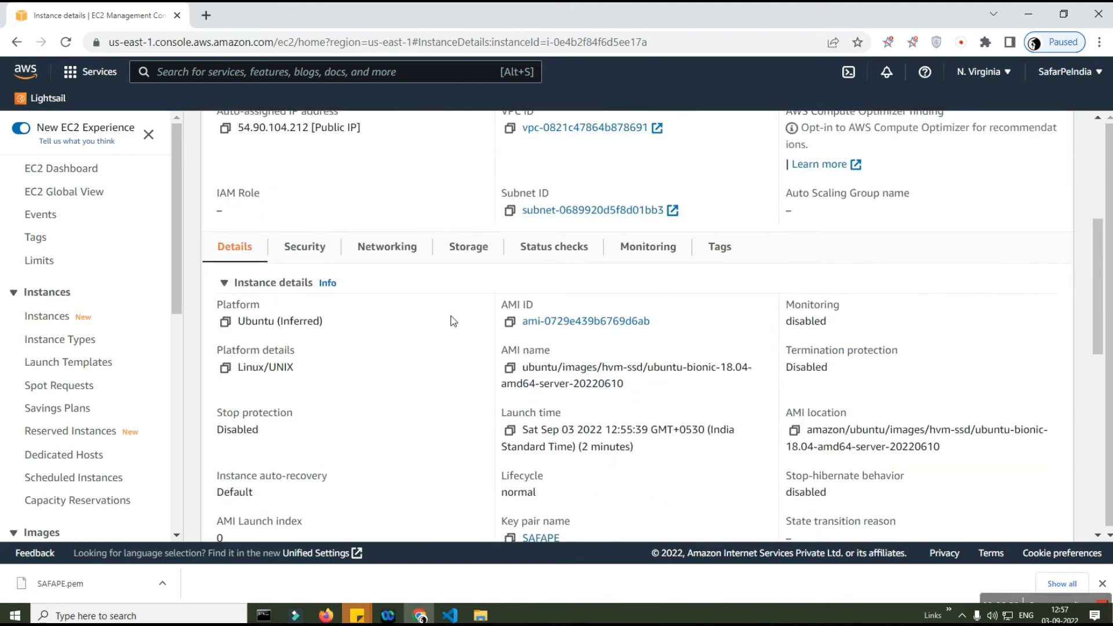
{"action": "scroll", "scroll_direction": "down", "scroll_amount": 3}
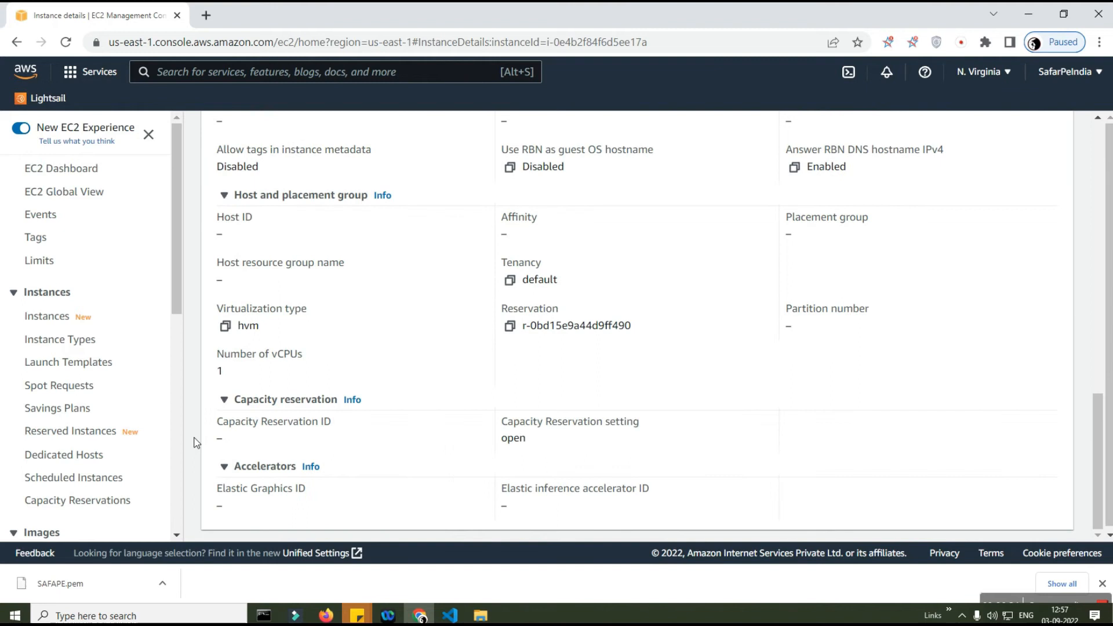
{"action": "mouse_move", "coordinate": [78, 183]}
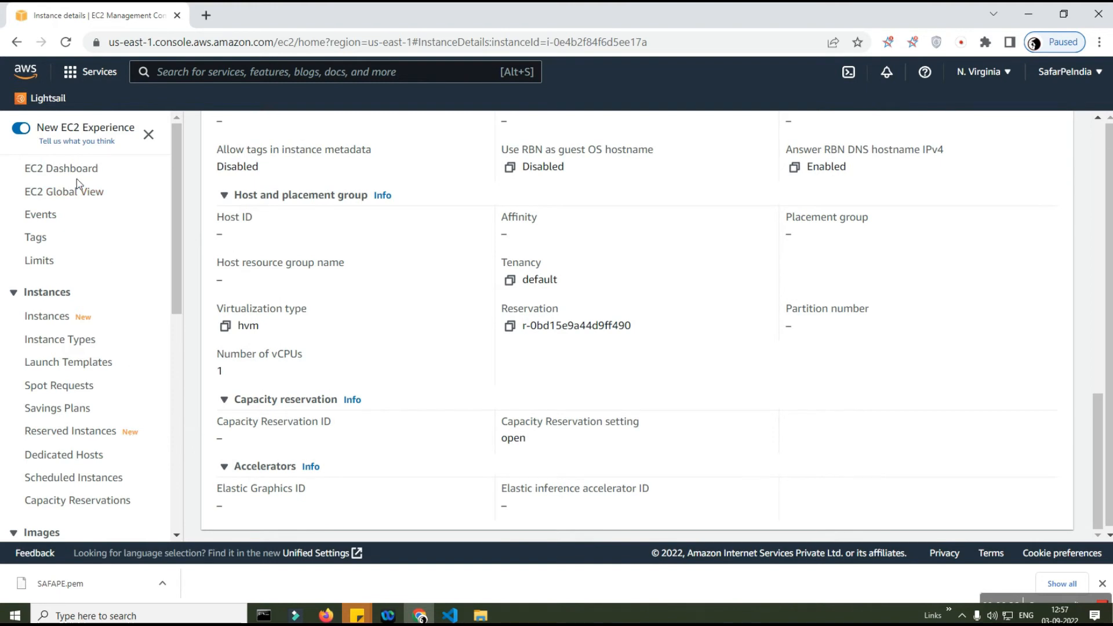
{"action": "left_click", "coordinate": [60, 168]}
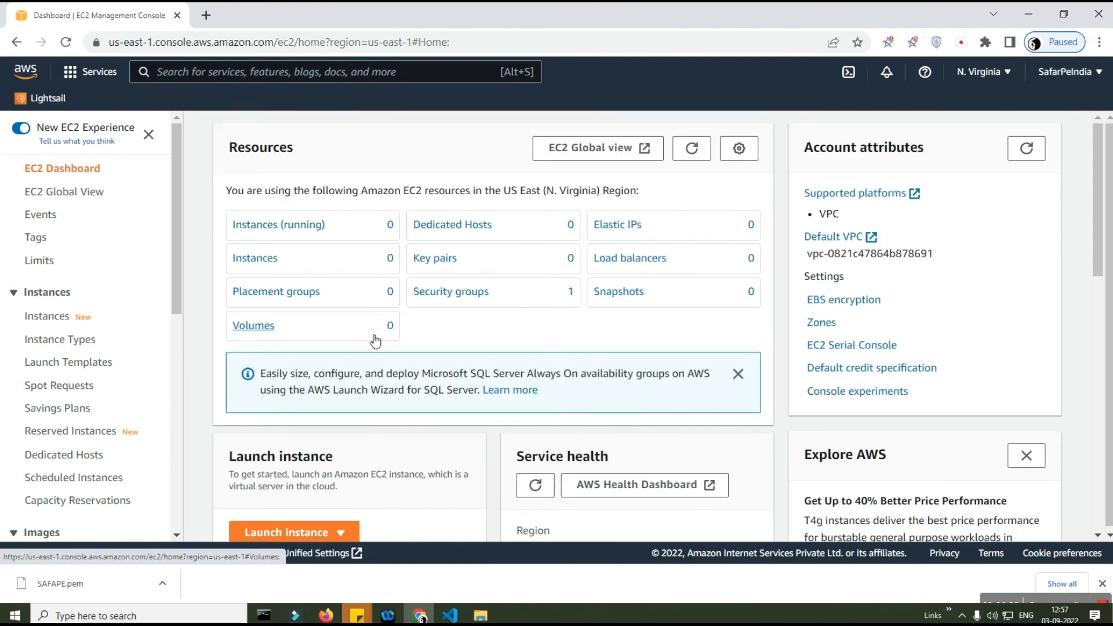
- Scroll through the EC2 Dashboard resource counts and head to the Mumbai instances
{"action": "left_click", "coordinate": [275, 291]}
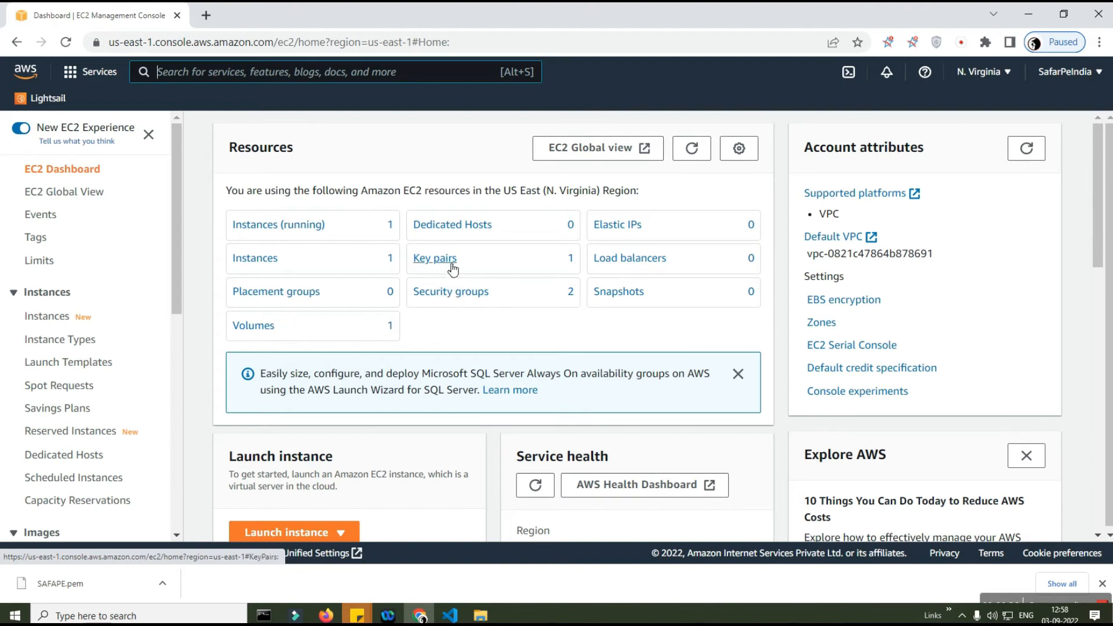
{"action": "scroll", "scroll_direction": "down", "scroll_amount": 3}
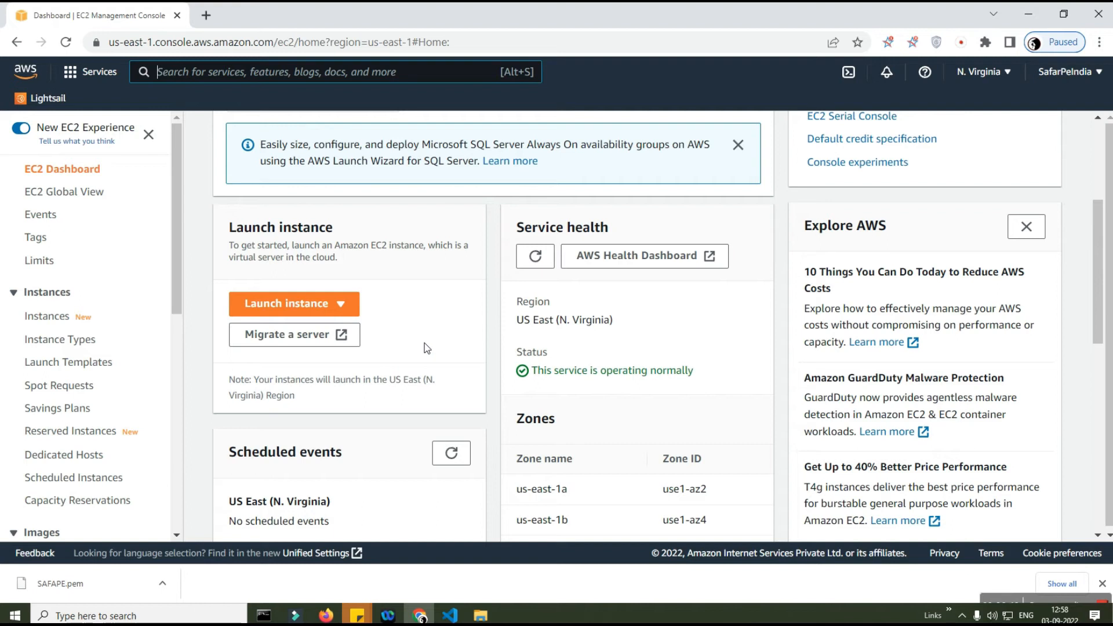
{"action": "scroll", "scroll_direction": "down", "scroll_amount": 3}
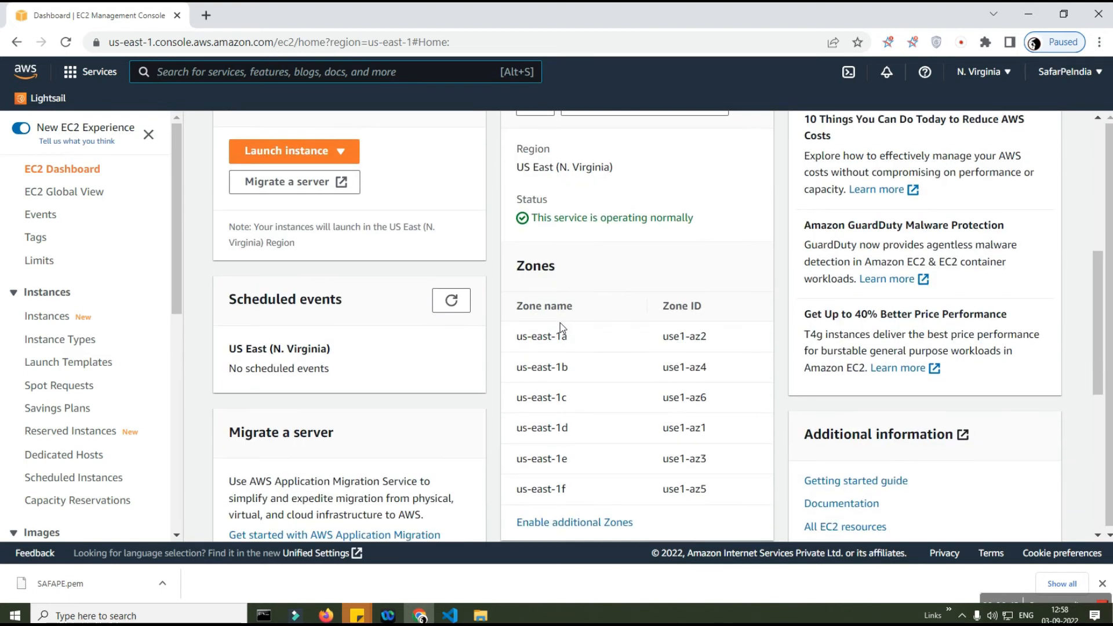
{"action": "scroll", "scroll_direction": "down", "scroll_amount": 3}
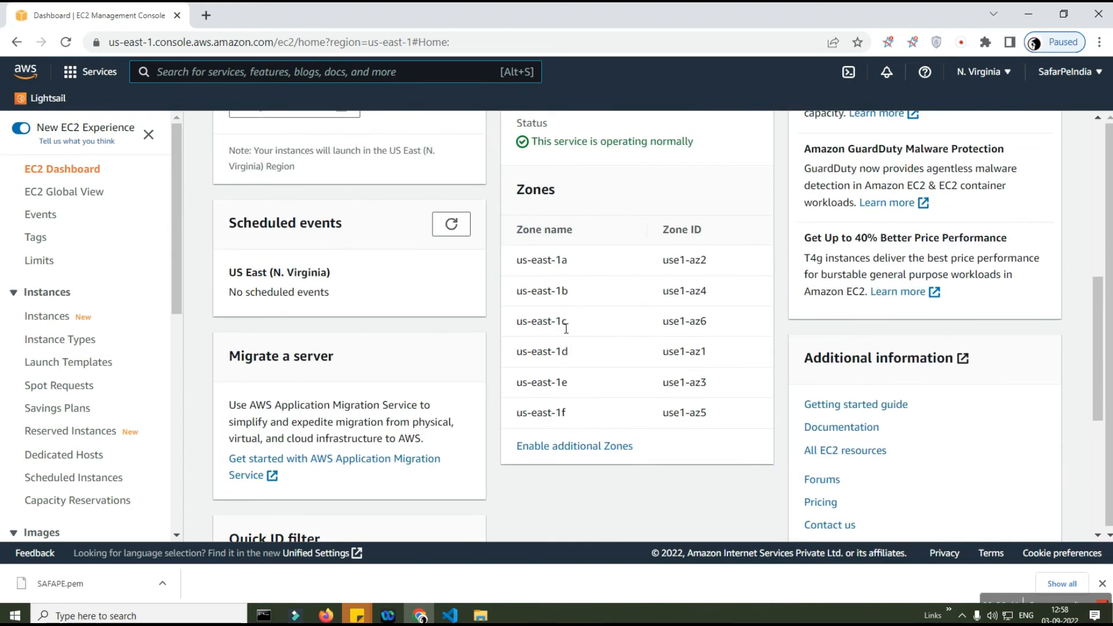
{"action": "mouse_move", "coordinate": [574, 446]}
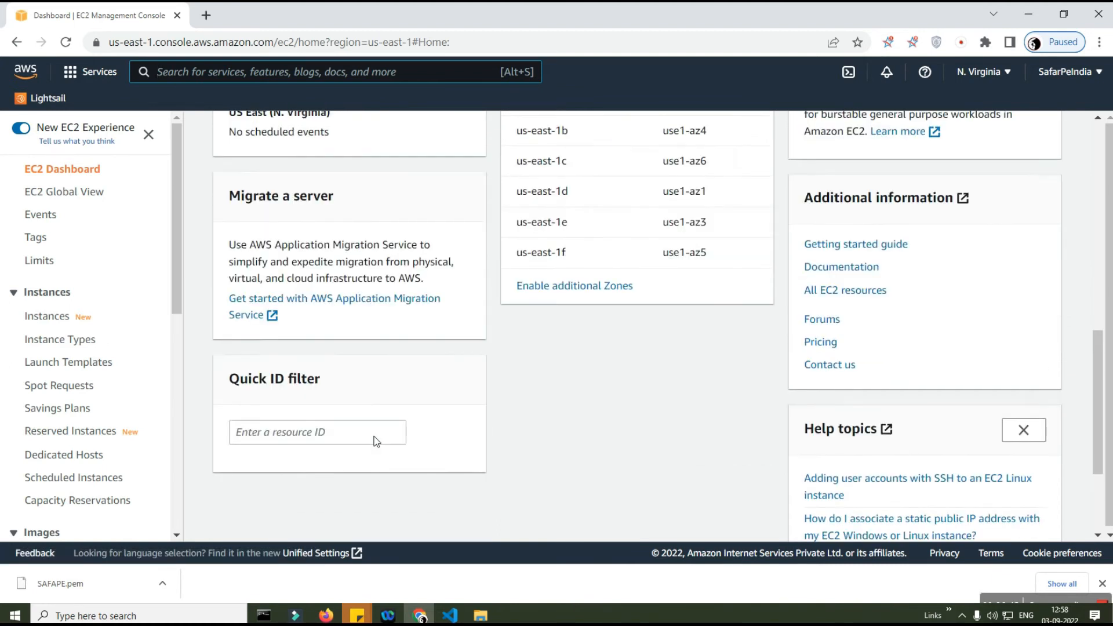
{"action": "scroll", "scroll_direction": "up", "scroll_amount": 3}
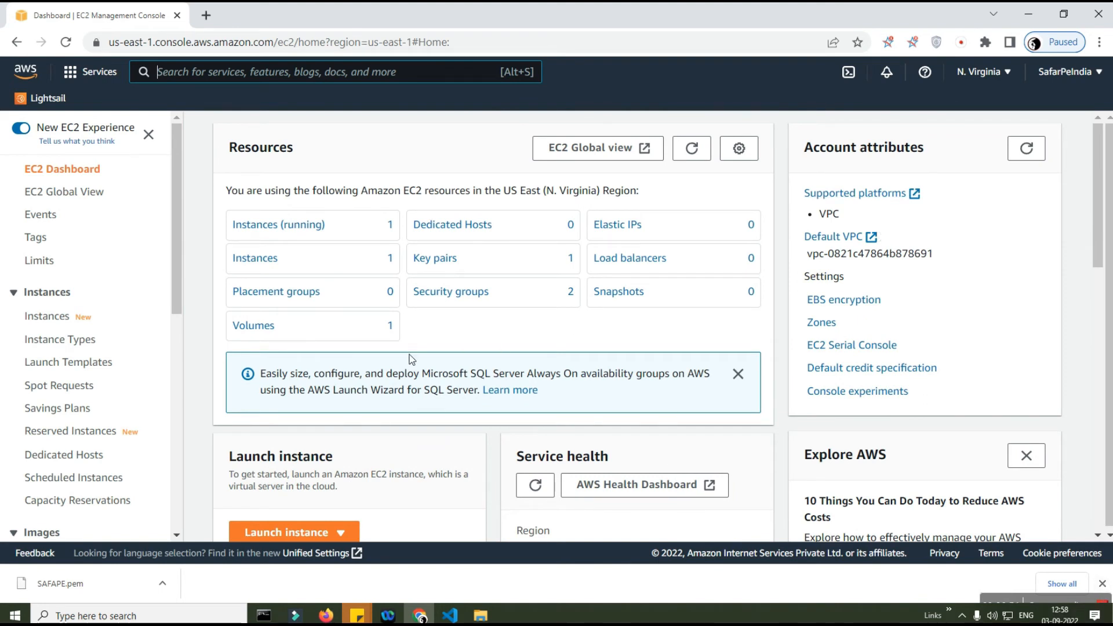
{"action": "mouse_move", "coordinate": [623, 395]}
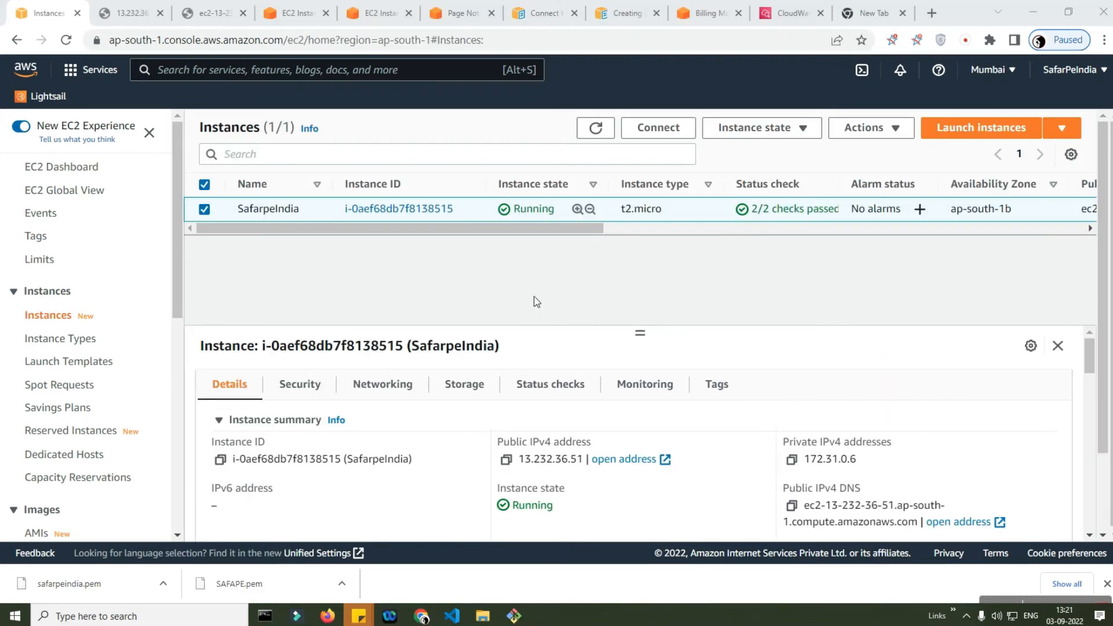
{"action": "mouse_move", "coordinate": [518, 279]}
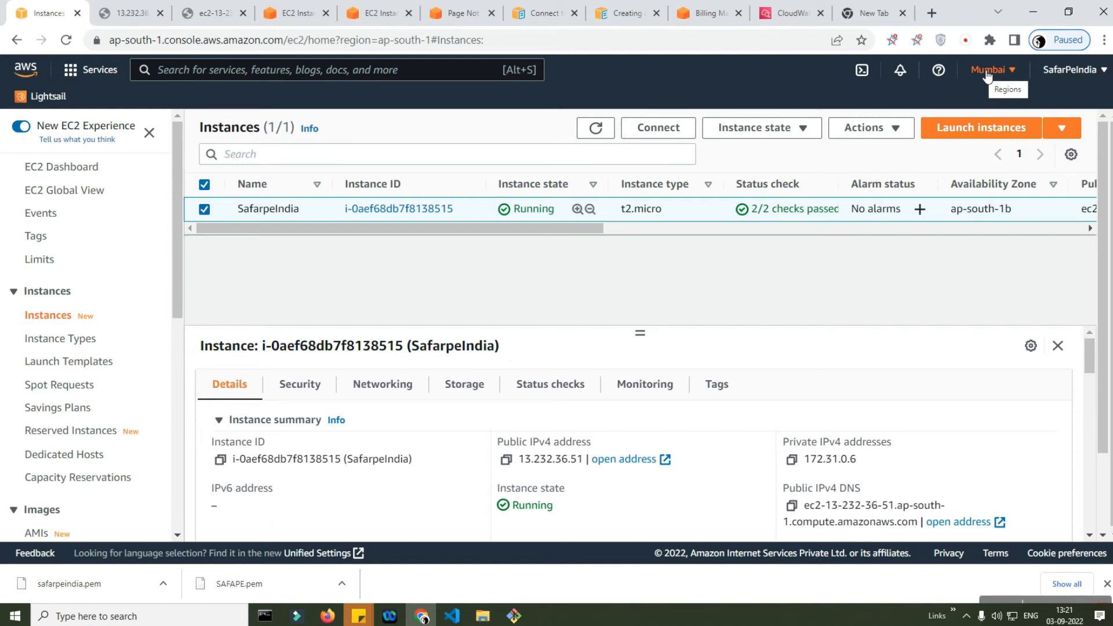
{"action": "left_click", "coordinate": [990, 70]}
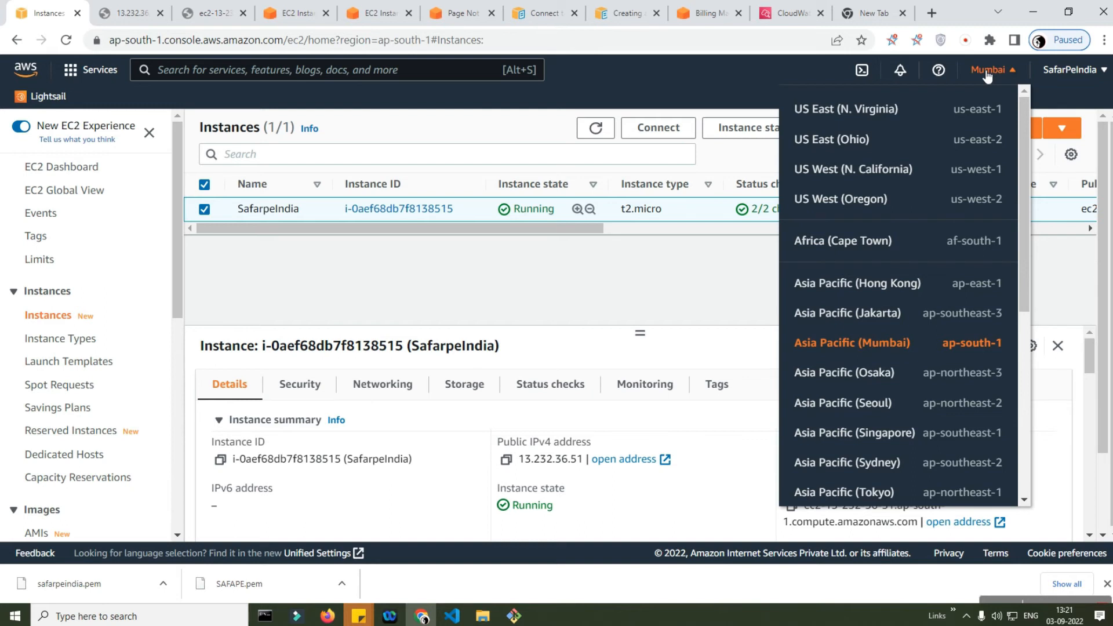
{"action": "left_click", "coordinate": [992, 70]}
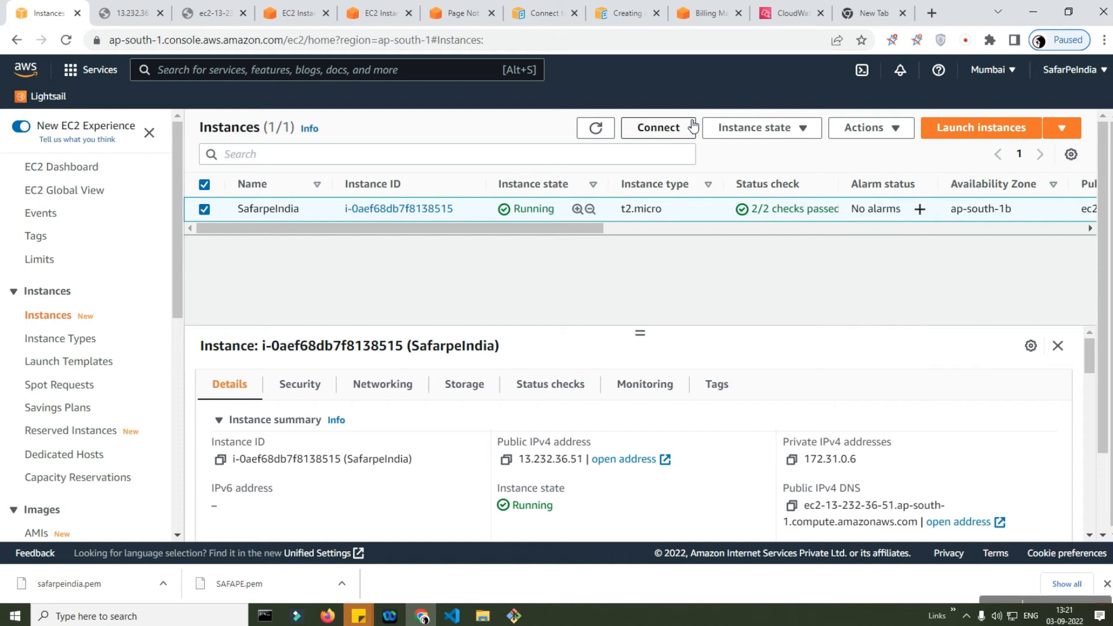
- Try connecting to SafarpeIndia with browser-based EC2 Instance Connect, then return to the options
{"action": "left_click", "coordinate": [657, 128]}
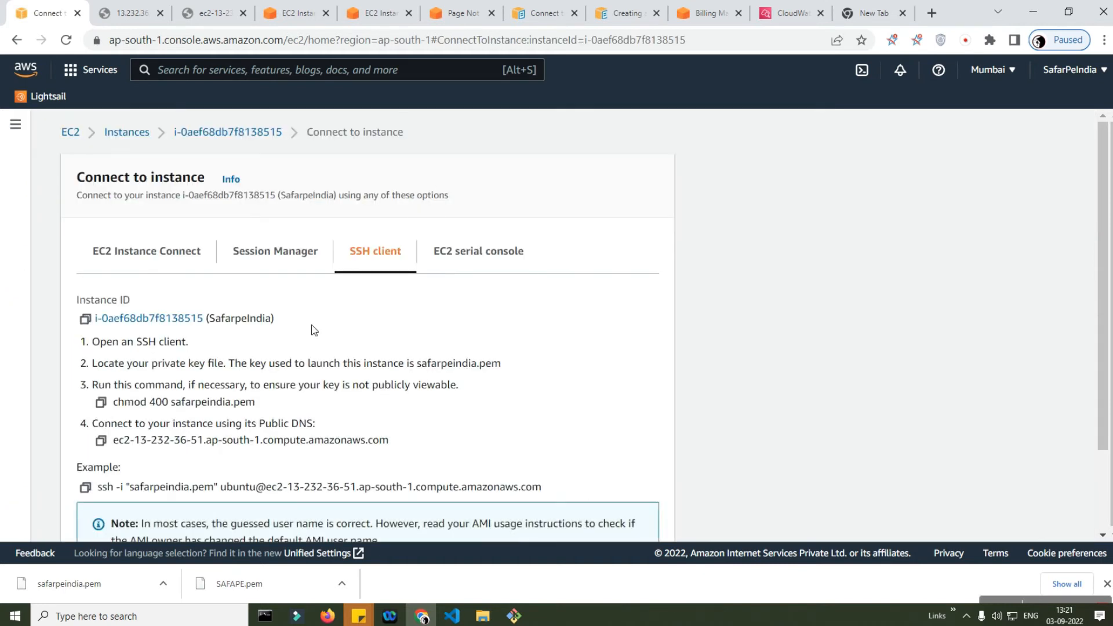
{"action": "left_click", "coordinate": [146, 250]}
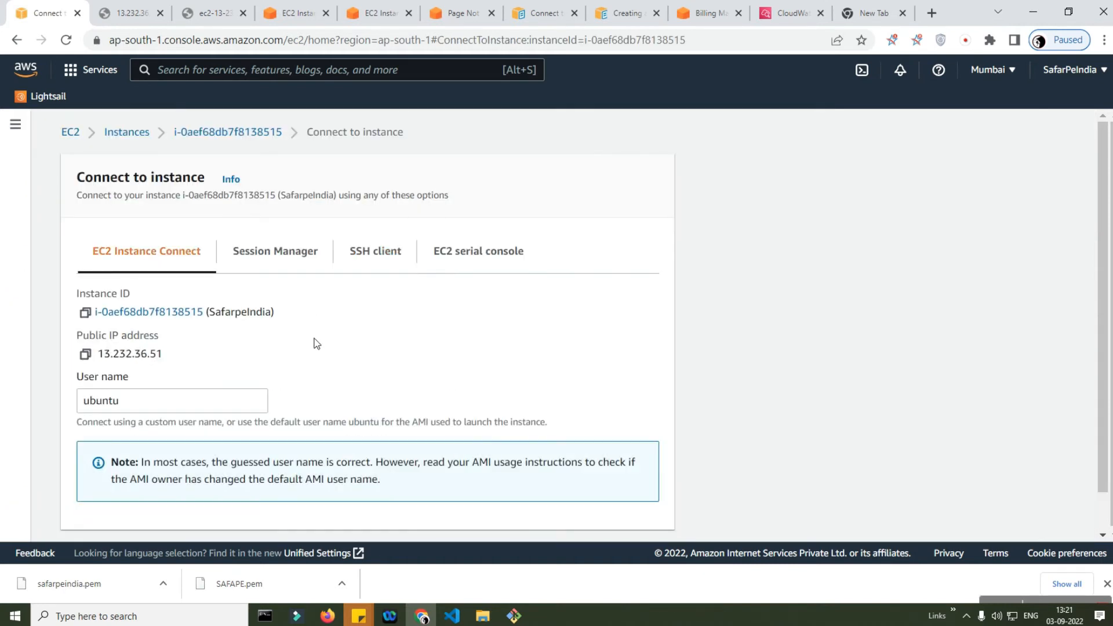
{"action": "scroll", "scroll_direction": "down", "scroll_amount": 3}
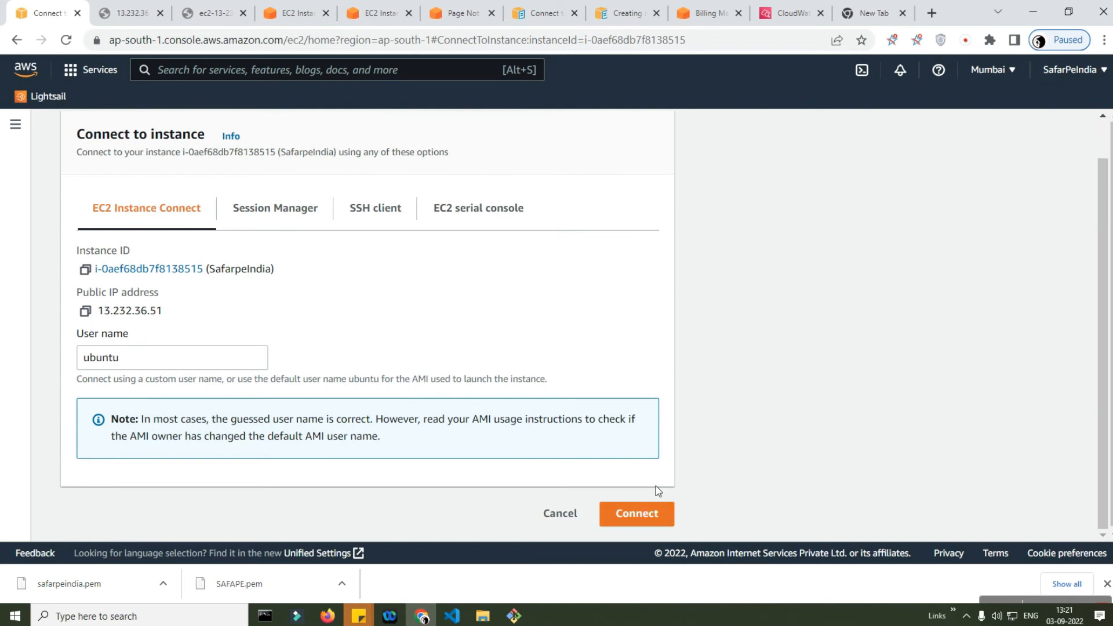
{"action": "left_click", "coordinate": [635, 513]}
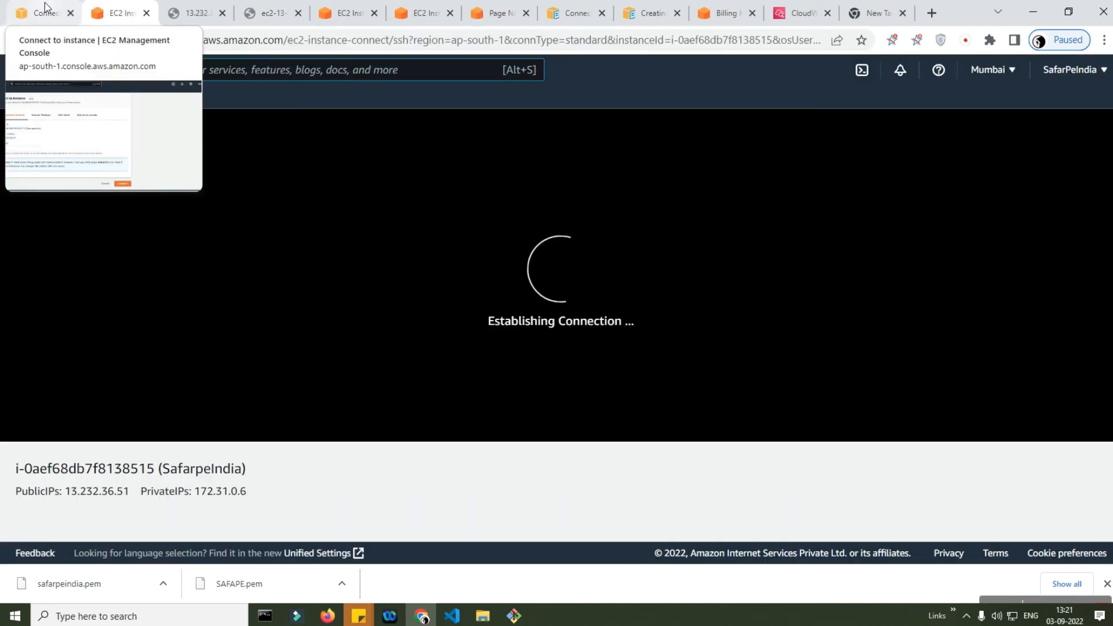
{"action": "left_click", "coordinate": [39, 12]}
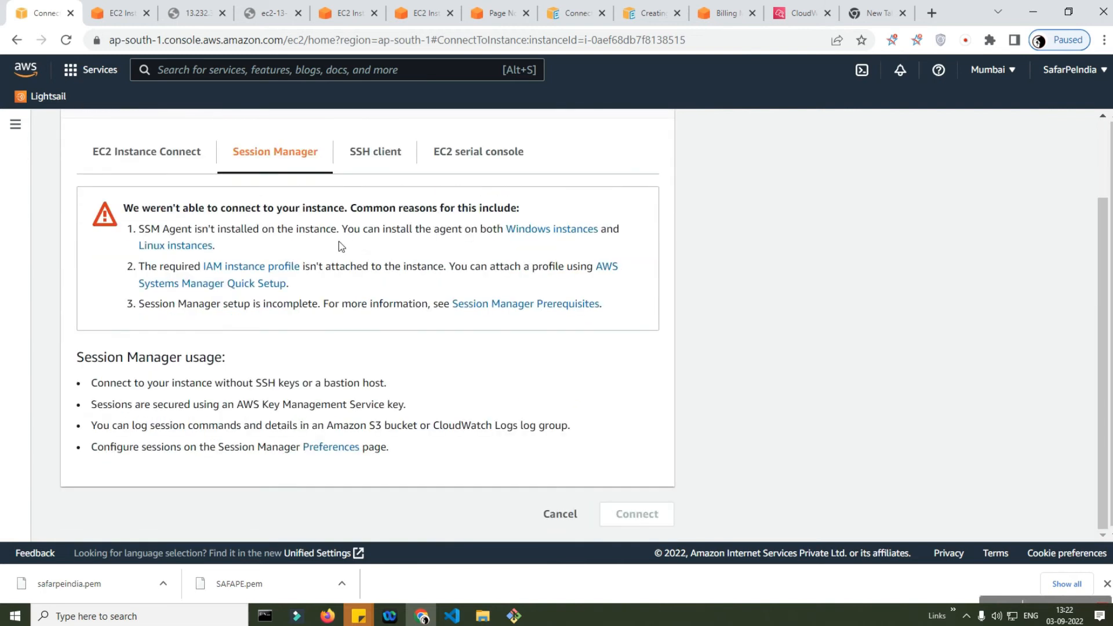
- Copy the SSH client example command for SafarpeIndia and go to Key Pairs
{"action": "left_click", "coordinate": [478, 250]}
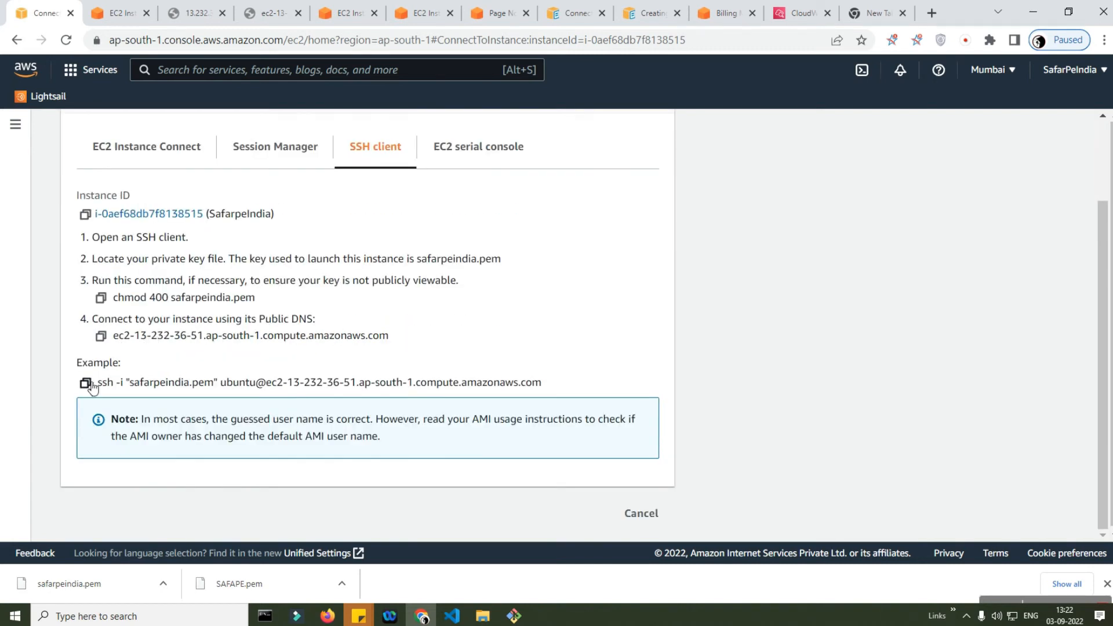
{"action": "left_click", "coordinate": [85, 384]}
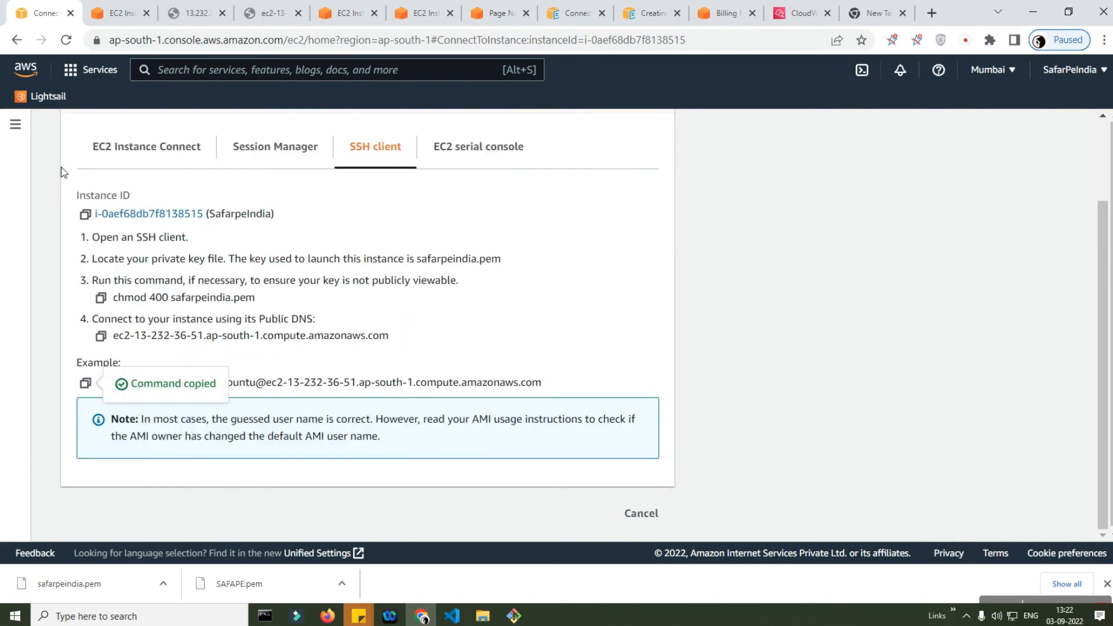
{"action": "left_click", "coordinate": [15, 124]}
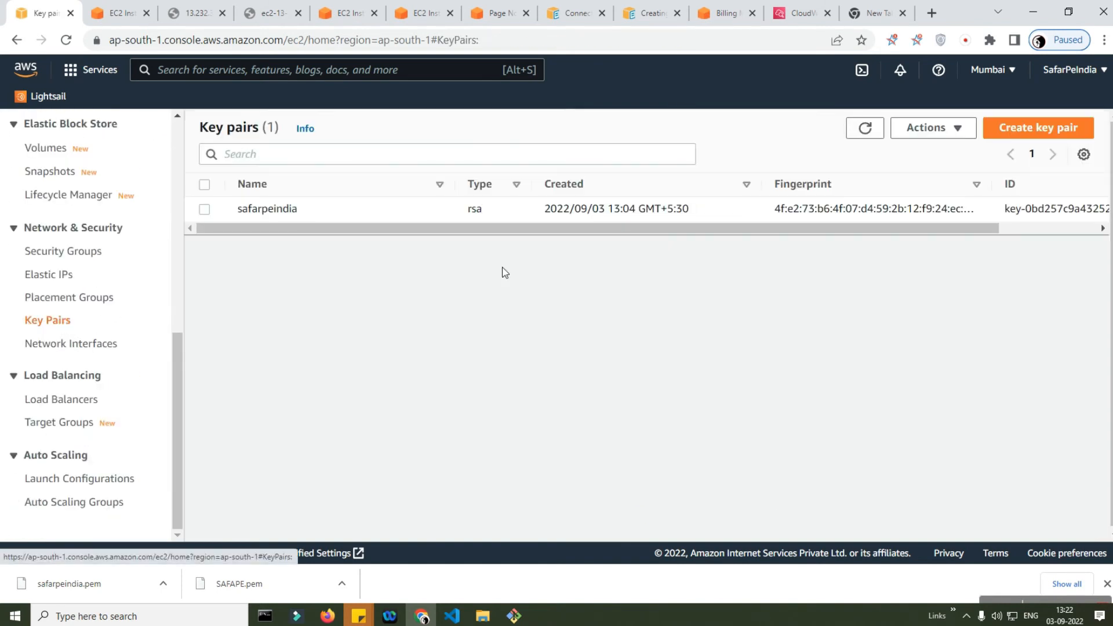
- Inspect the actions available for the safarpeindia key pair, then return to the list
{"action": "left_click", "coordinate": [932, 128]}
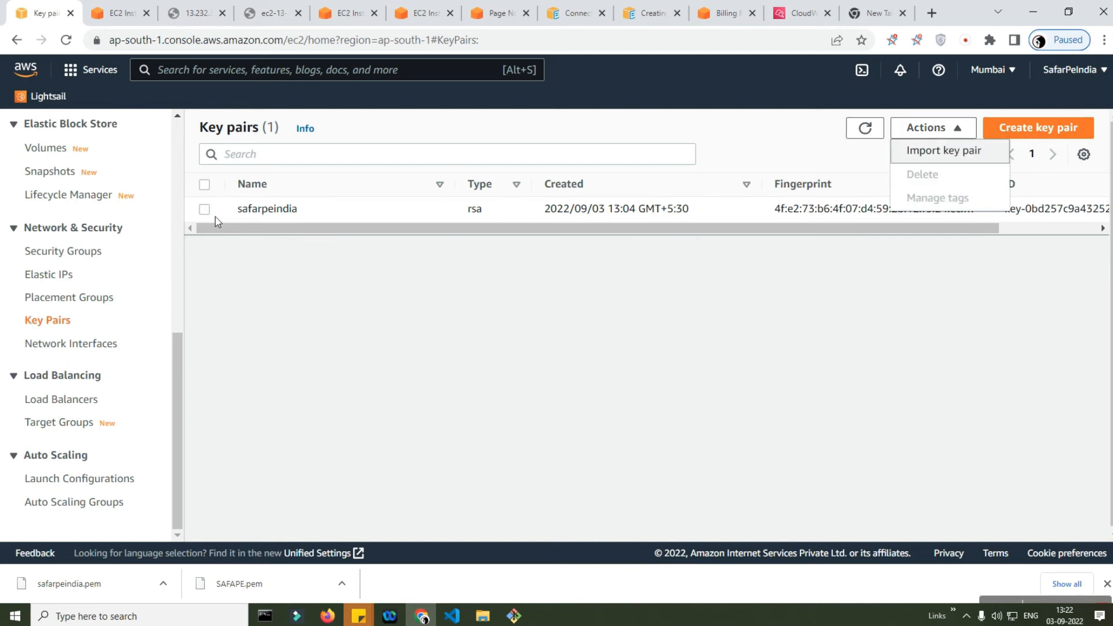
{"action": "left_click", "coordinate": [204, 209]}
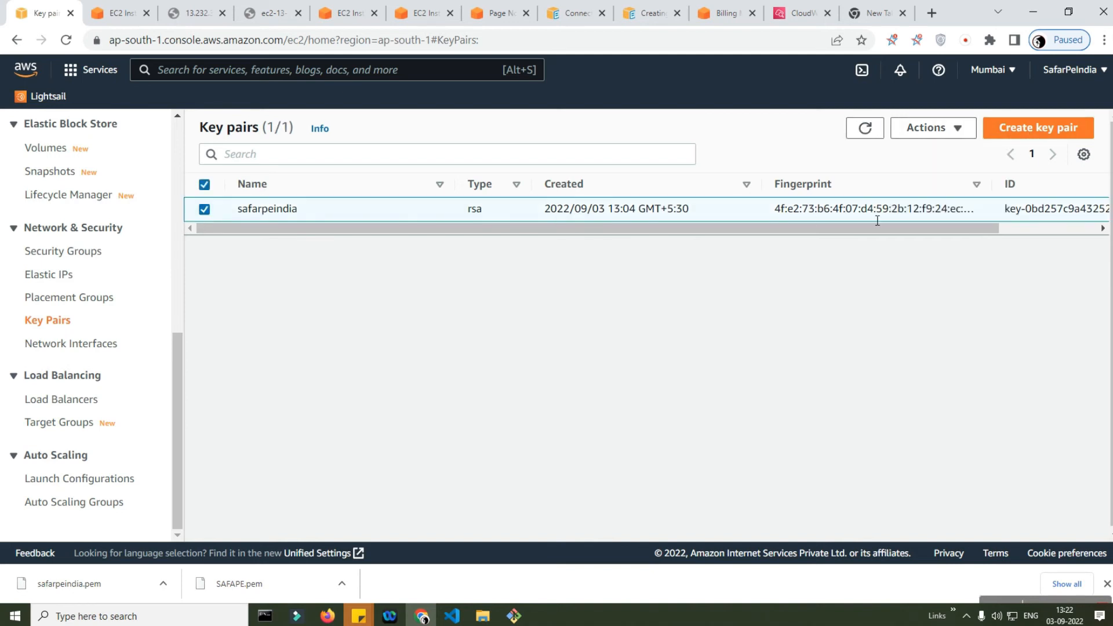
{"action": "left_click", "coordinate": [932, 128]}
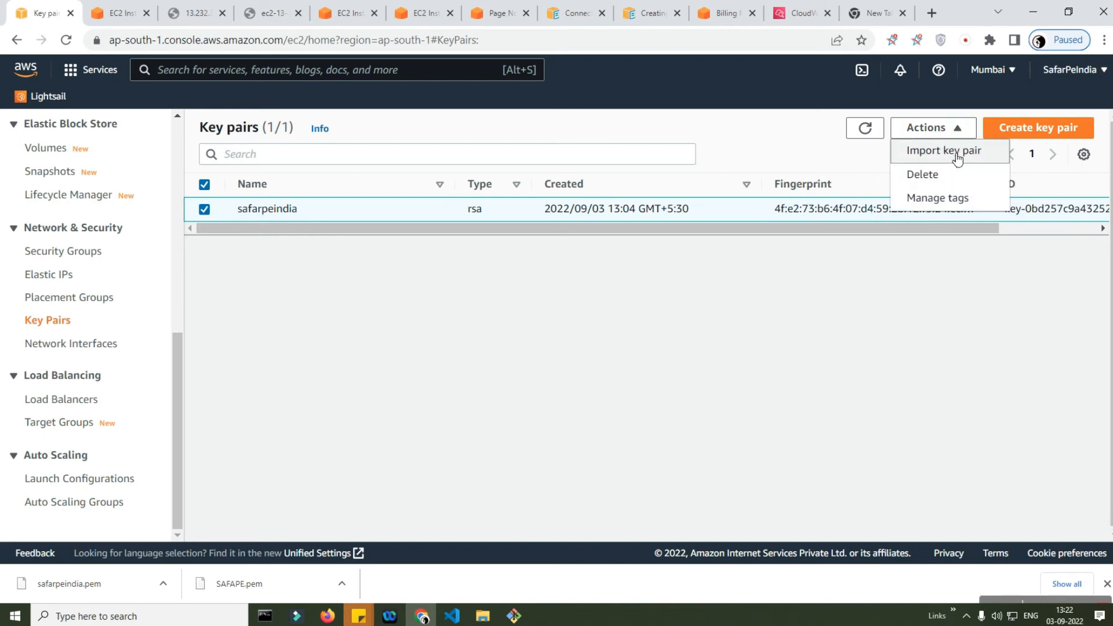
{"action": "left_click", "coordinate": [942, 149]}
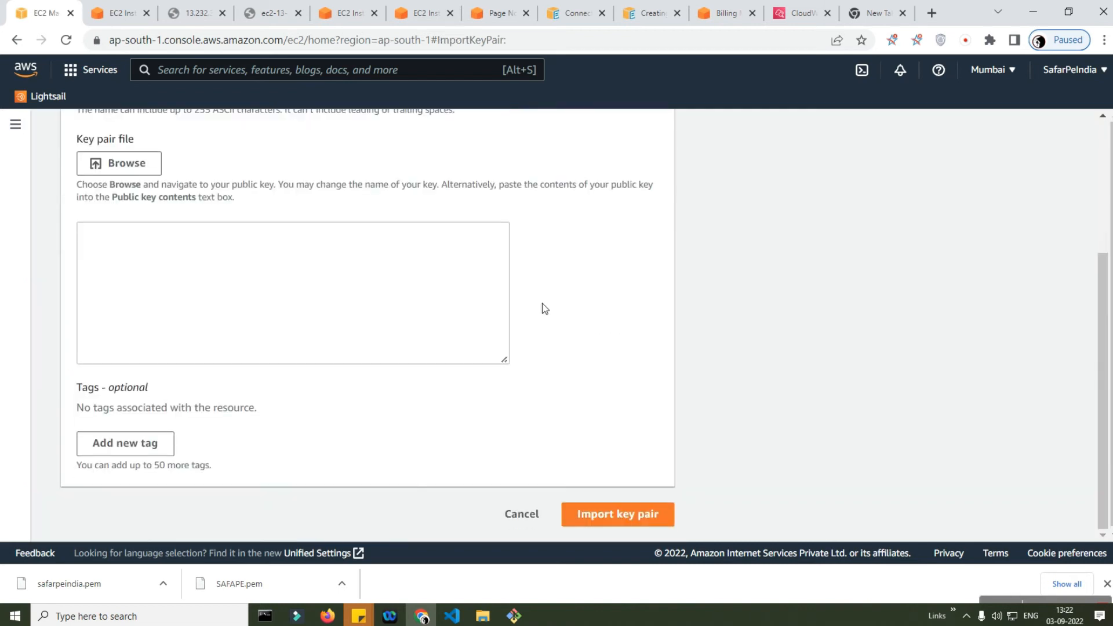
{"action": "left_click", "coordinate": [521, 514]}
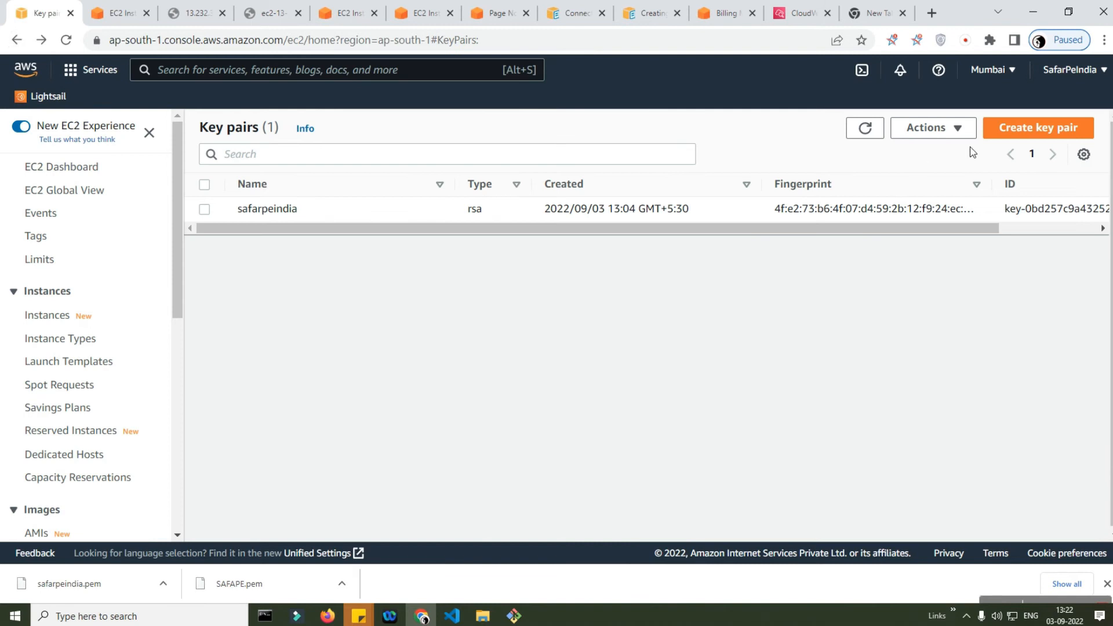
- Start a new key pair with RSA type and the .pem OpenSSH file format
{"action": "left_click", "coordinate": [1037, 127]}
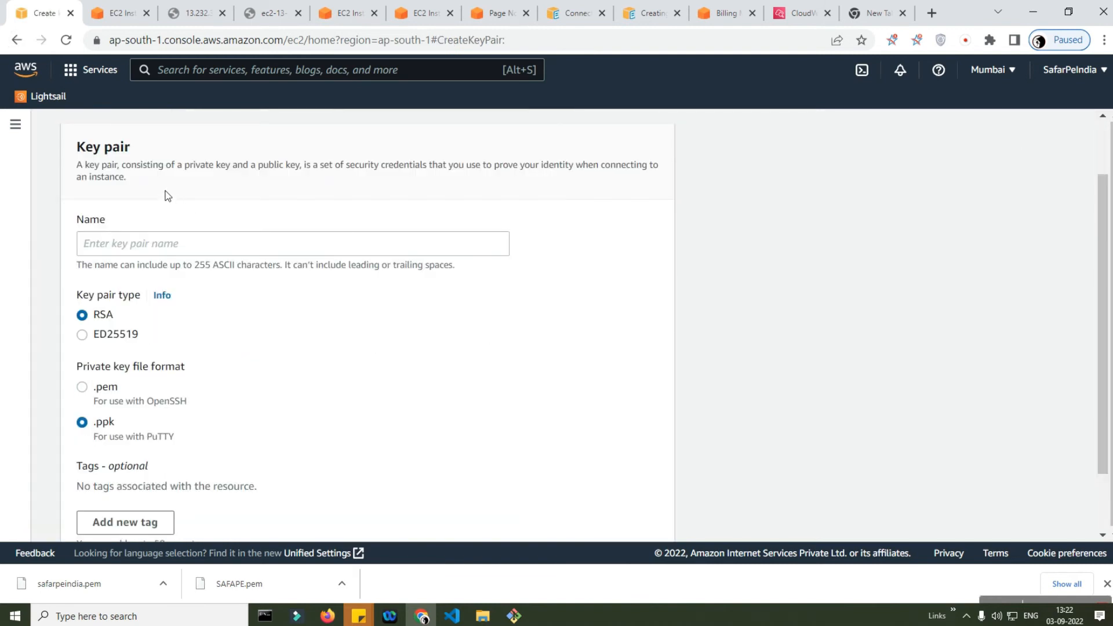
{"action": "mouse_move", "coordinate": [429, 350]}
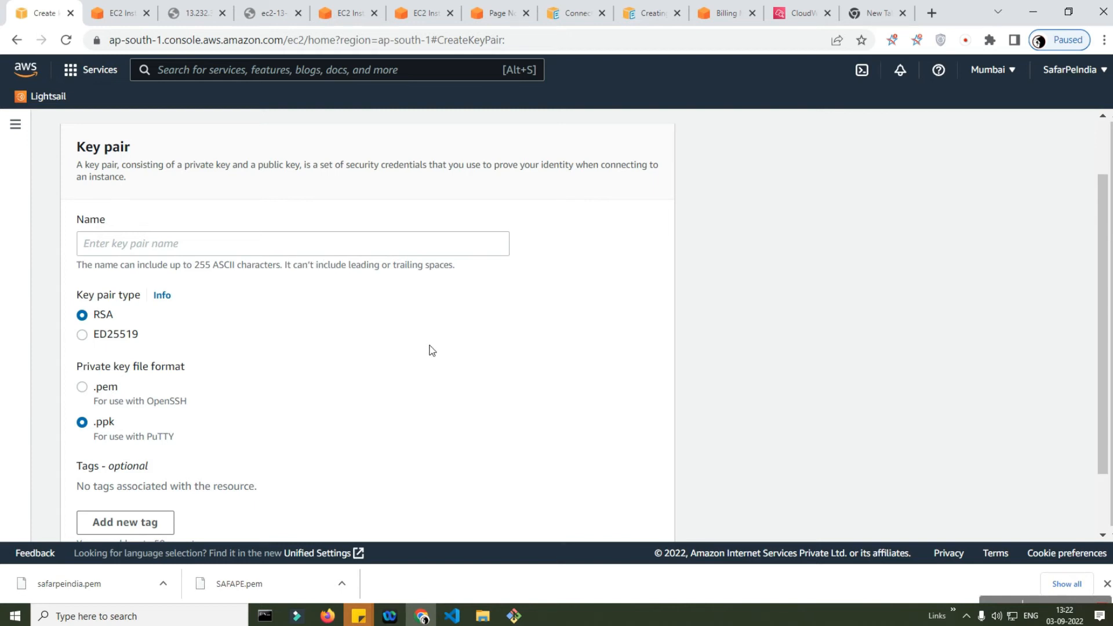
{"action": "scroll", "scroll_direction": "down", "scroll_amount": 3}
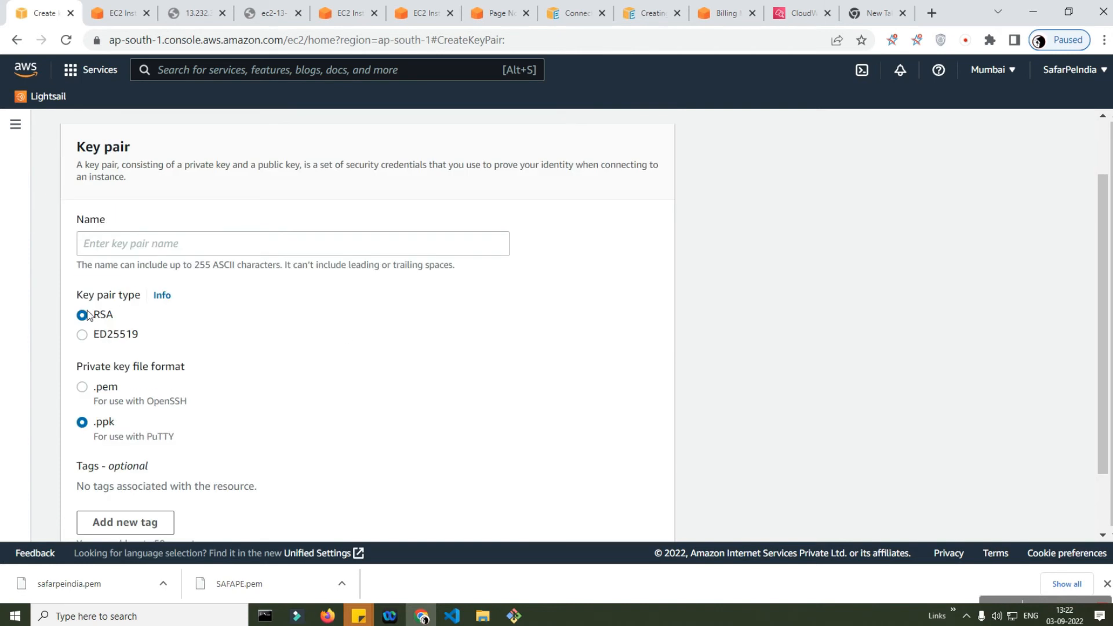
{"action": "left_click", "coordinate": [82, 386]}
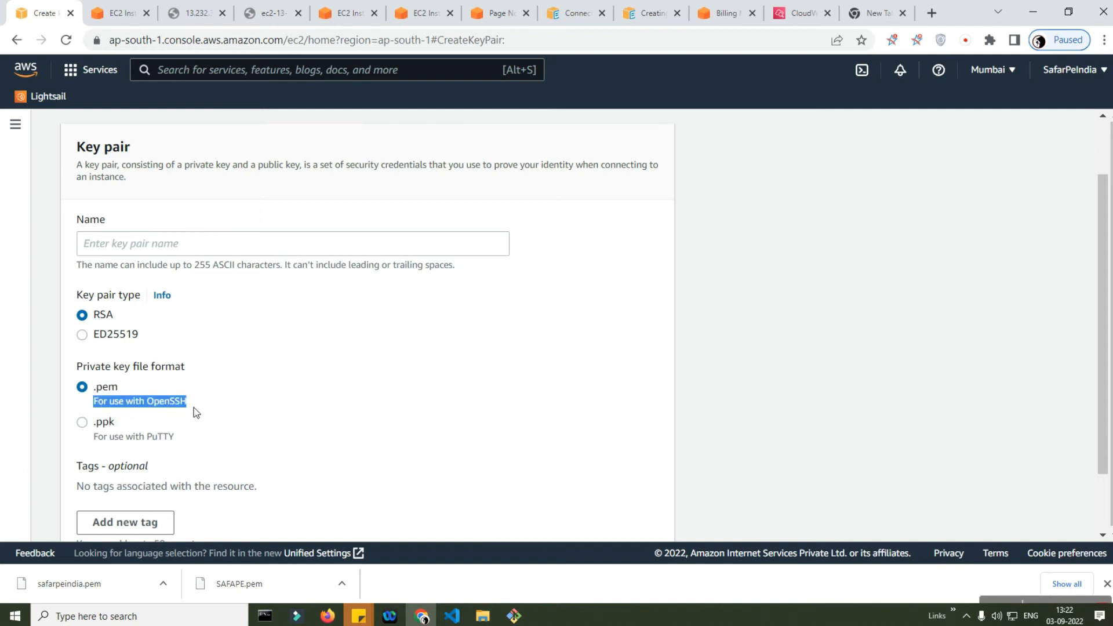
{"action": "mouse_move", "coordinate": [150, 438]}
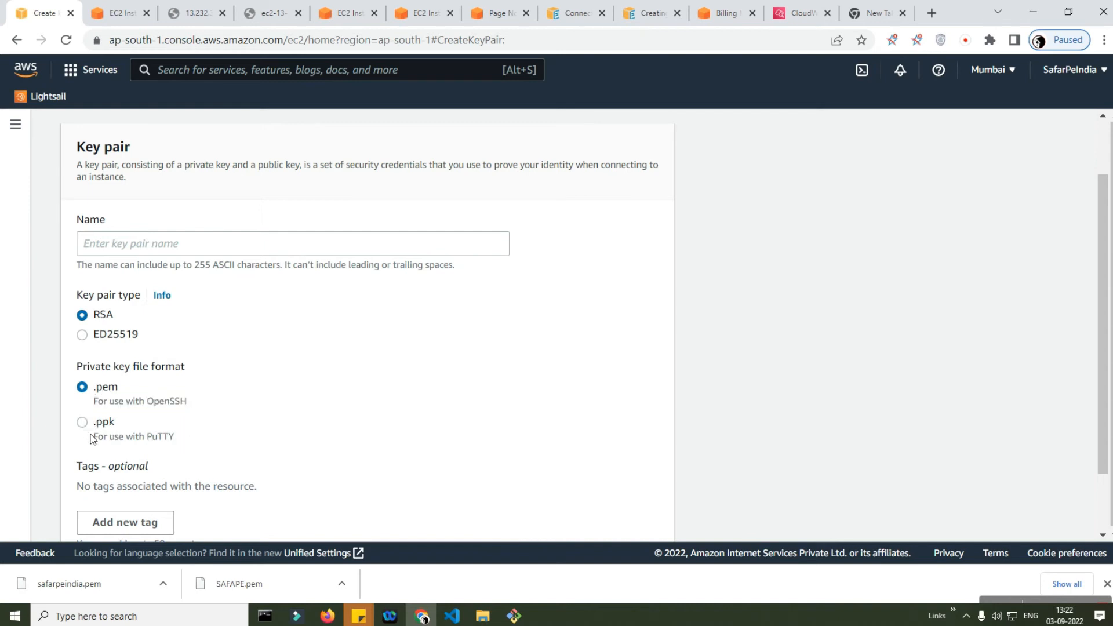
{"action": "double_click", "coordinate": [132, 436]}
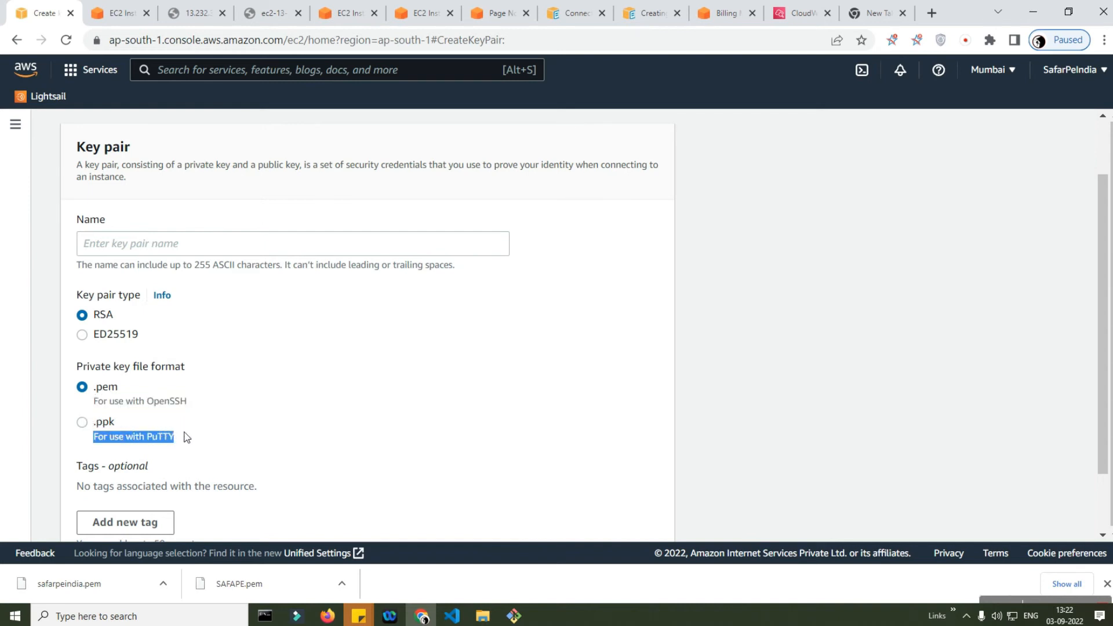
{"action": "mouse_move", "coordinate": [187, 431]}
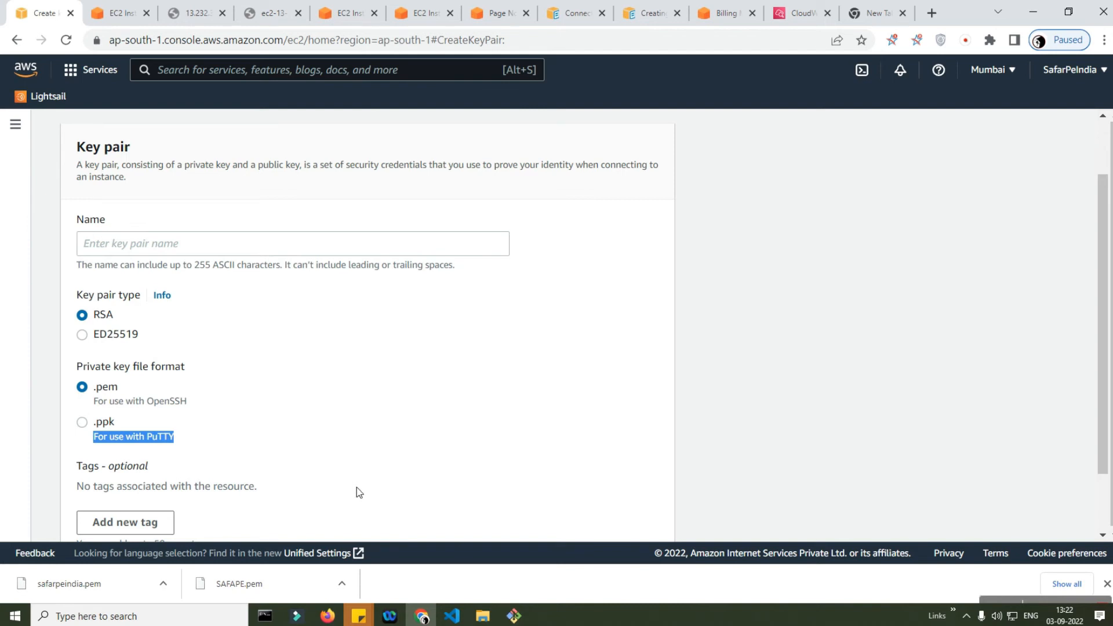
- Search 'bash' from the taskbar to launch a Git Bash terminal
{"action": "right_click", "coordinate": [513, 615]}
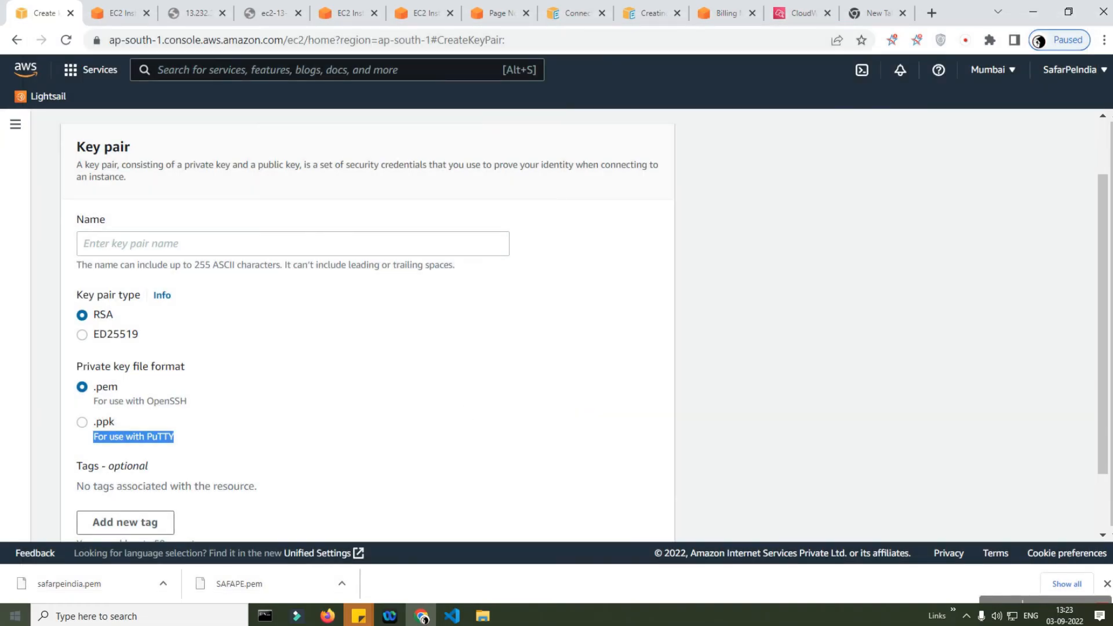
{"action": "type", "text": "bash"}
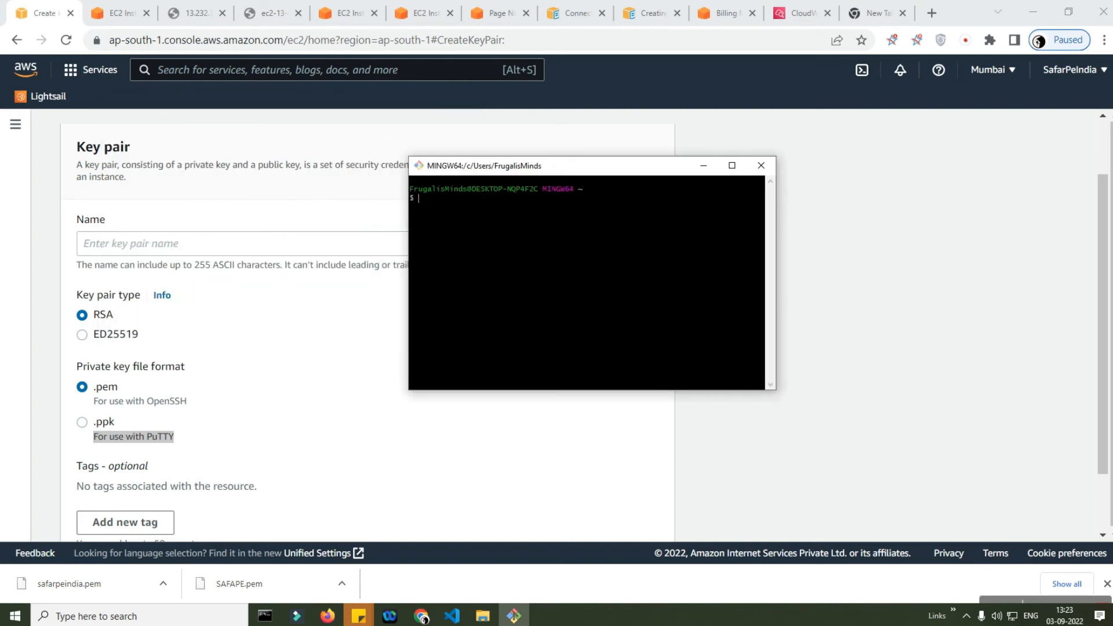
- Change to the Down folder in Git Bash and copy SafarpeIndia's SSH client command
{"action": "type", "text": "cd"}
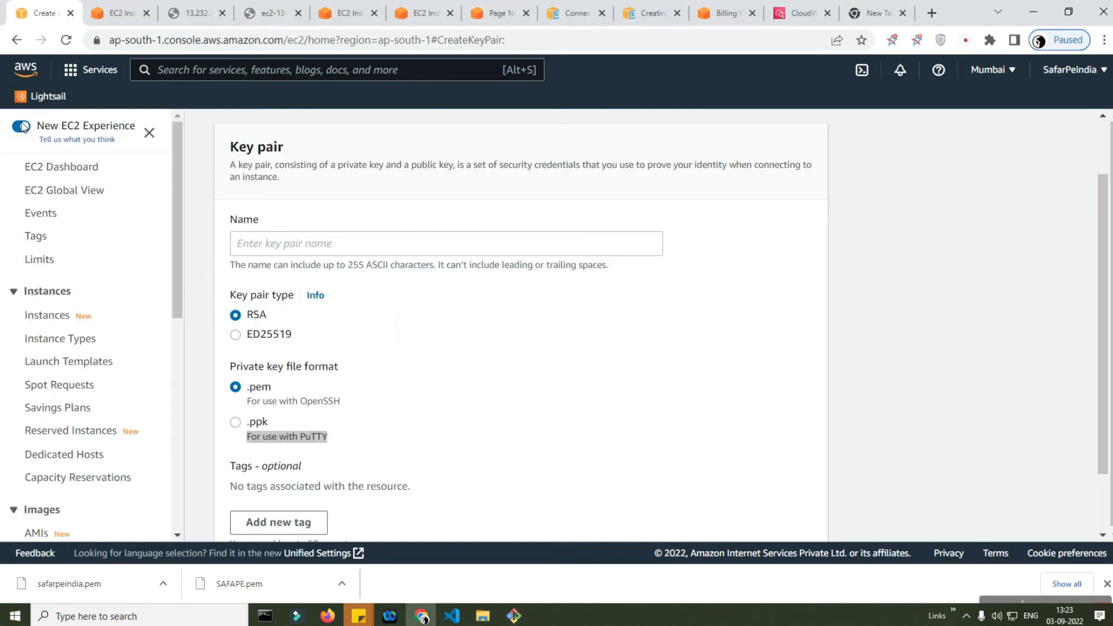
{"action": "left_click", "coordinate": [61, 166]}
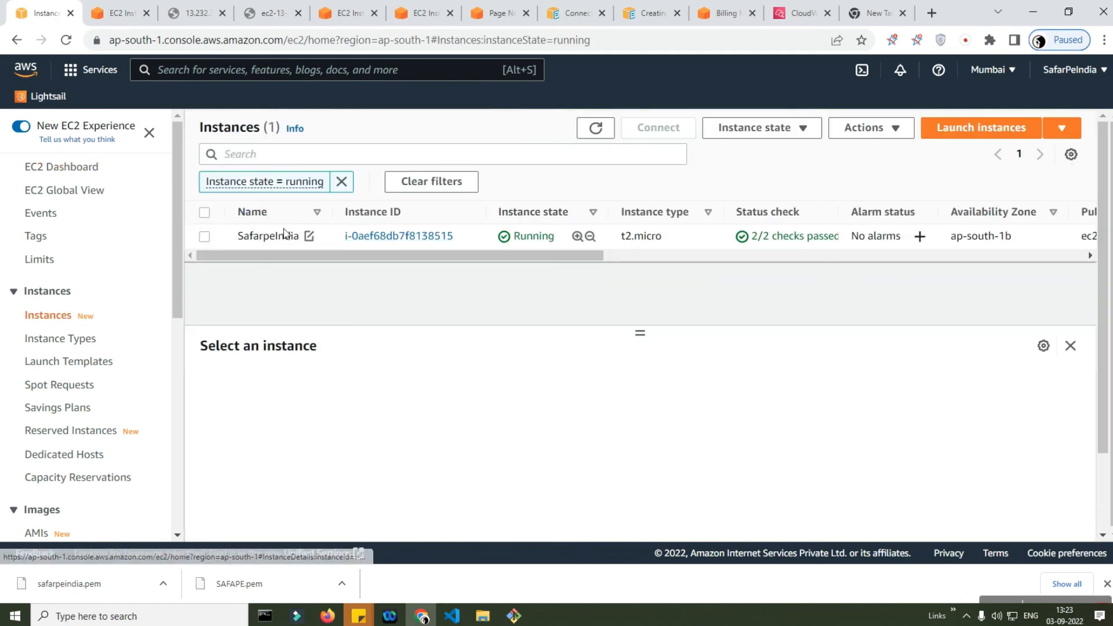
{"action": "left_click", "coordinate": [657, 127]}
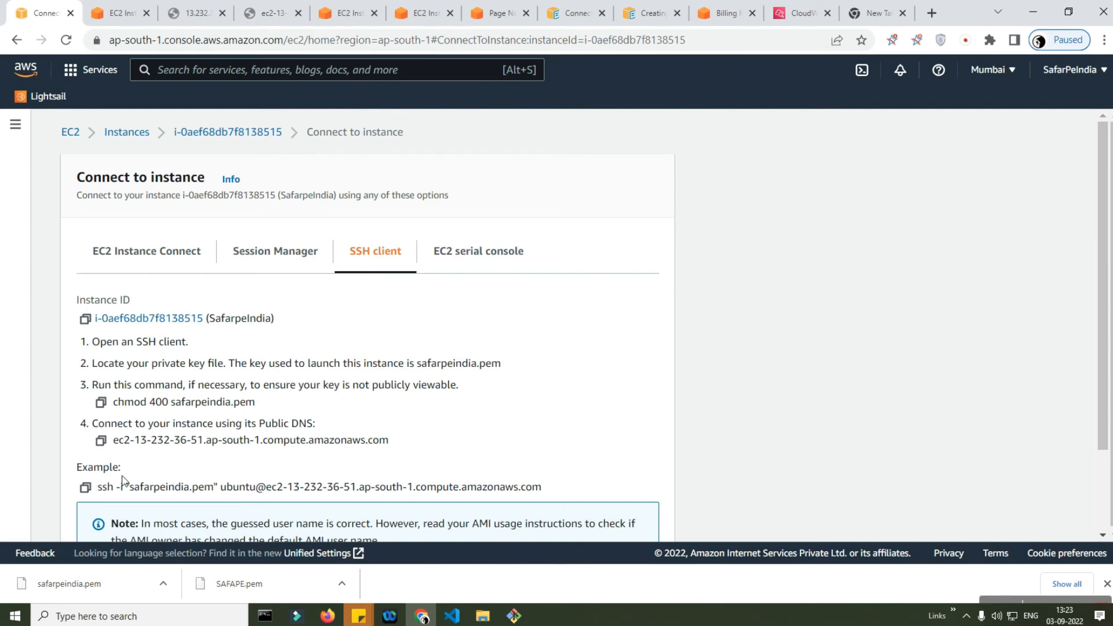
{"action": "left_click", "coordinate": [86, 487]}
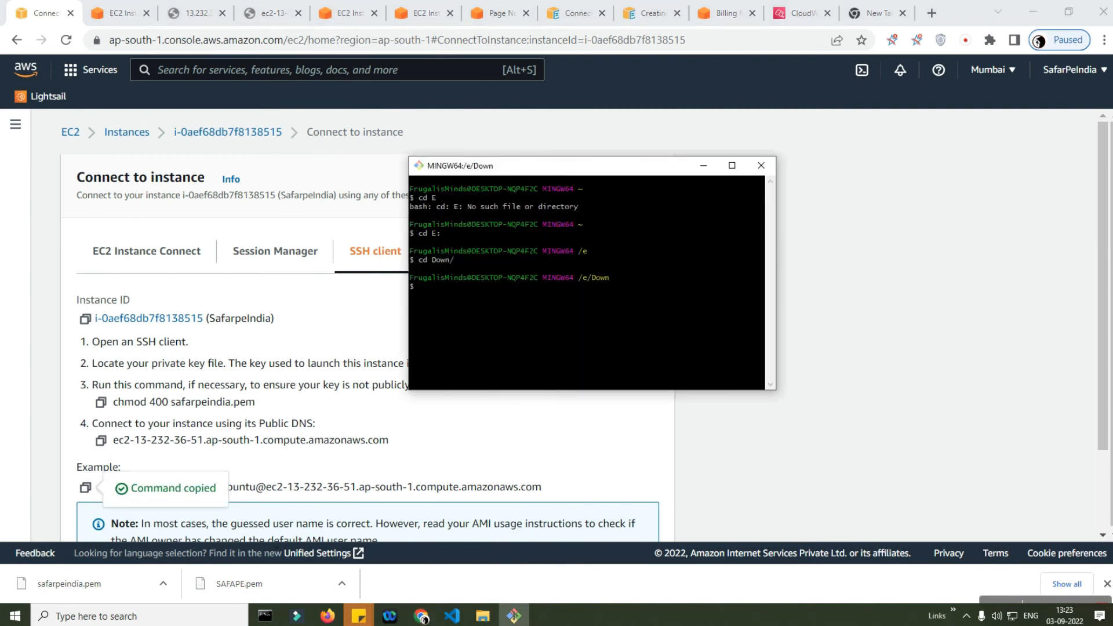
{"action": "type", "text": "ssh -i \"safarpeindia.pem\" ubuntu@ec2-13-232-36-51.ap-south-1.compute.amazonaws.com"}
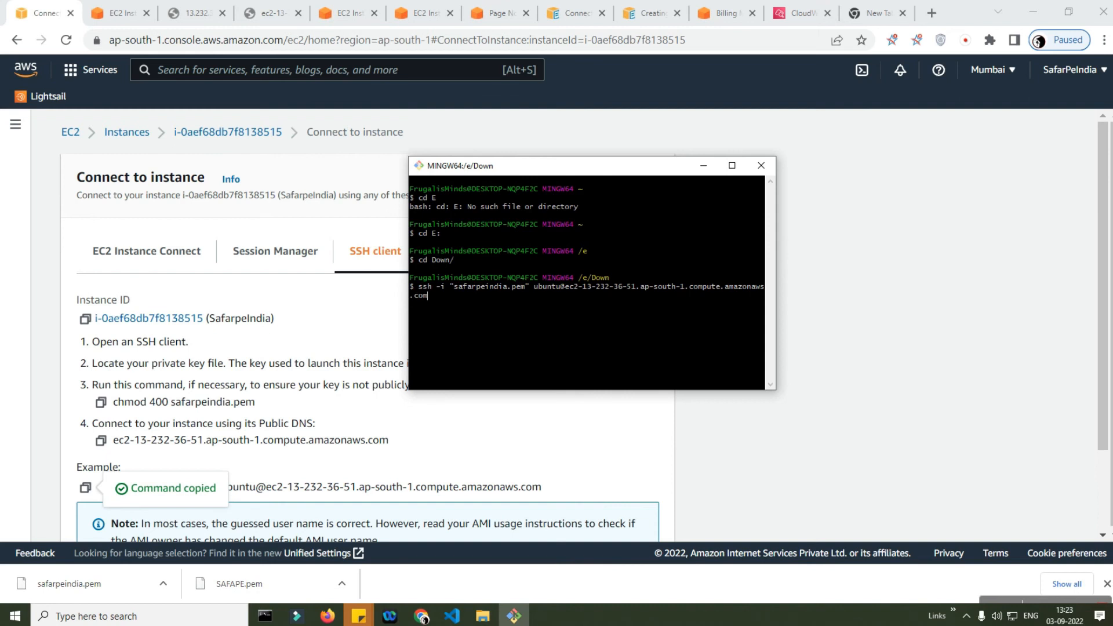
{"action": "key", "text": "enter"}
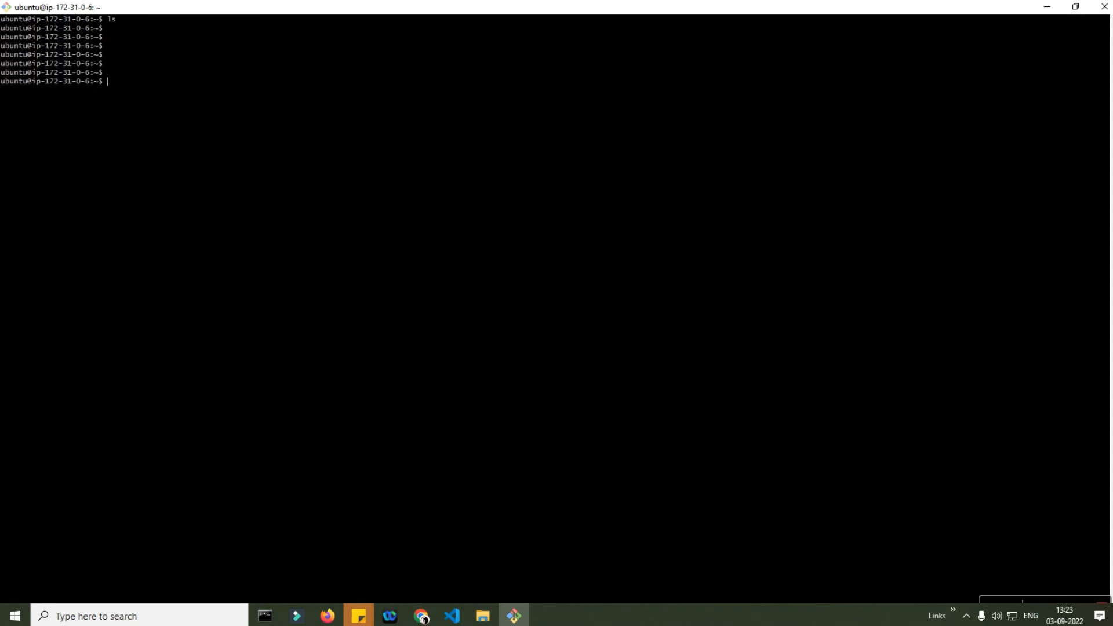
- Run 'sudo apt update' on the instance, then clear the terminal
{"action": "type", "text": "sudo"}
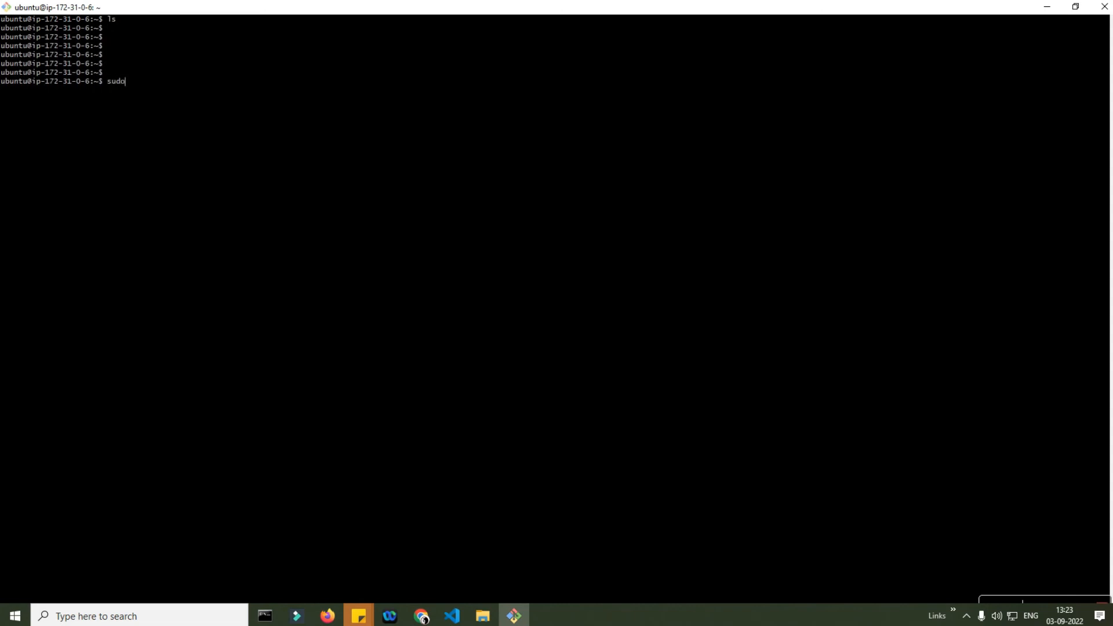
{"action": "type", "text": "apt update"}
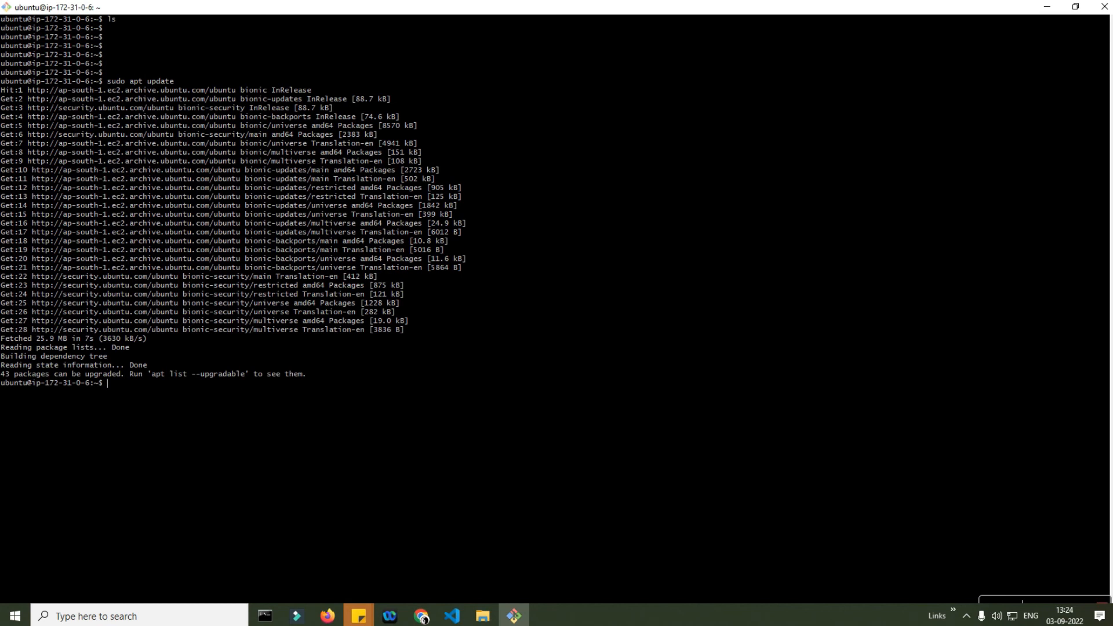
{"action": "type", "text": "cl"}
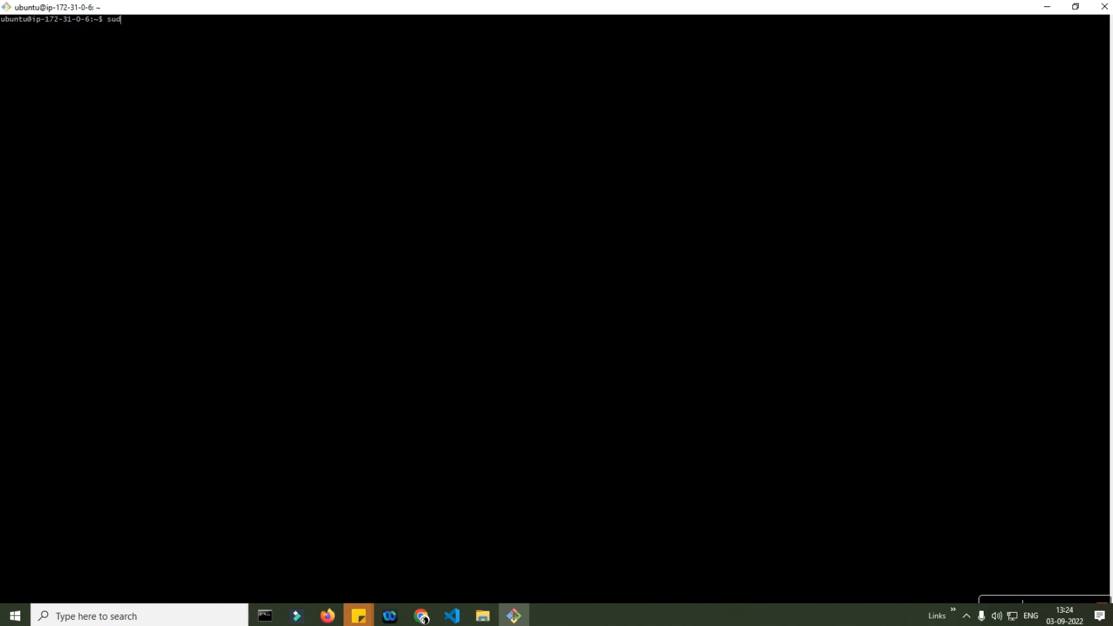
- Run 'sudo apt install nginx' answering y, then start nginx and show its service active
{"action": "type", "text": "o apt install nginx"}
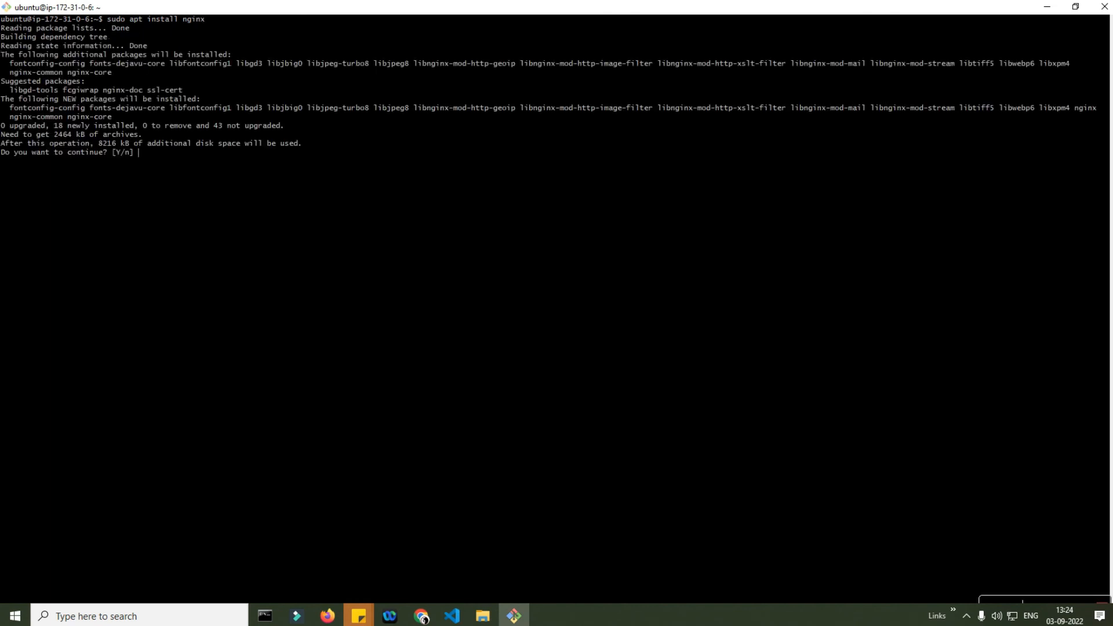
{"action": "type", "text": "y"}
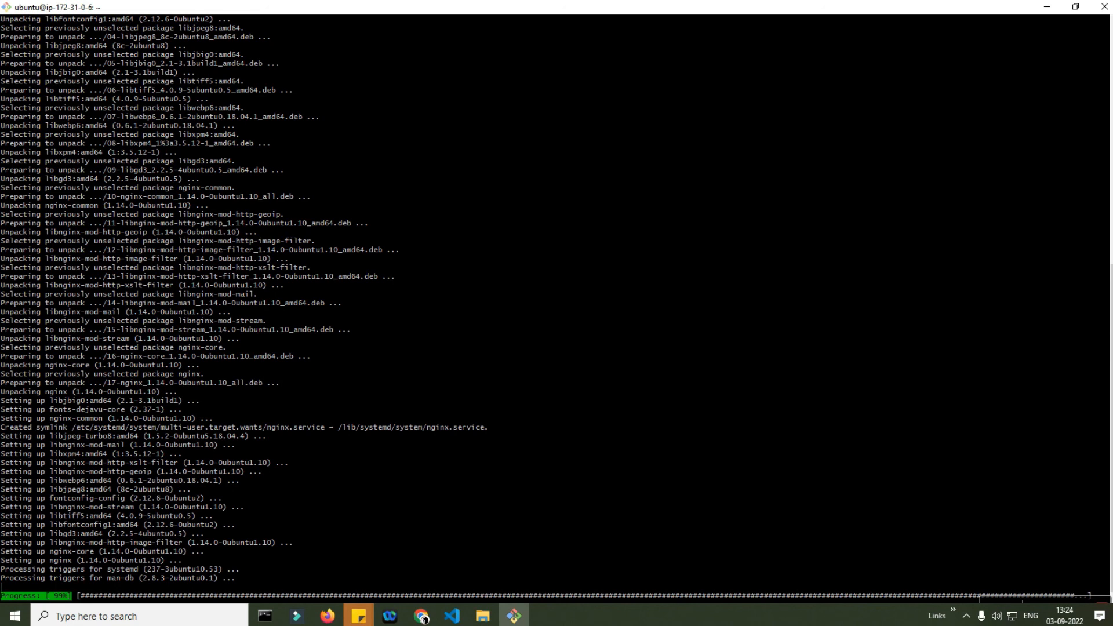
{"action": "scroll", "scroll_direction": "down", "scroll_amount": 3}
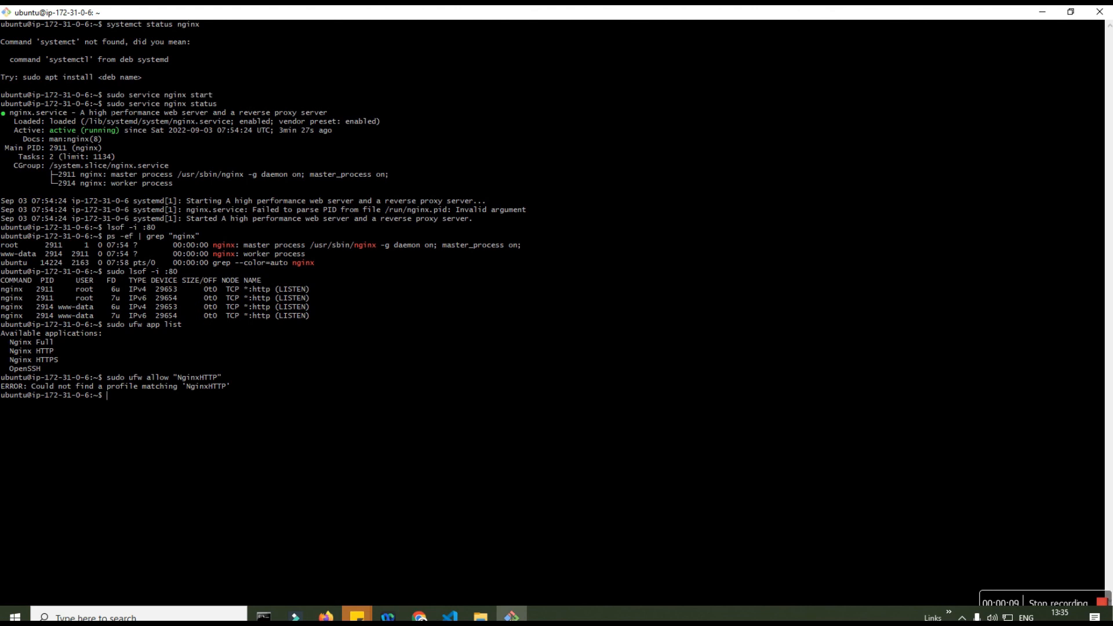
{"action": "right_click", "coordinate": [160, 103]}
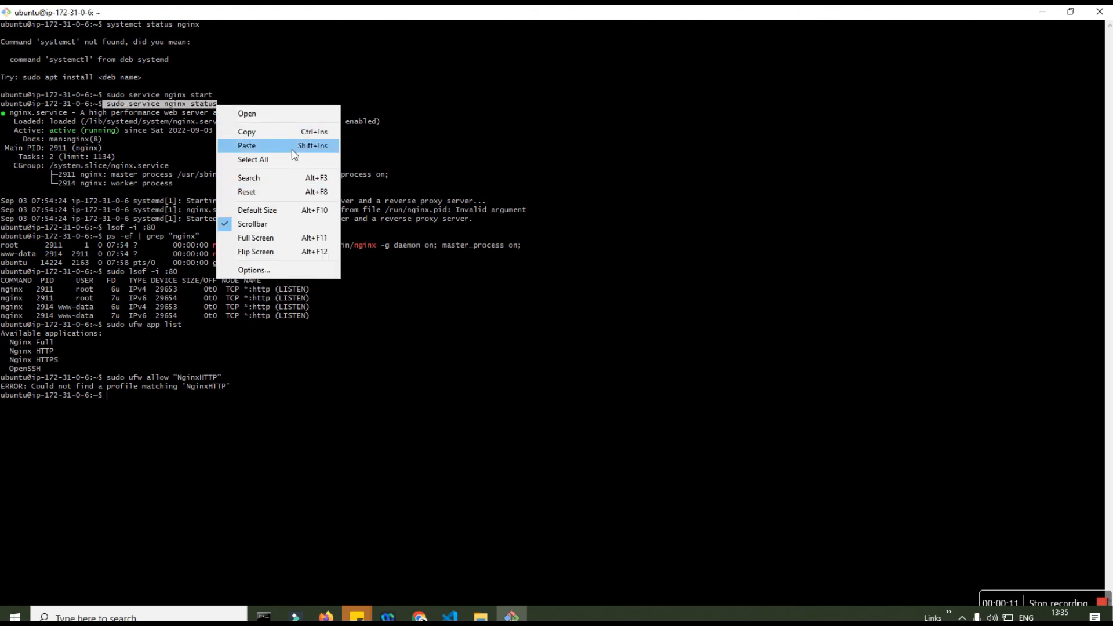